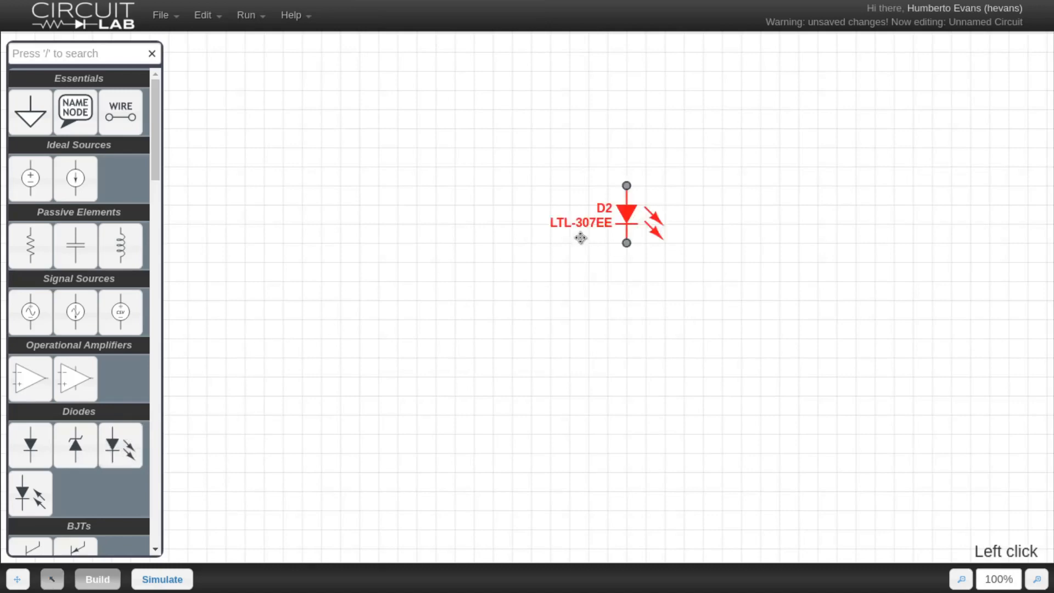
Add NPN transistor Q1, emitter resistor RE and a 5 V source, looped to ground with D2.
scroll("down", 3)
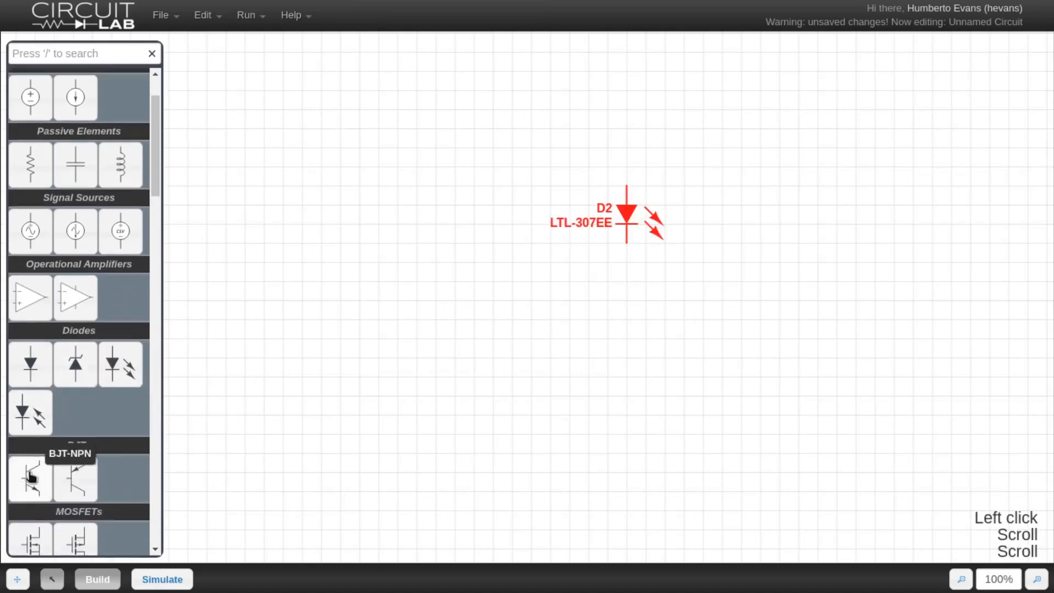
left_click(29, 478)
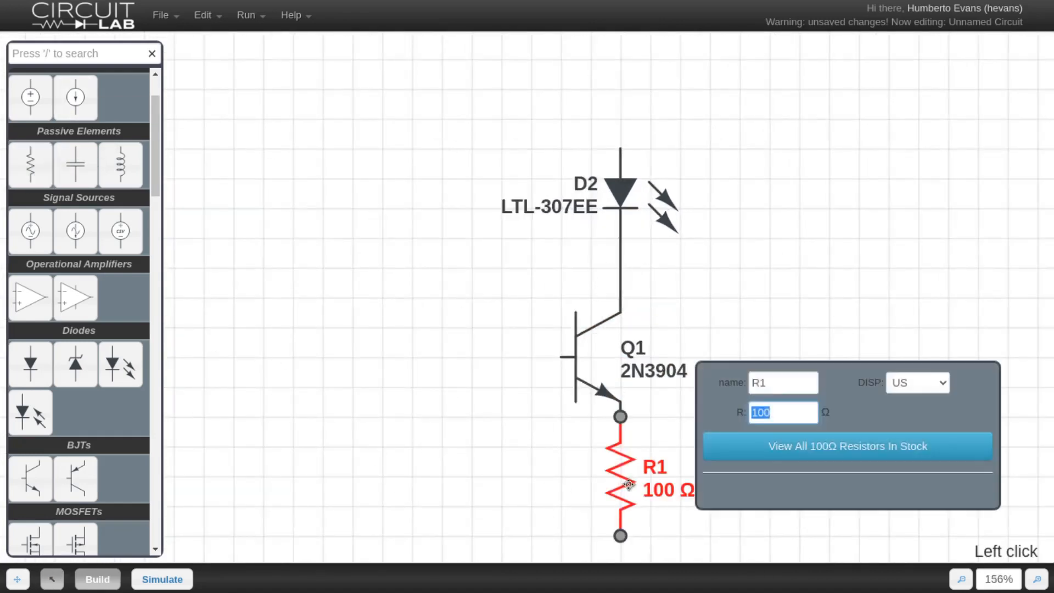
type("RE")
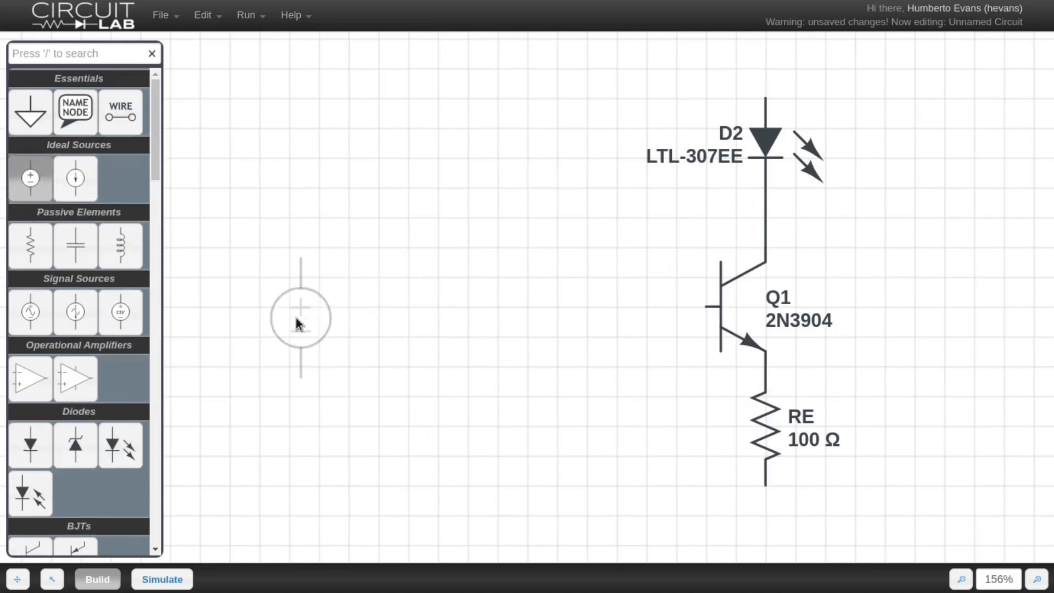
left_click(764, 95)
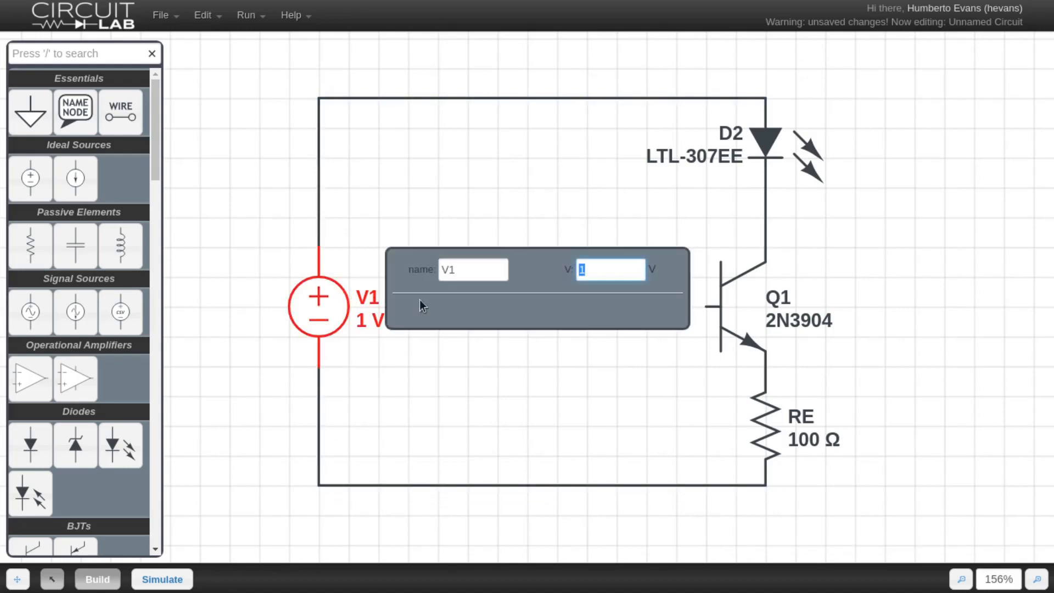
type("5")
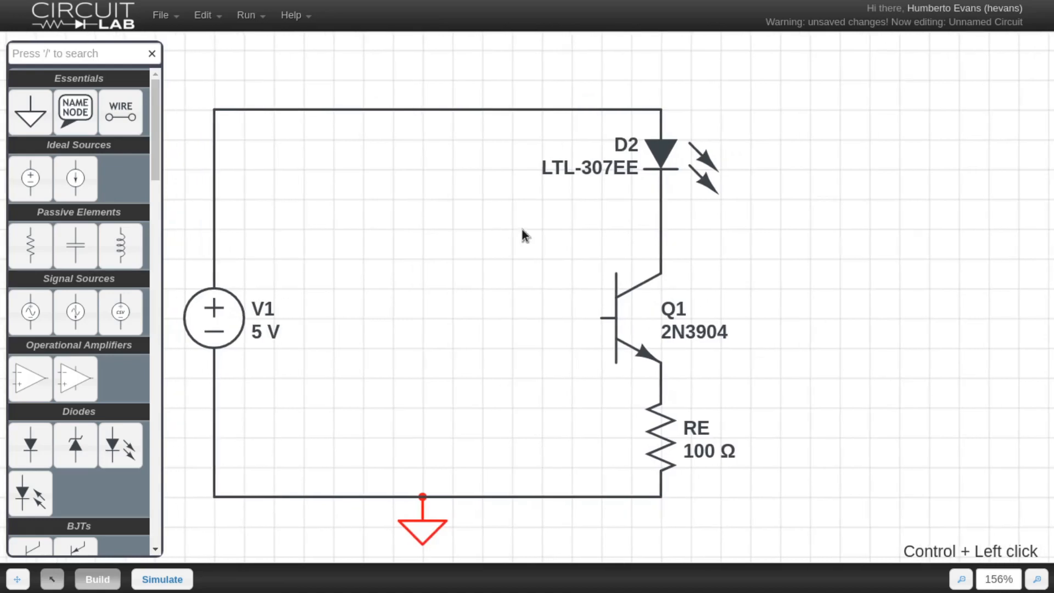
mouse_move(507, 232)
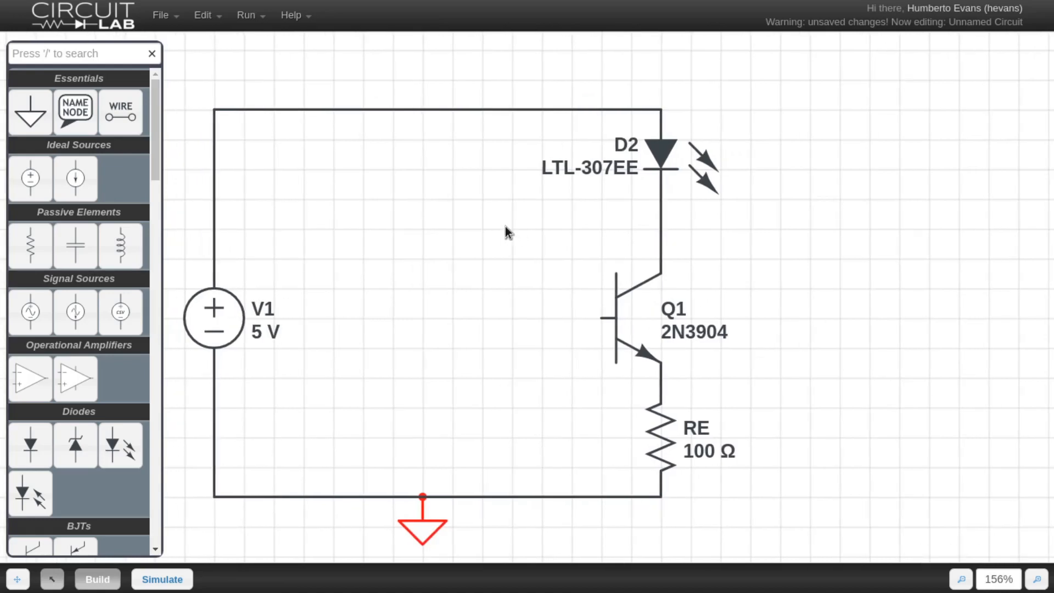
mouse_move(498, 231)
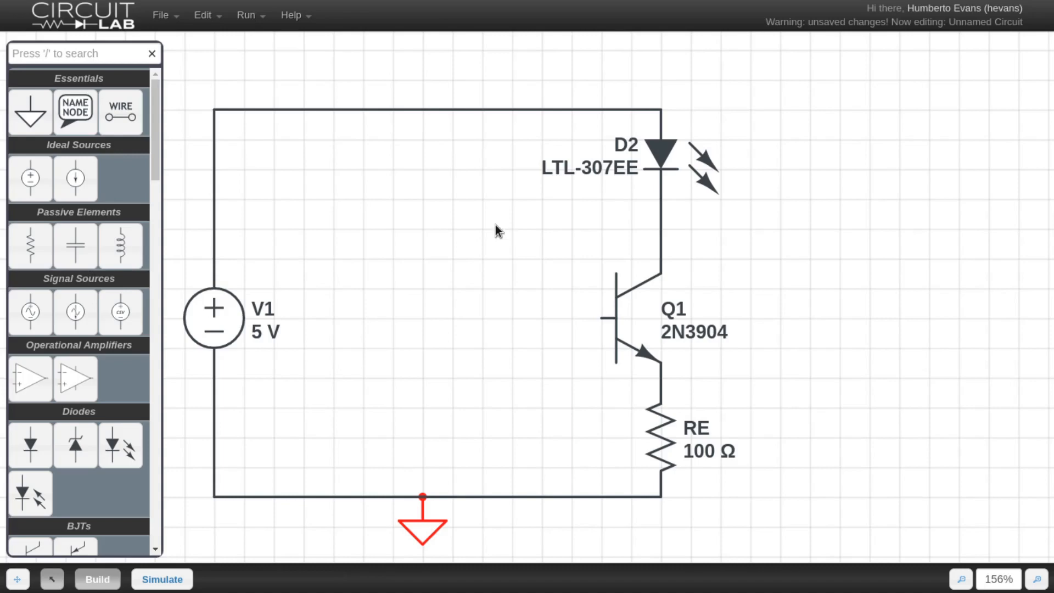
mouse_move(452, 291)
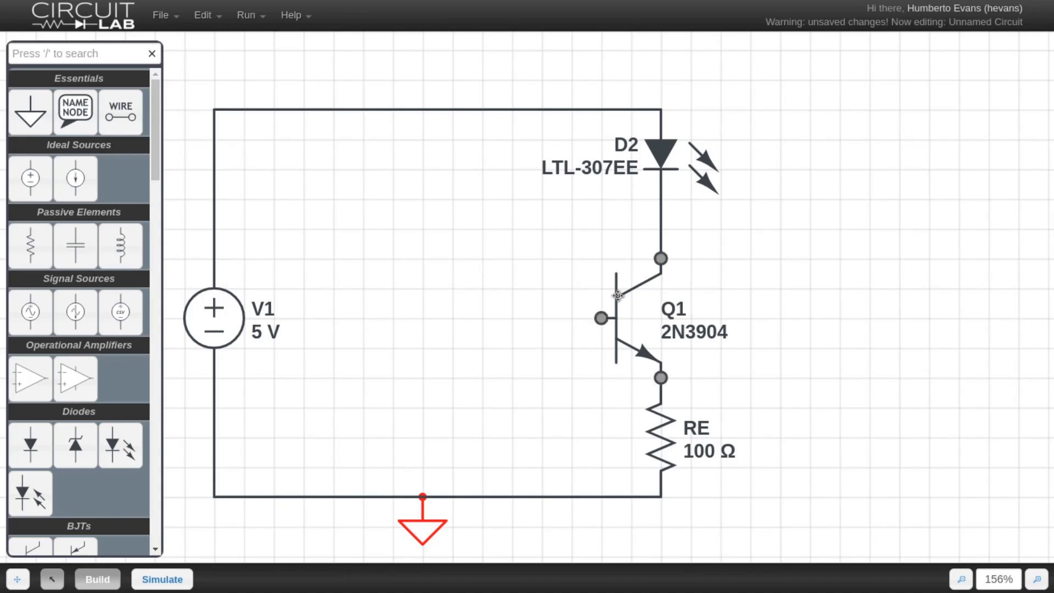
left_click(625, 316)
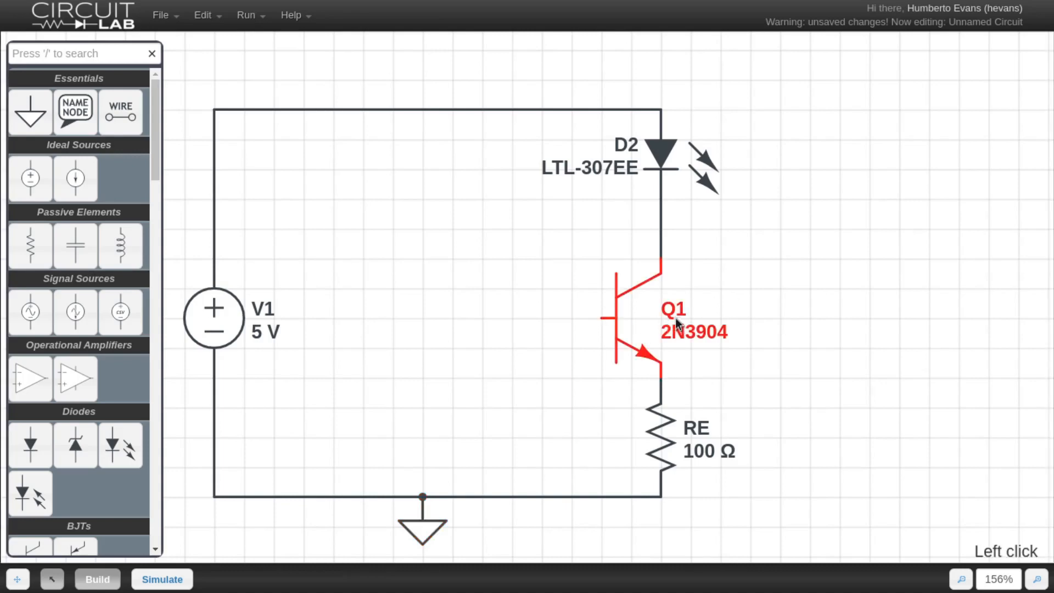
left_click(769, 296)
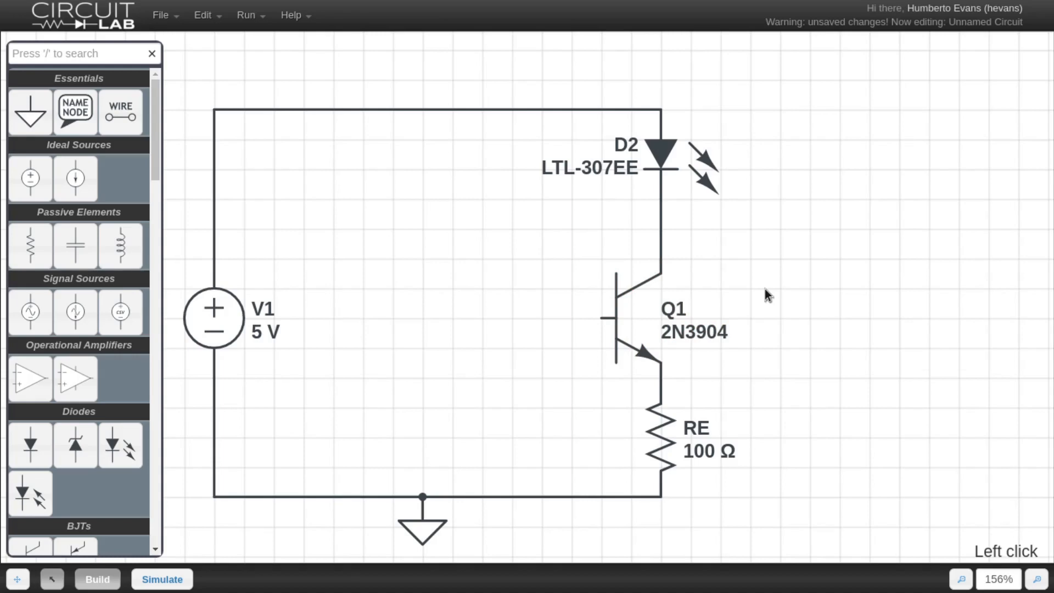
mouse_move(872, 226)
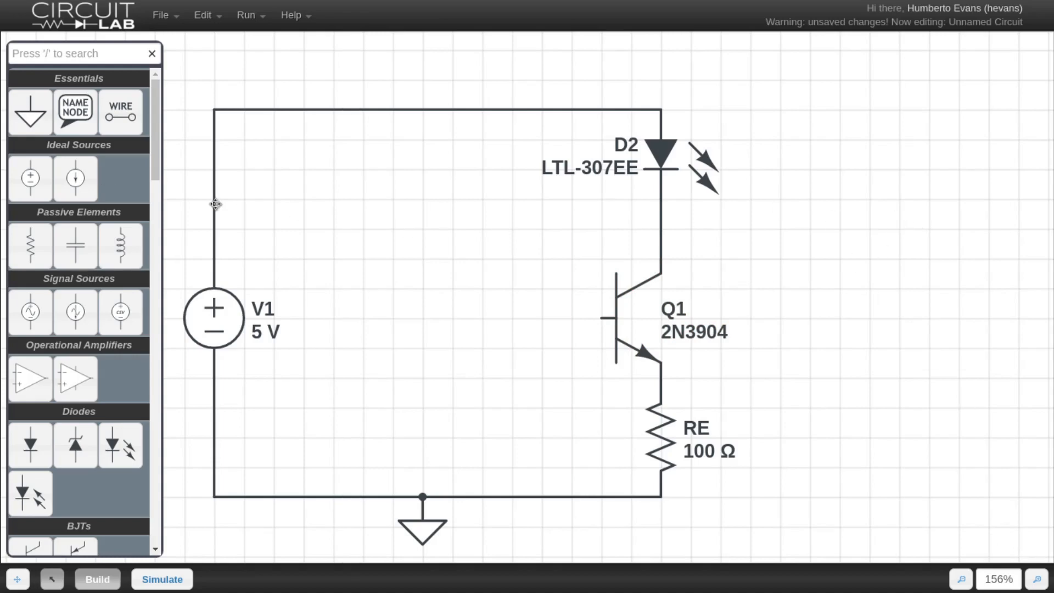
Place the 1 V source V2 and draw current arrows down the right branch and into Q1's base.
left_click(423, 377)
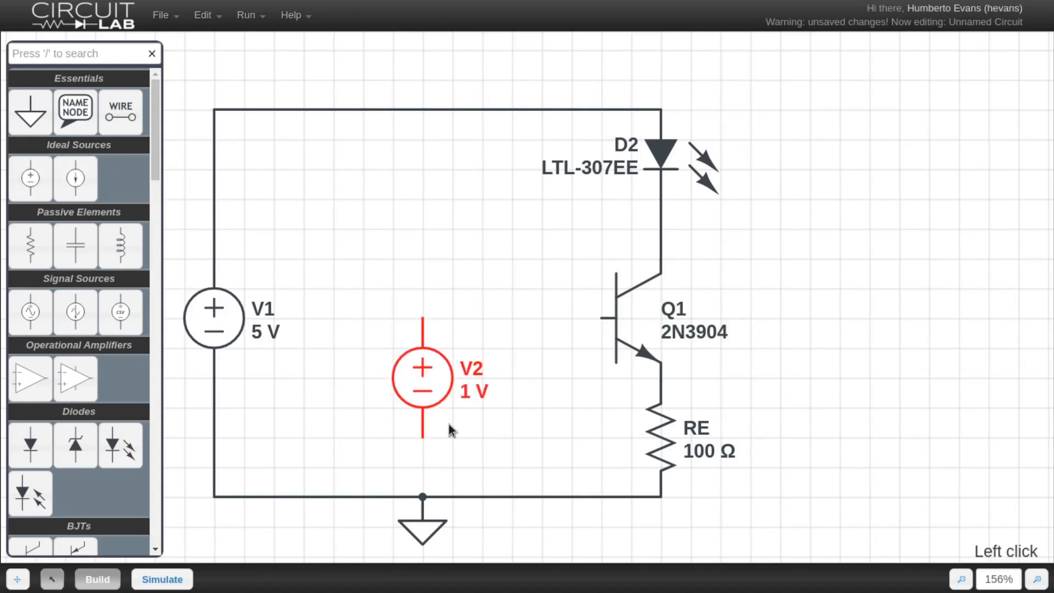
left_click(790, 170)
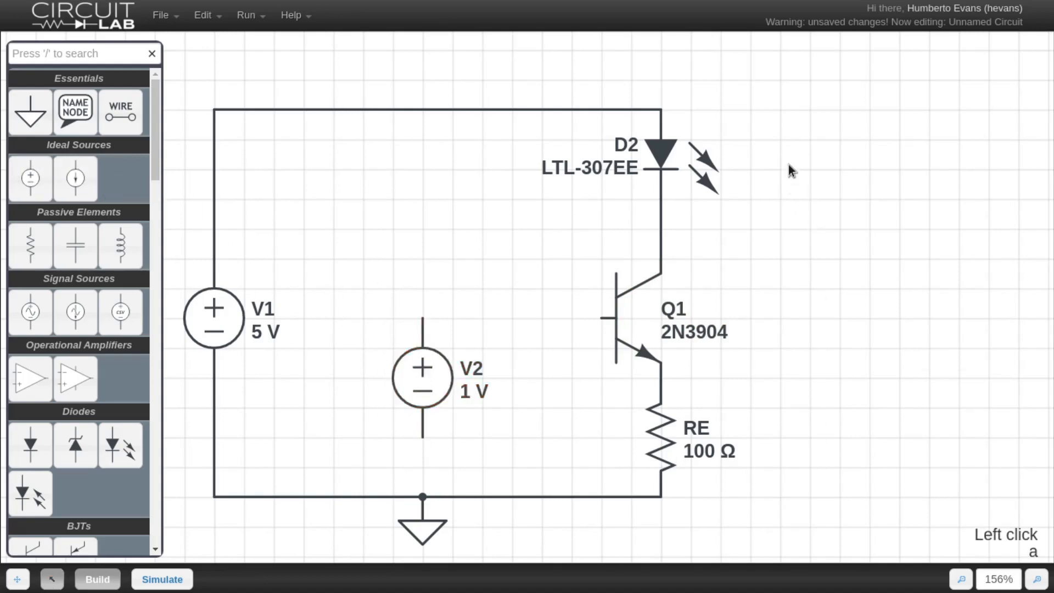
left_click_drag(780, 141, 780, 488)
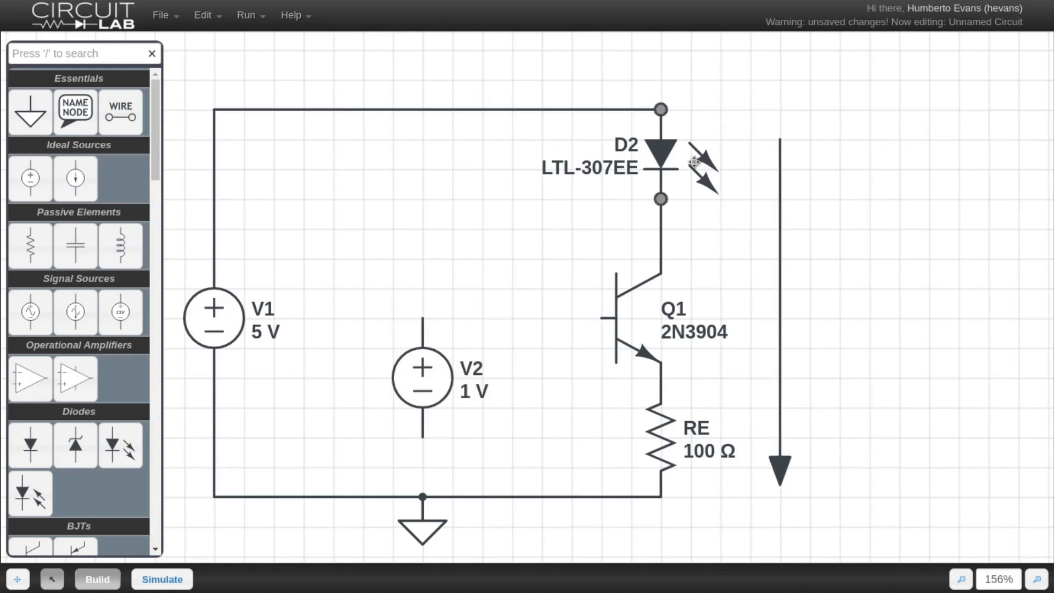
left_click(662, 159)
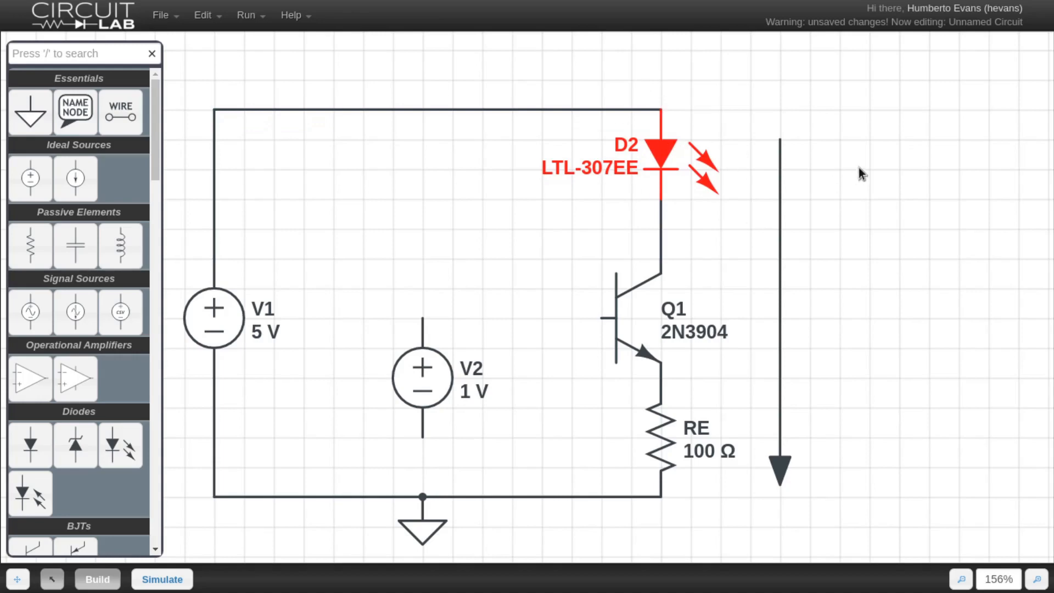
left_click(854, 155)
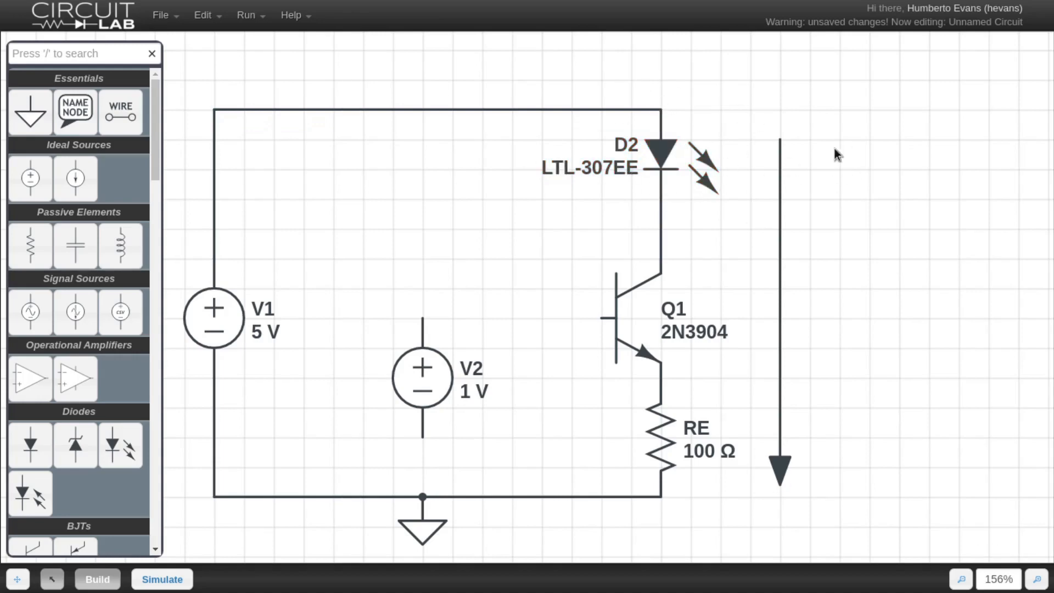
left_click(659, 159)
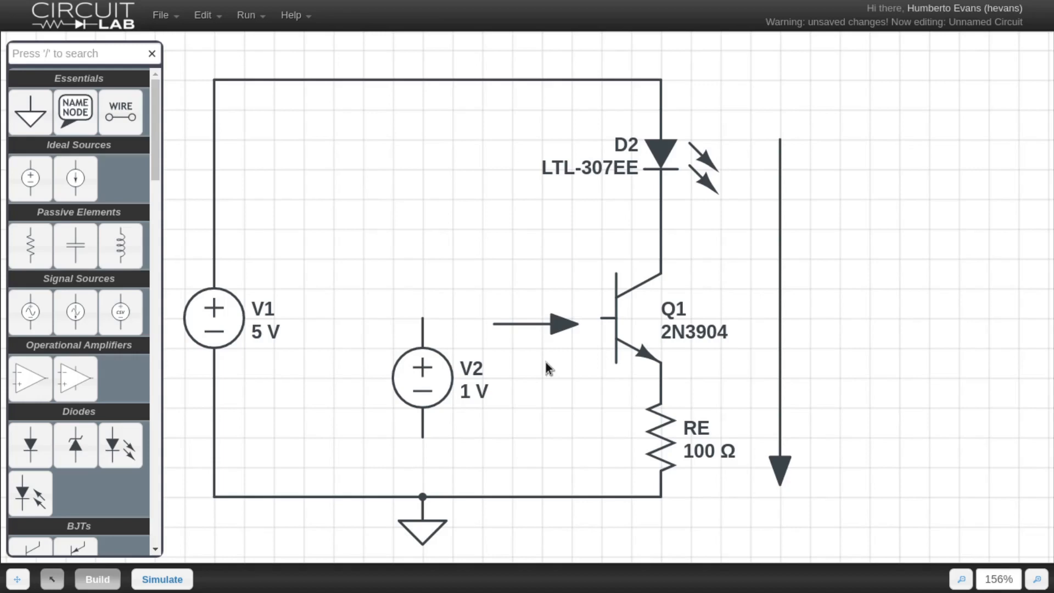
mouse_move(615, 346)
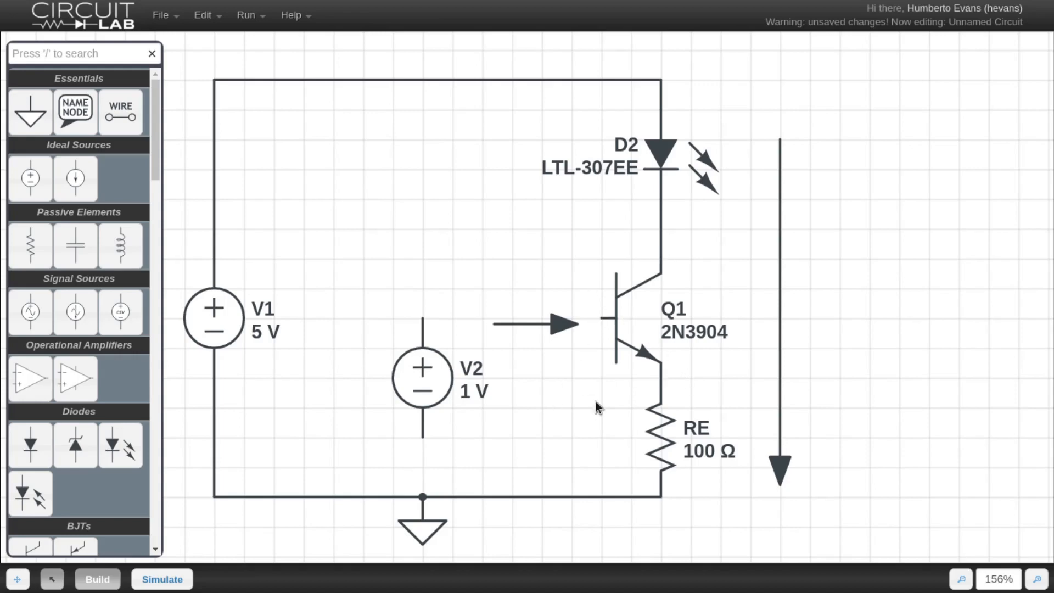
mouse_move(642, 468)
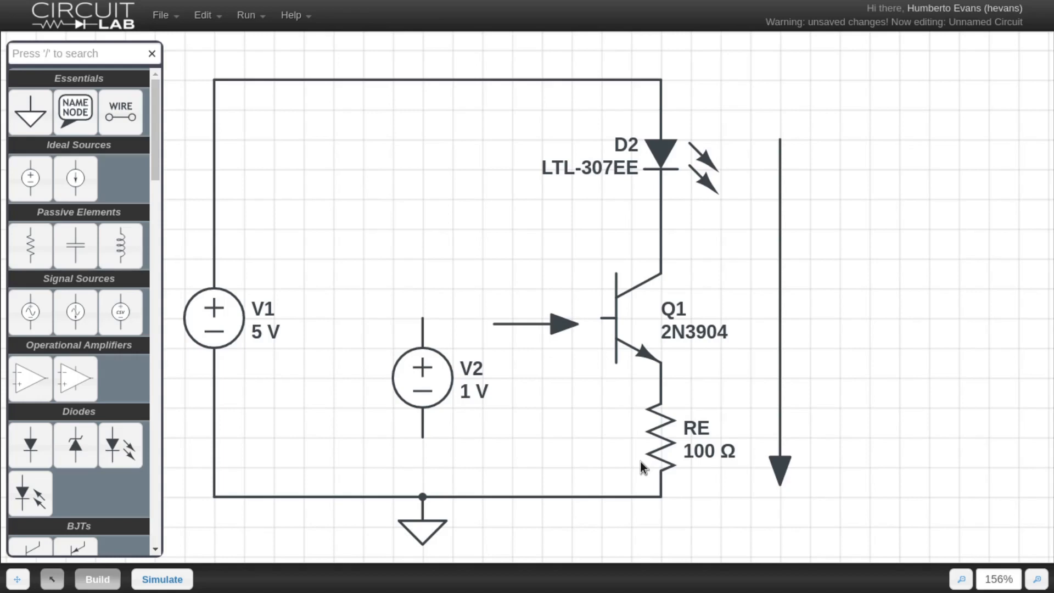
left_click(422, 378)
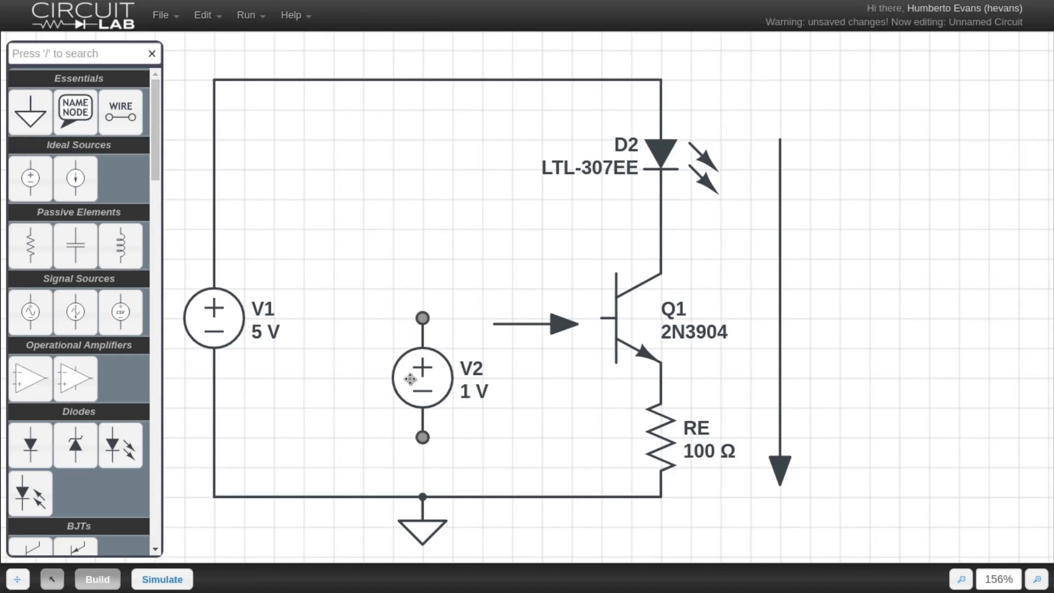
mouse_move(602, 318)
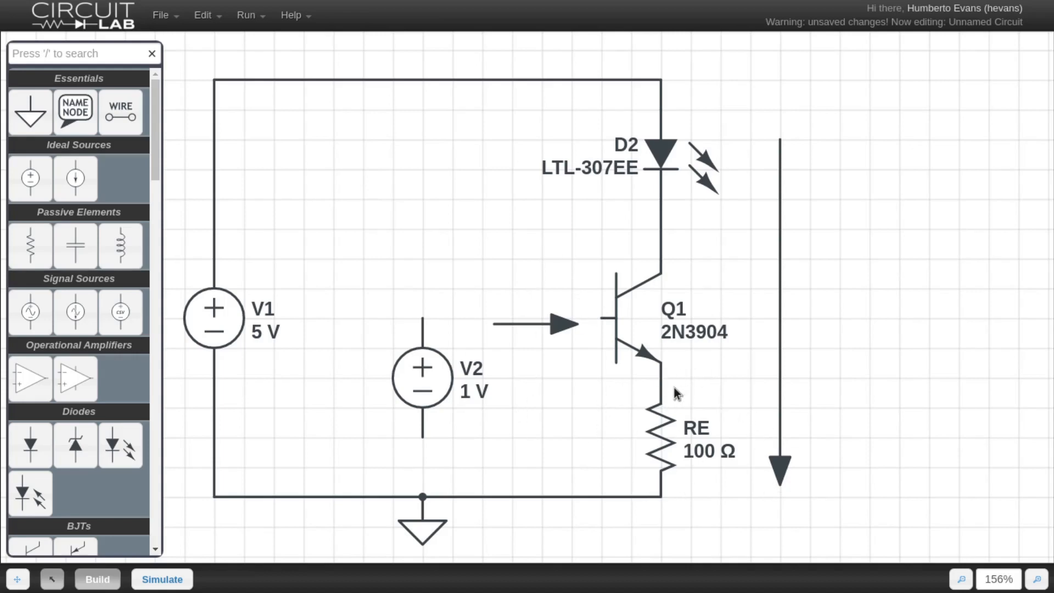
mouse_move(685, 395)
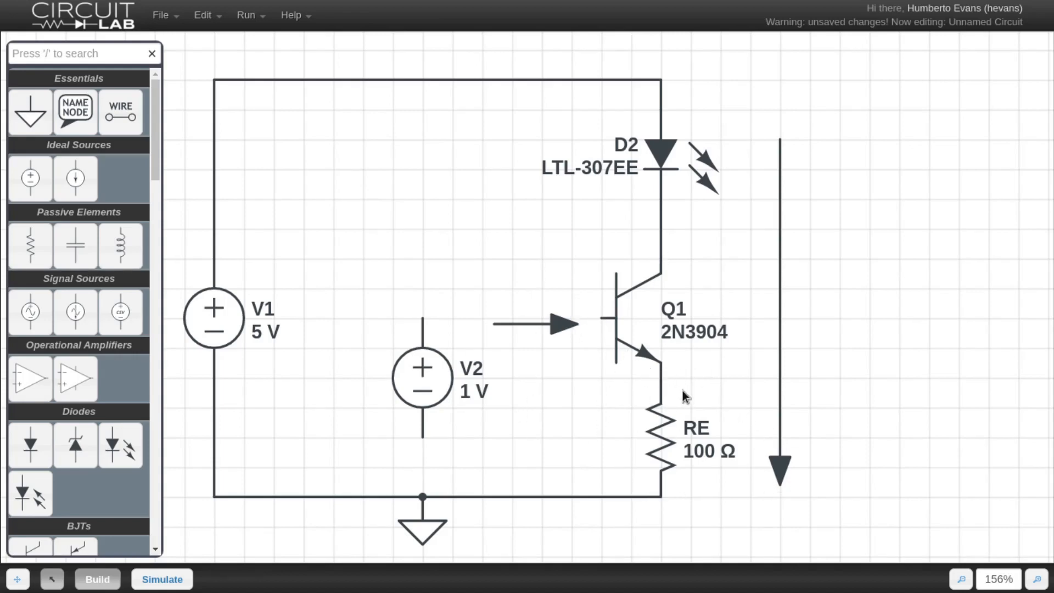
mouse_move(671, 377)
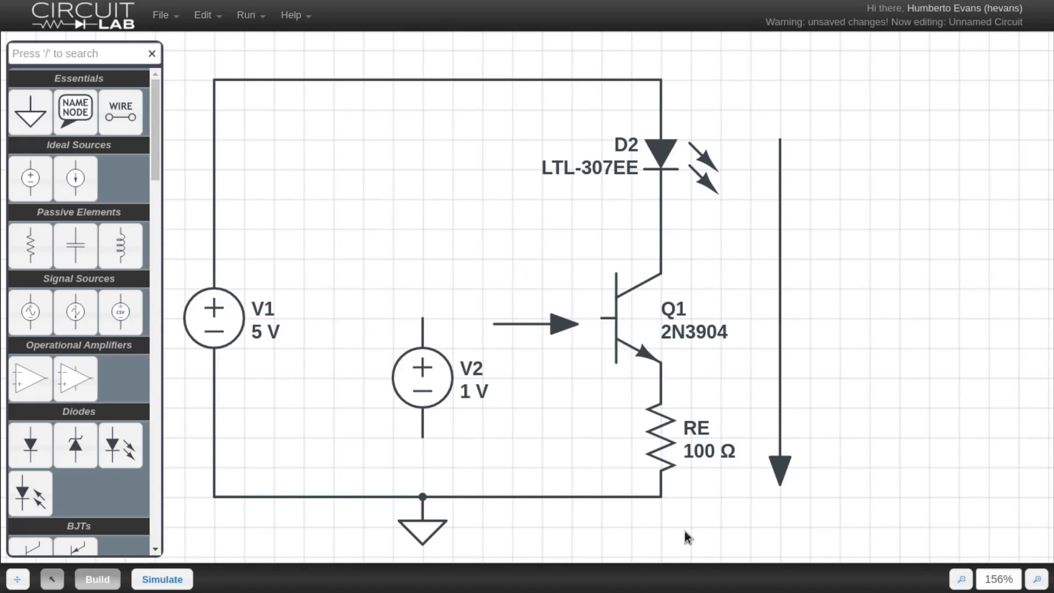
mouse_move(730, 420)
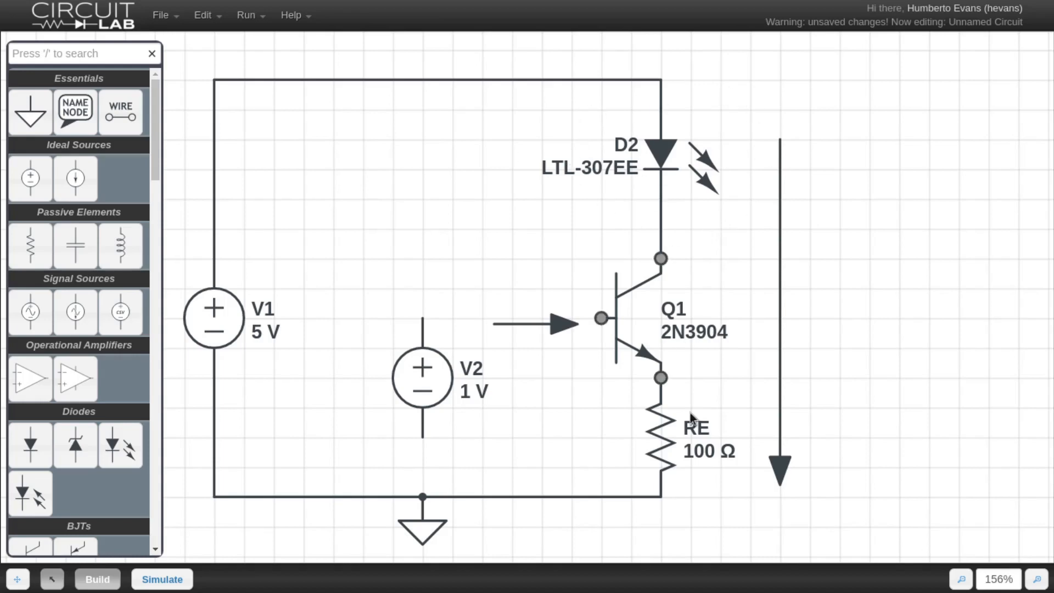
Delete the base arrow, wire V2 between Q1's base and ground, and label the node 'base'.
left_click(778, 313)
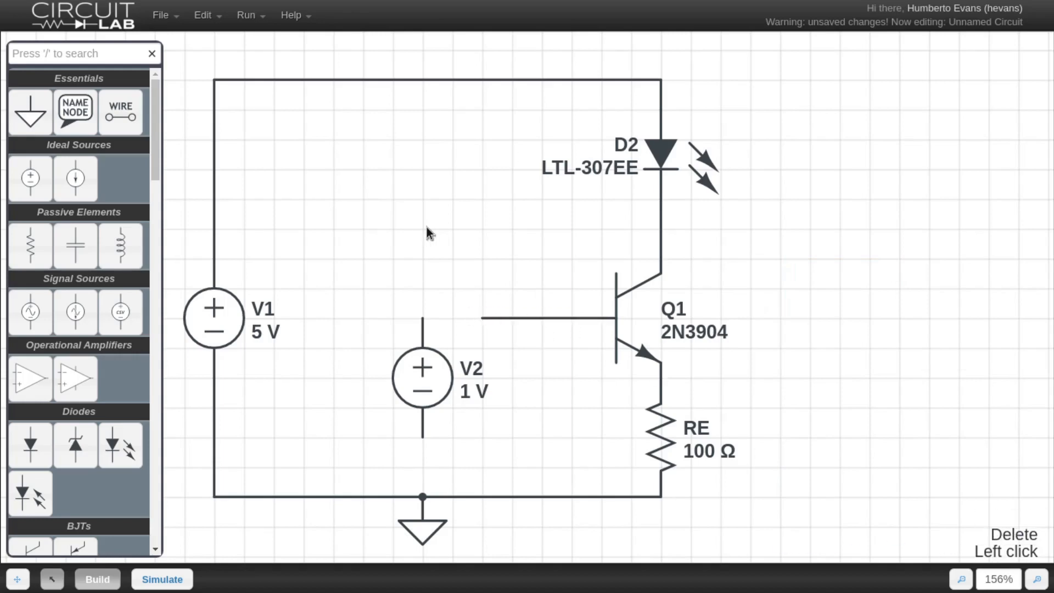
left_click(482, 317)
type("base")
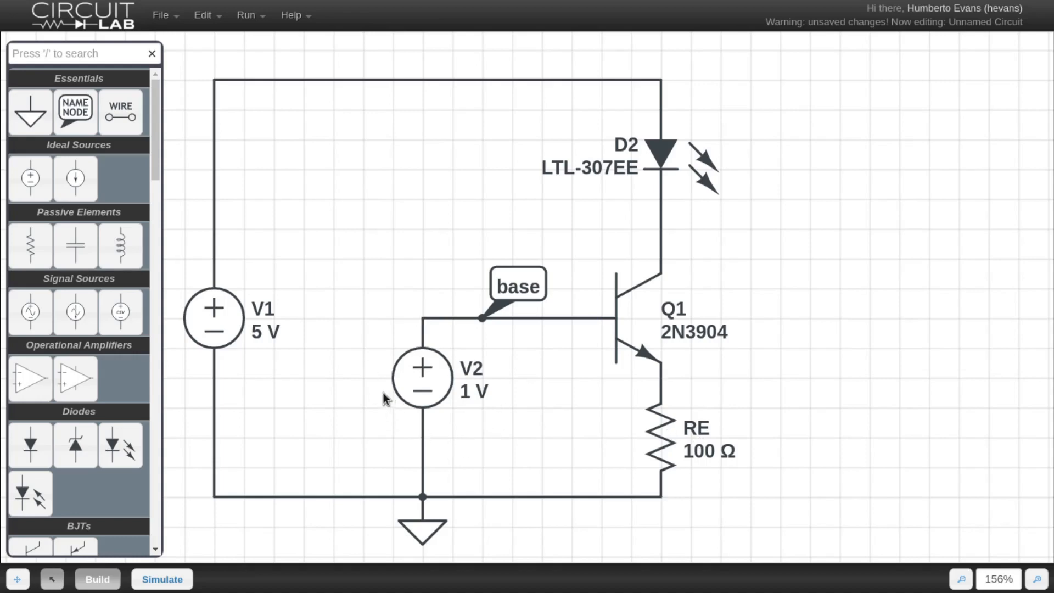
mouse_move(599, 515)
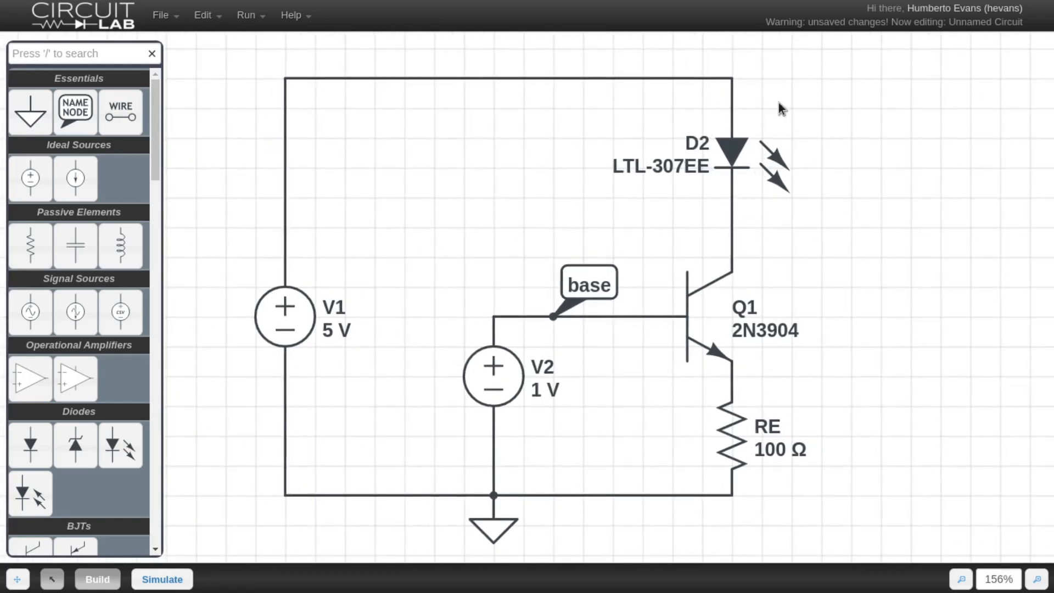
mouse_move(865, 336)
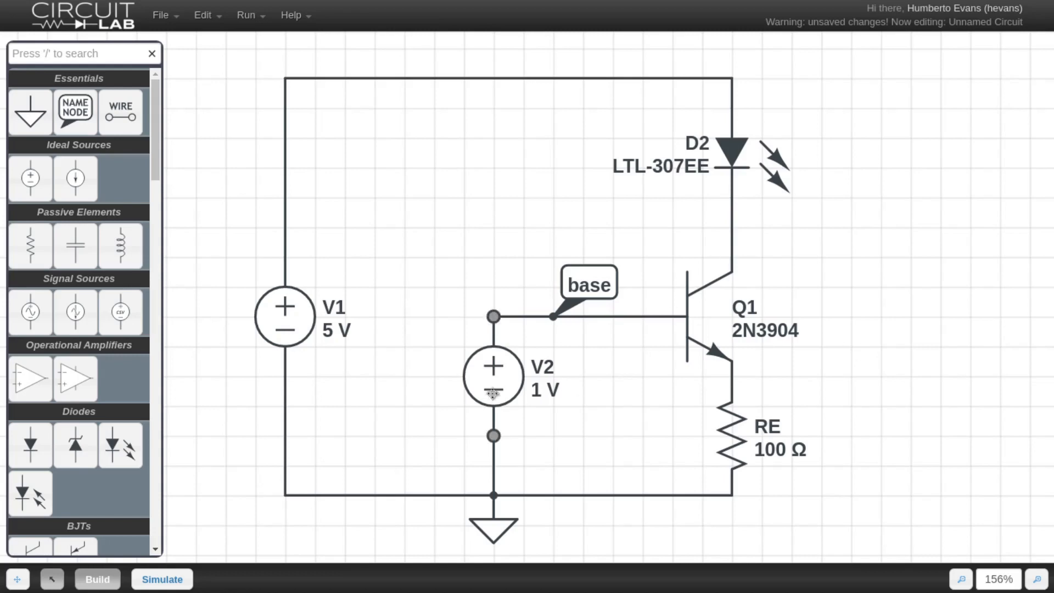
left_click(494, 375)
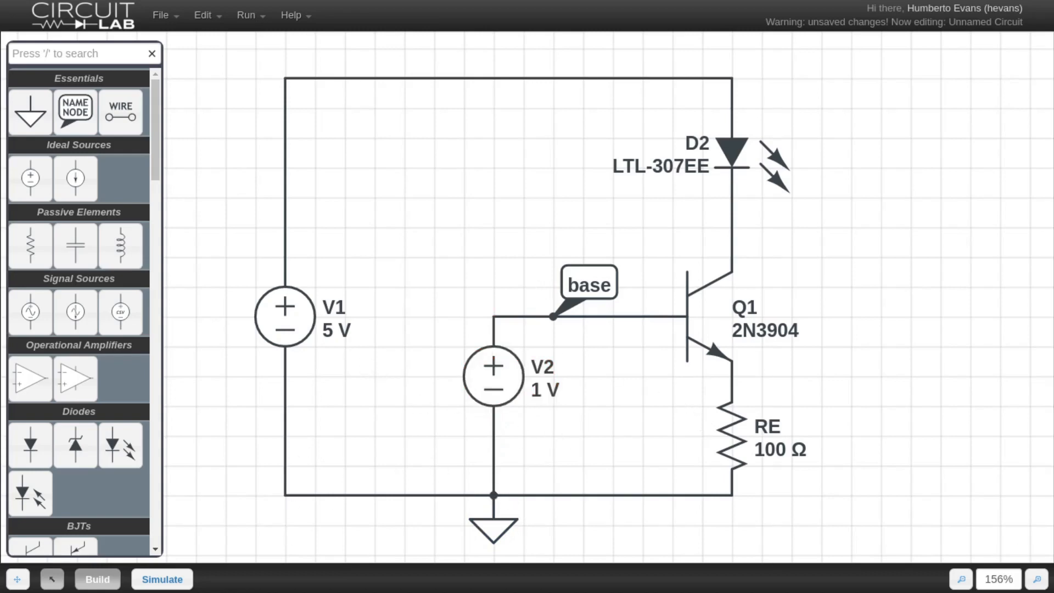
In Simulate mode, sweep V2.V linearly with start 0, end 5 and step 0.1.
left_click(161, 579)
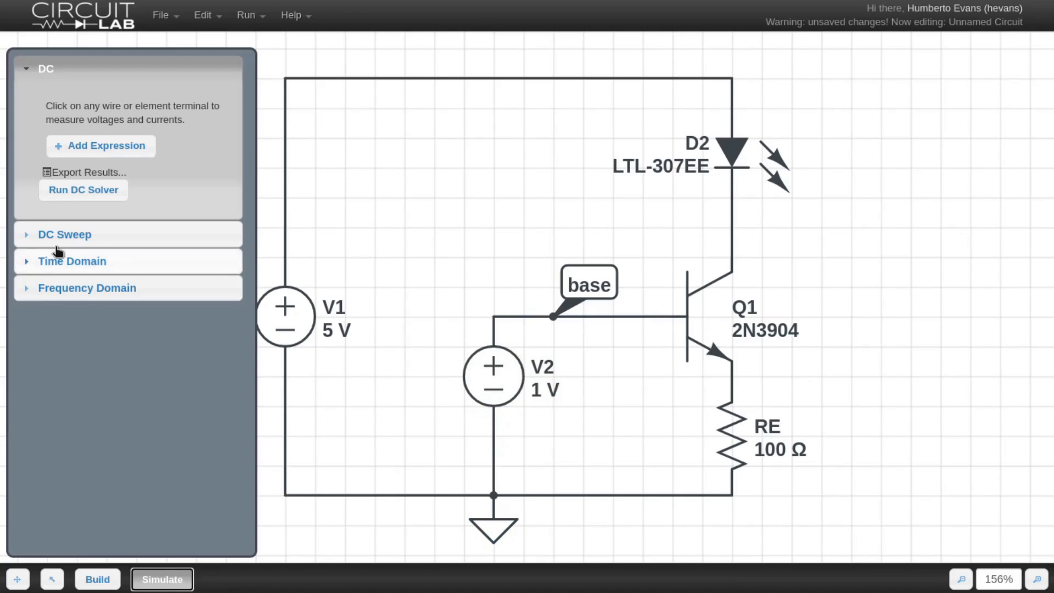
left_click(65, 234)
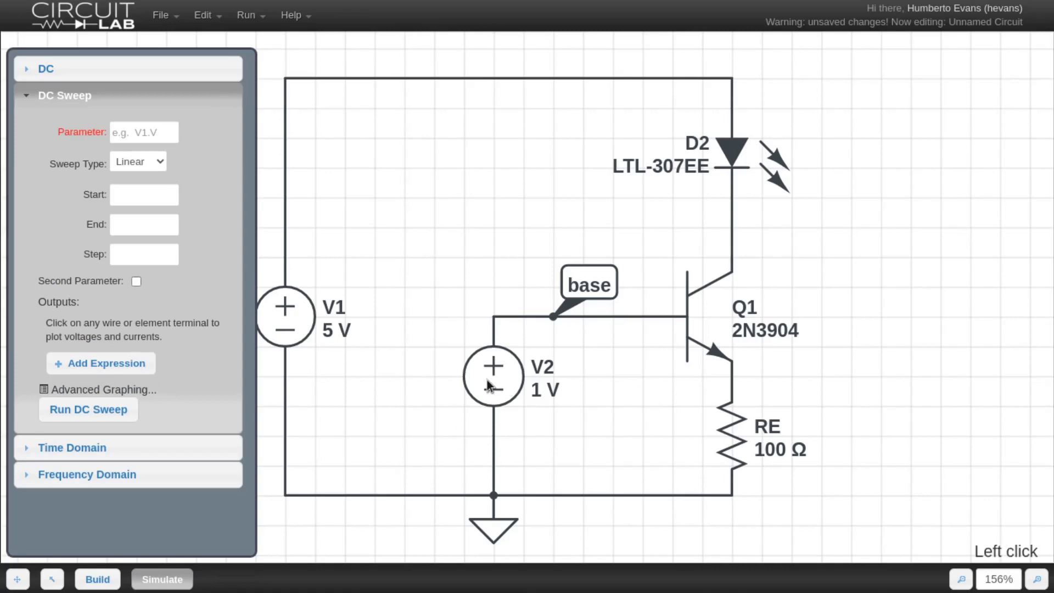
type("V2.V")
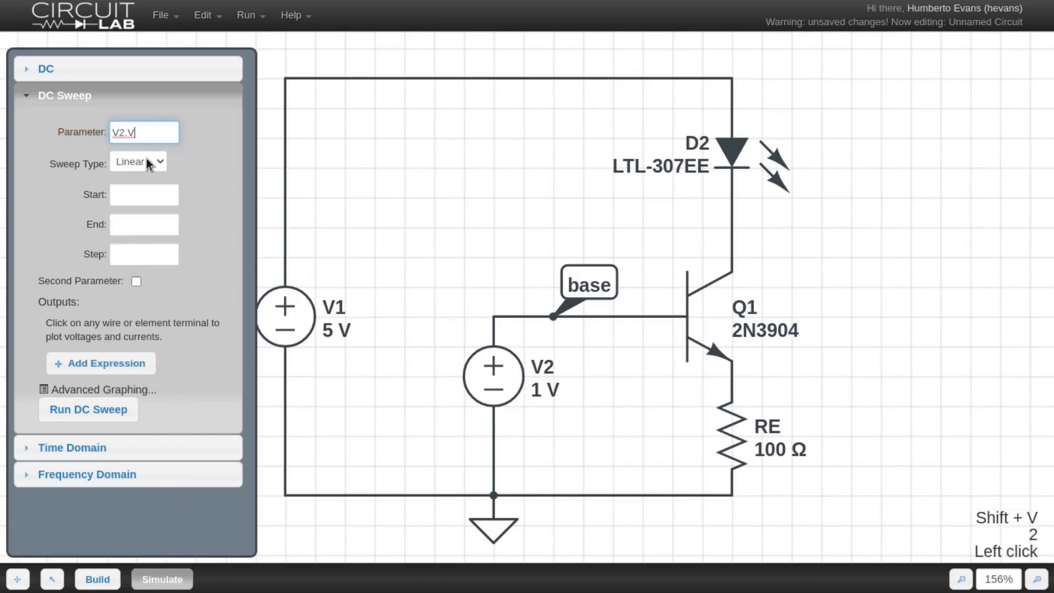
left_click(144, 194)
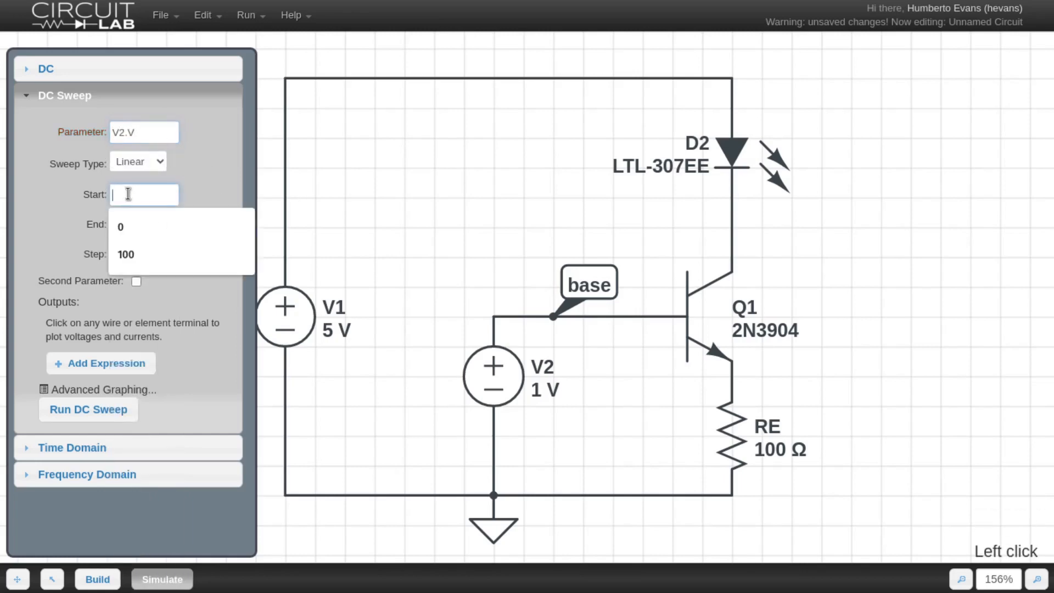
type("1")
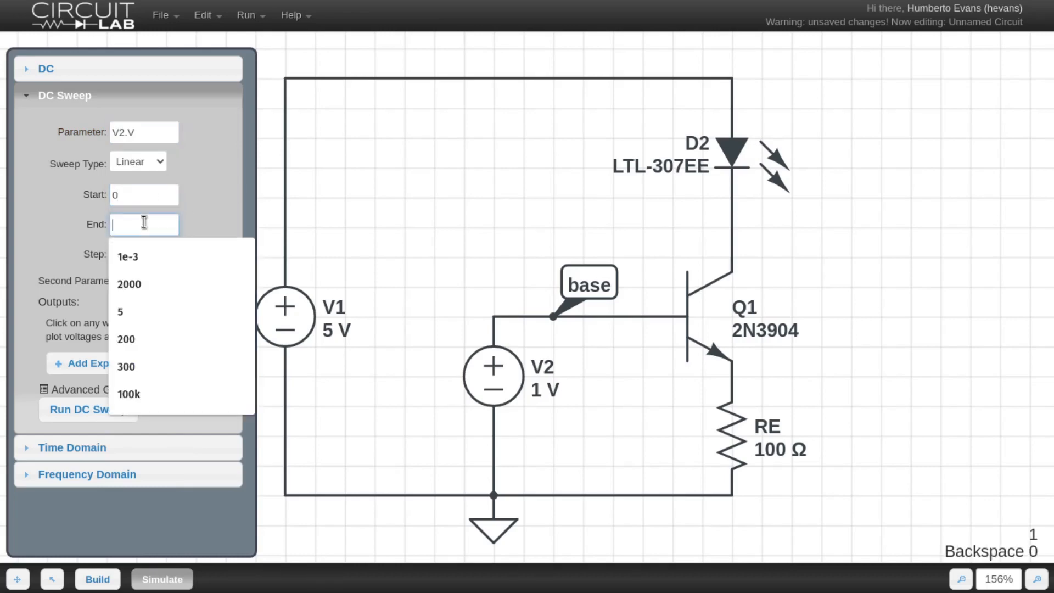
left_click(120, 311)
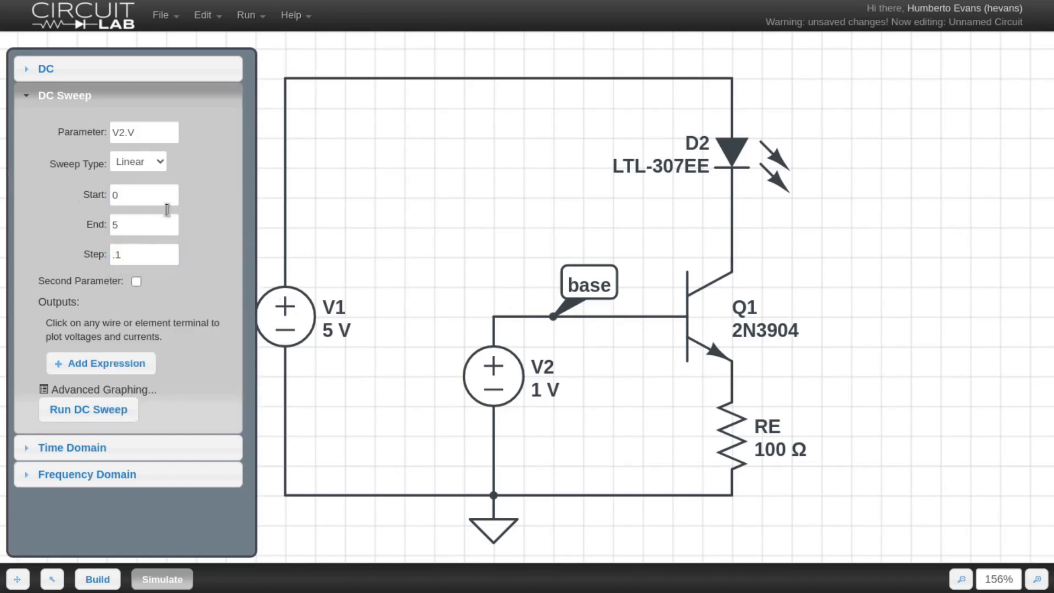
mouse_move(42, 332)
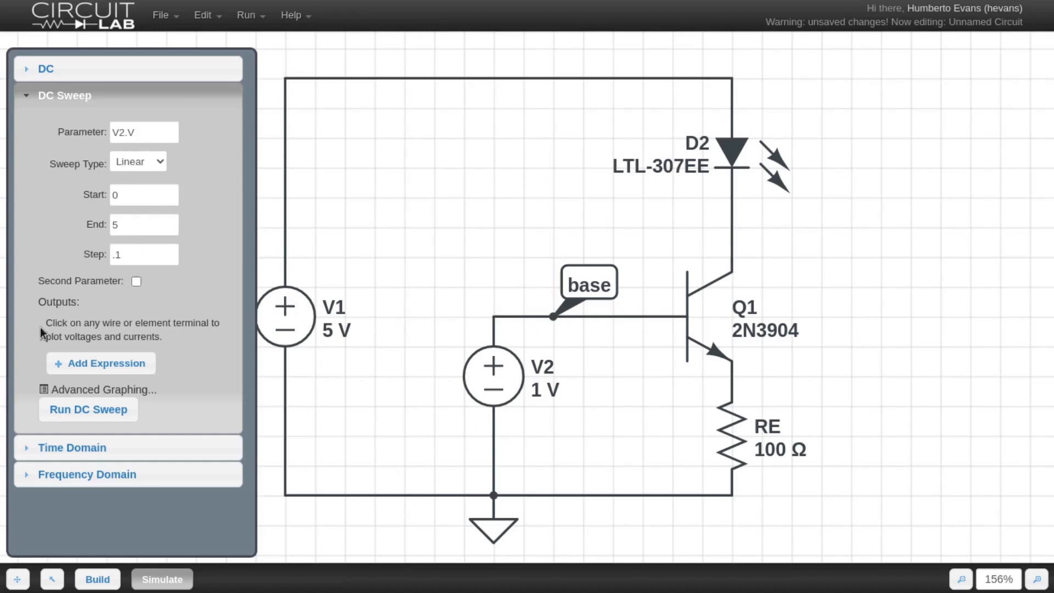
mouse_move(870, 326)
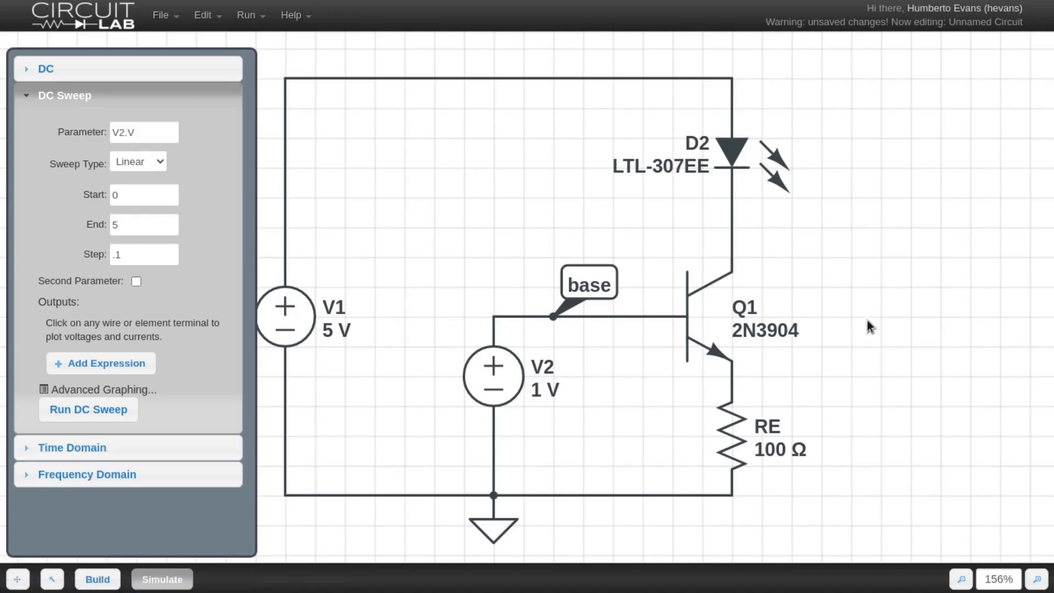
Add second parameter RE.R with custom values 1, 20, 50, 5000, outputting I(Q1.nC) and V(base).
left_click(136, 280)
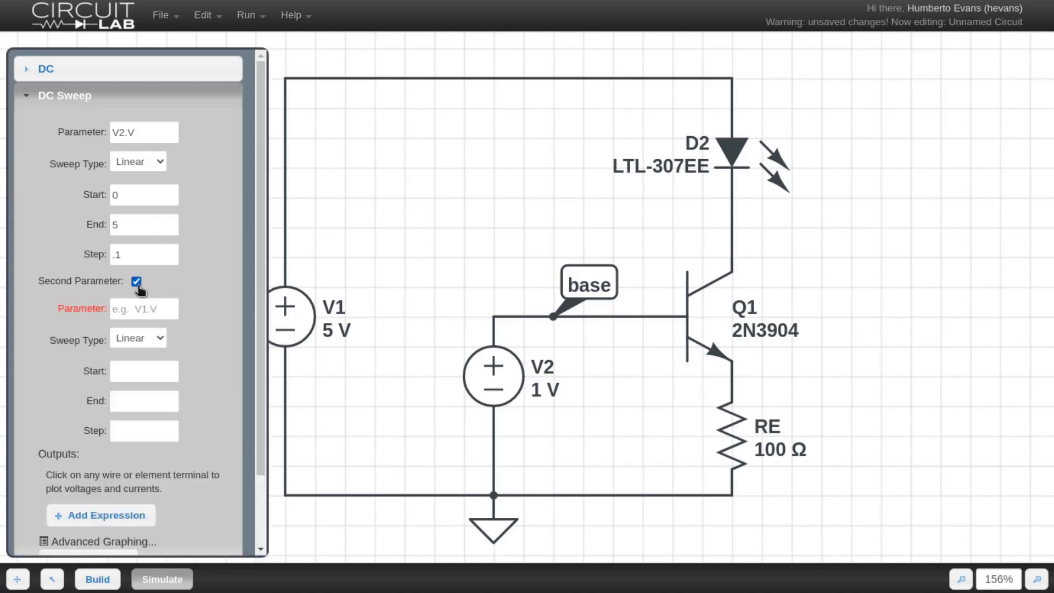
type("RE.R")
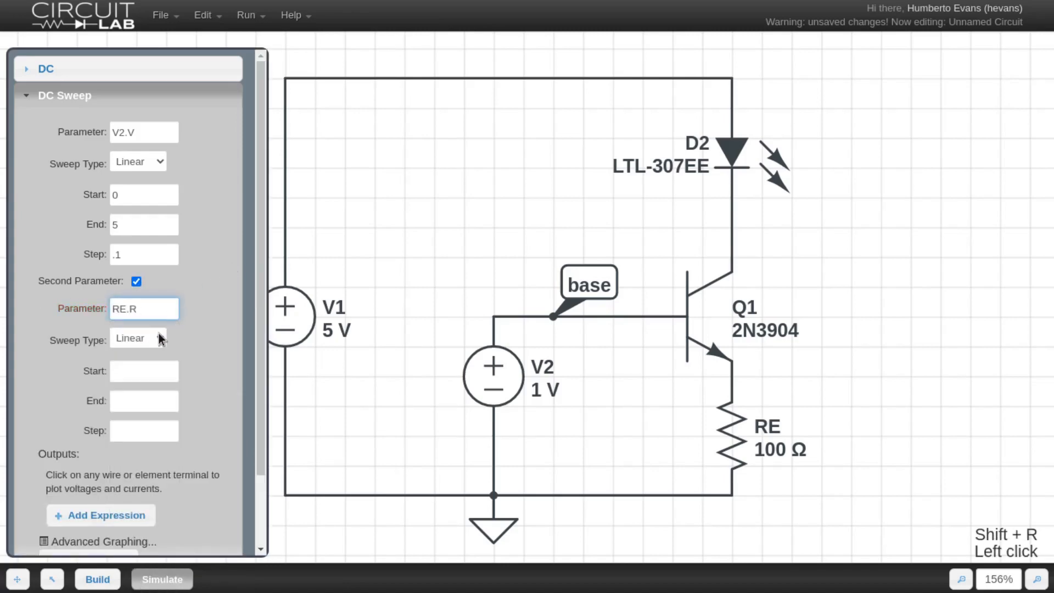
left_click(137, 337)
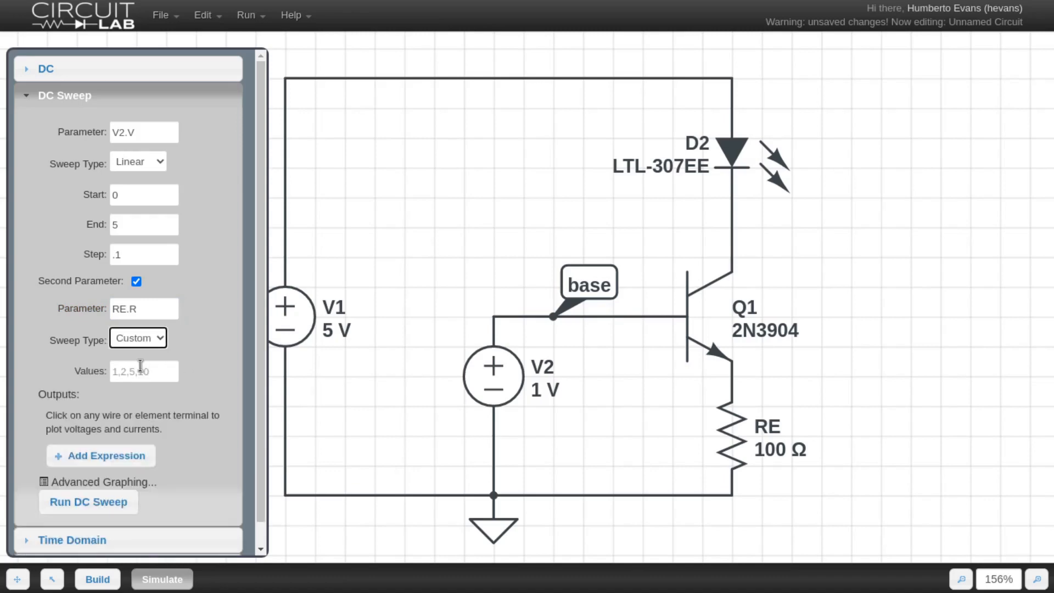
left_click(143, 371)
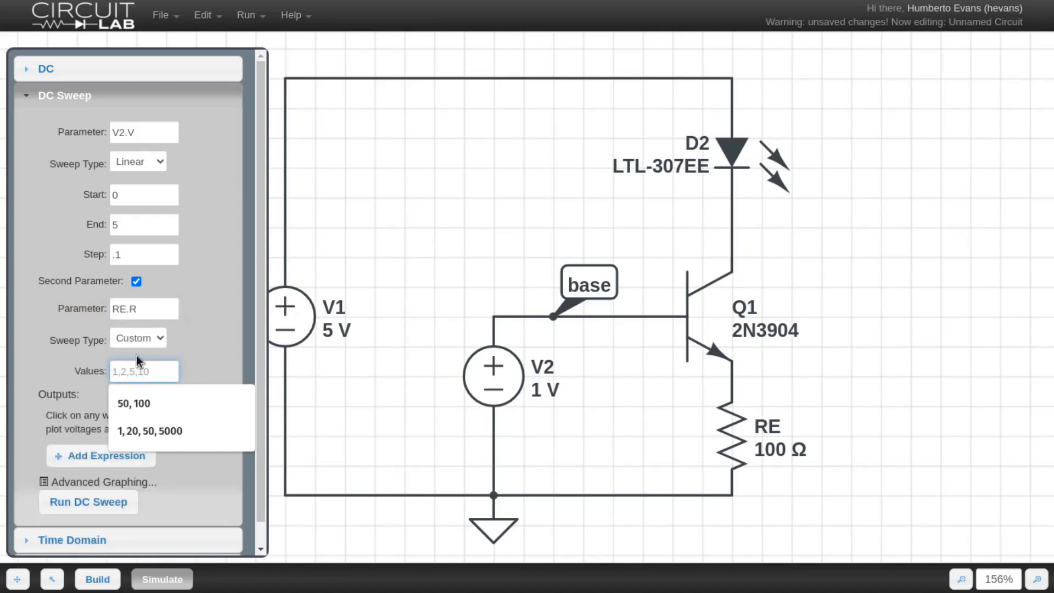
type("1")
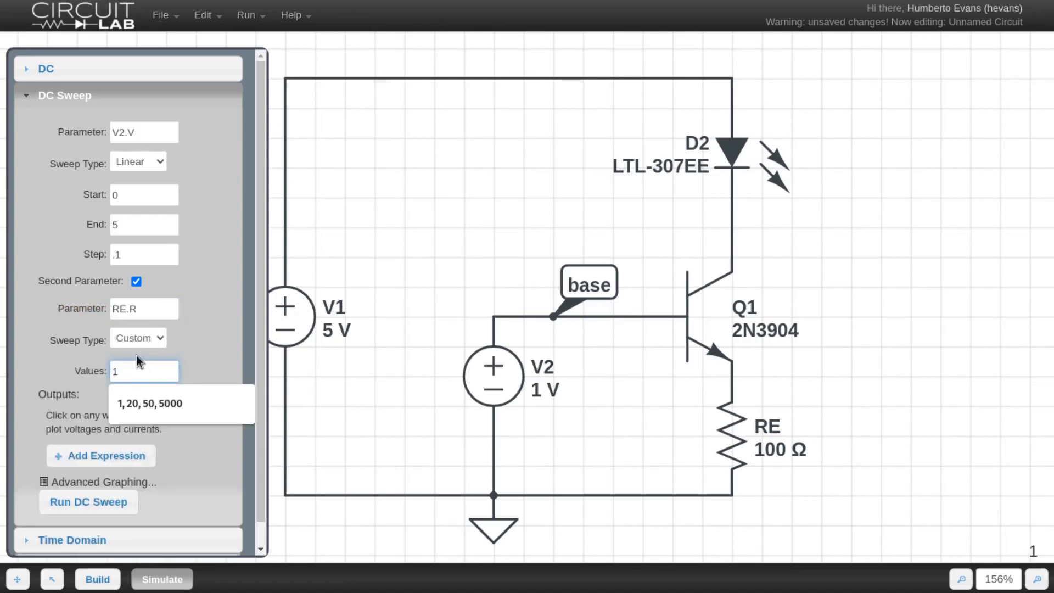
type(".")
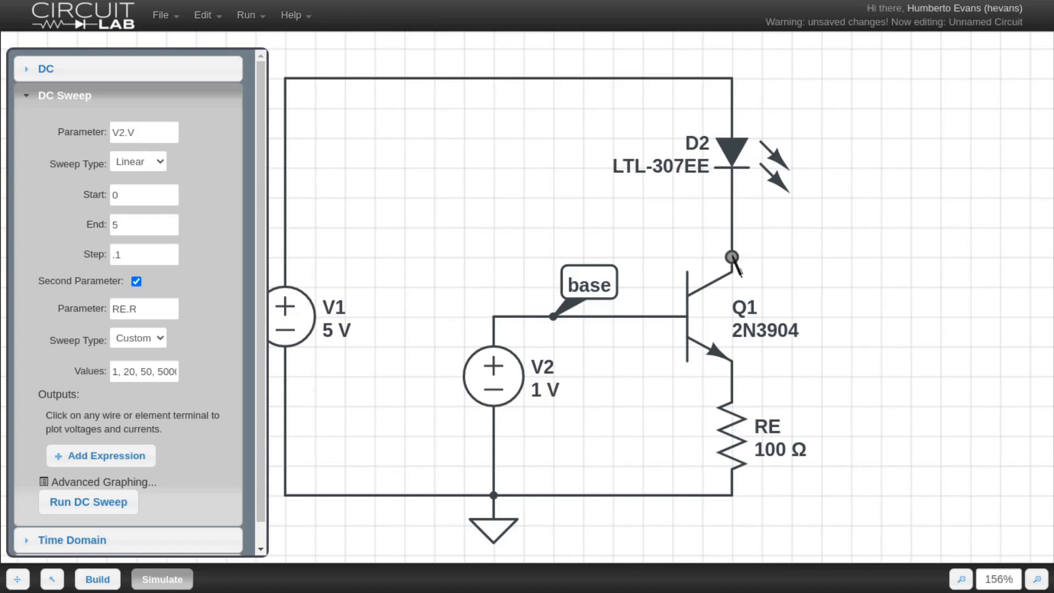
left_click(732, 257)
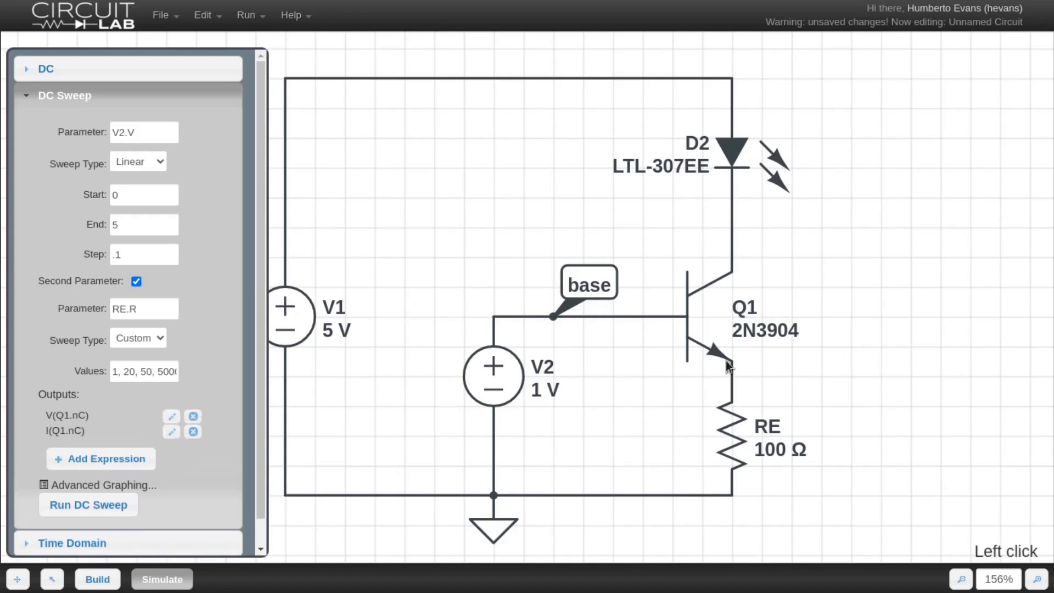
mouse_move(635, 282)
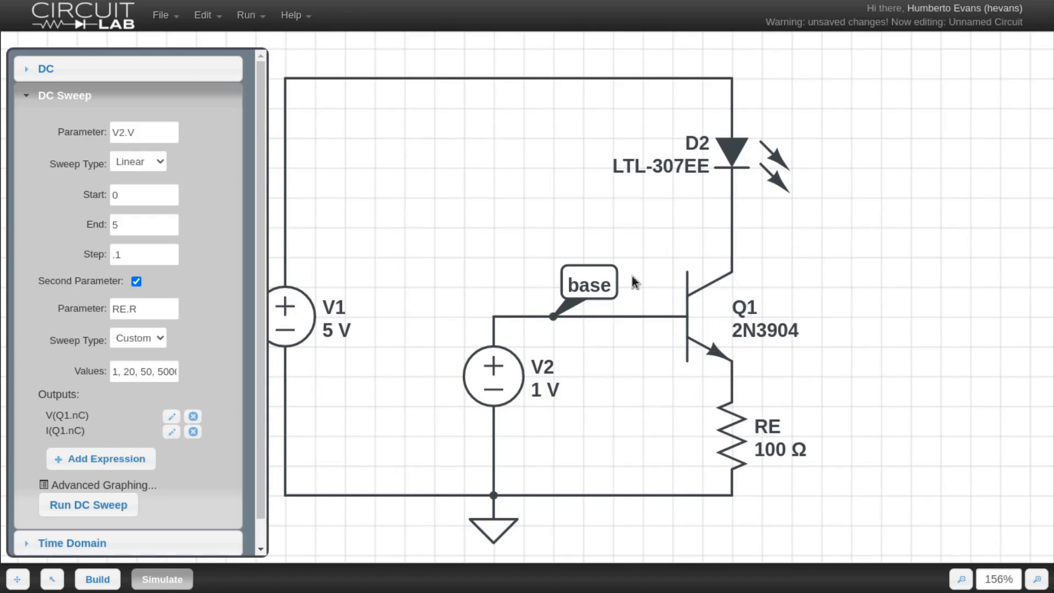
mouse_move(745, 240)
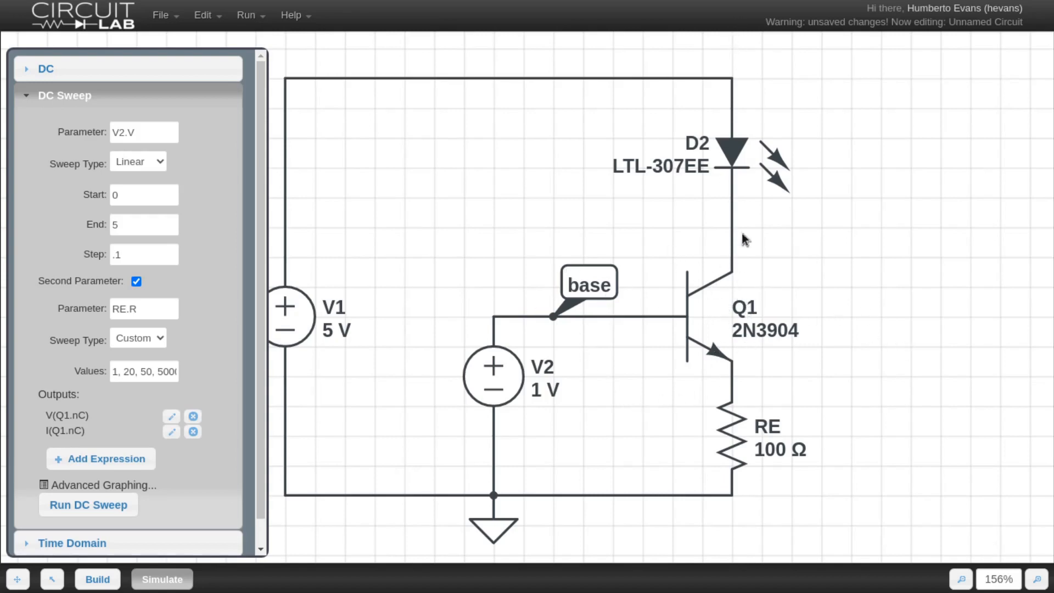
mouse_move(518, 443)
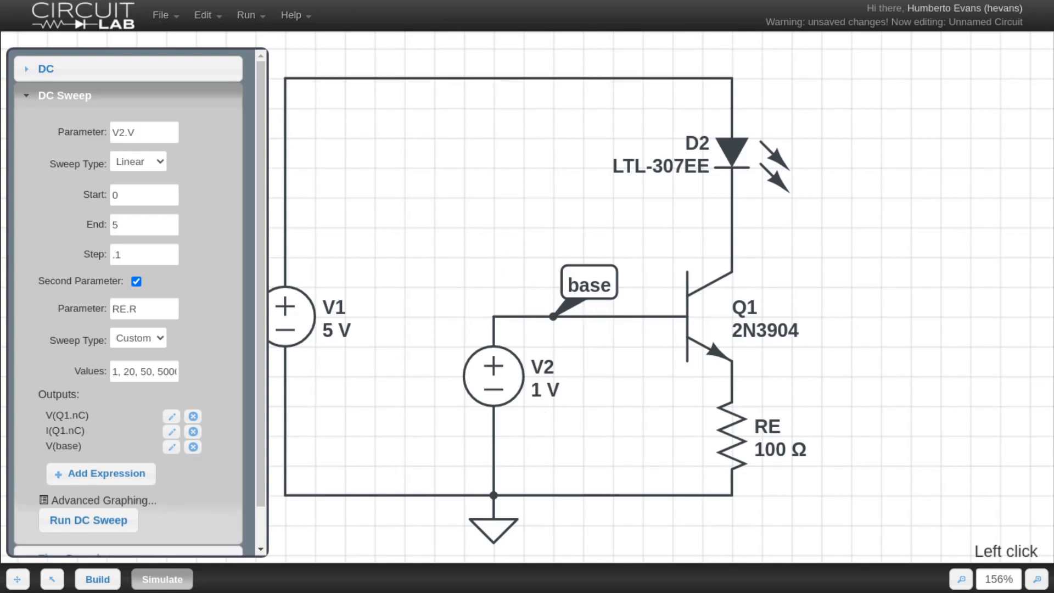
mouse_move(814, 437)
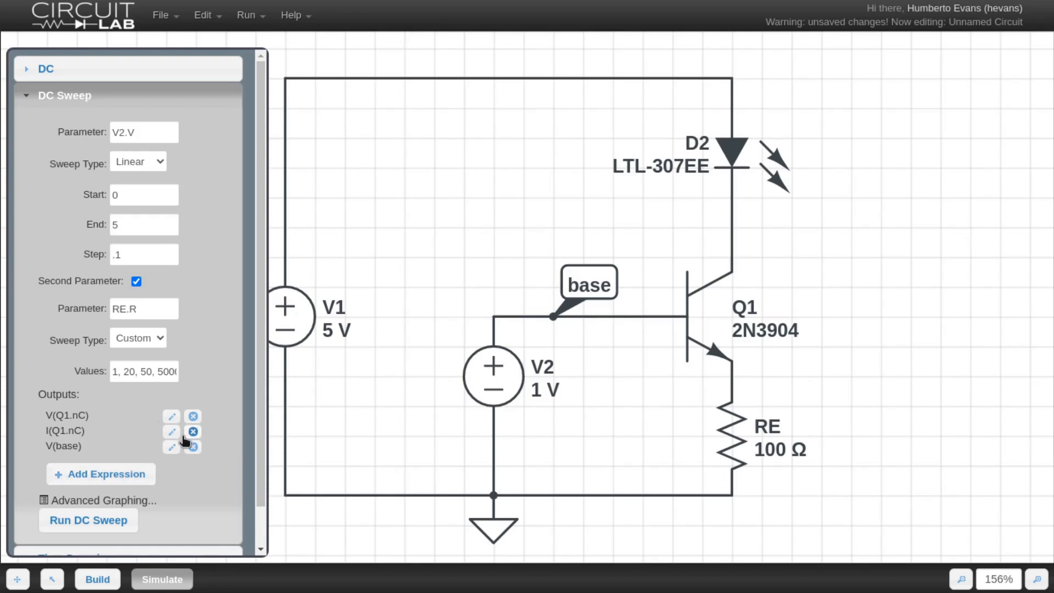
left_click(192, 416)
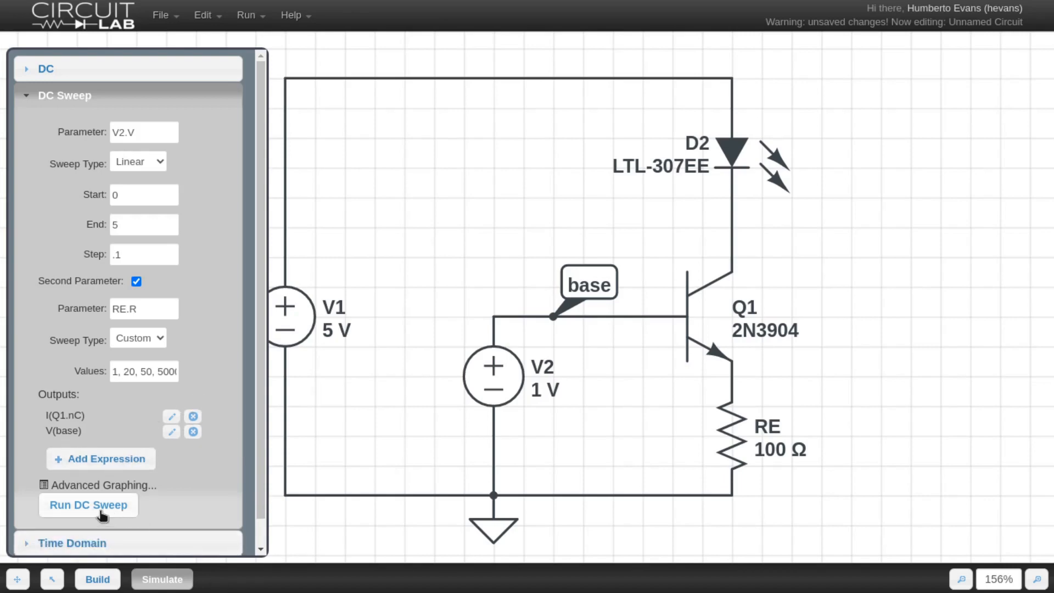
Run the DC sweep and read I(Q1.nC) and V(base) curves against V2.V.
left_click(88, 504)
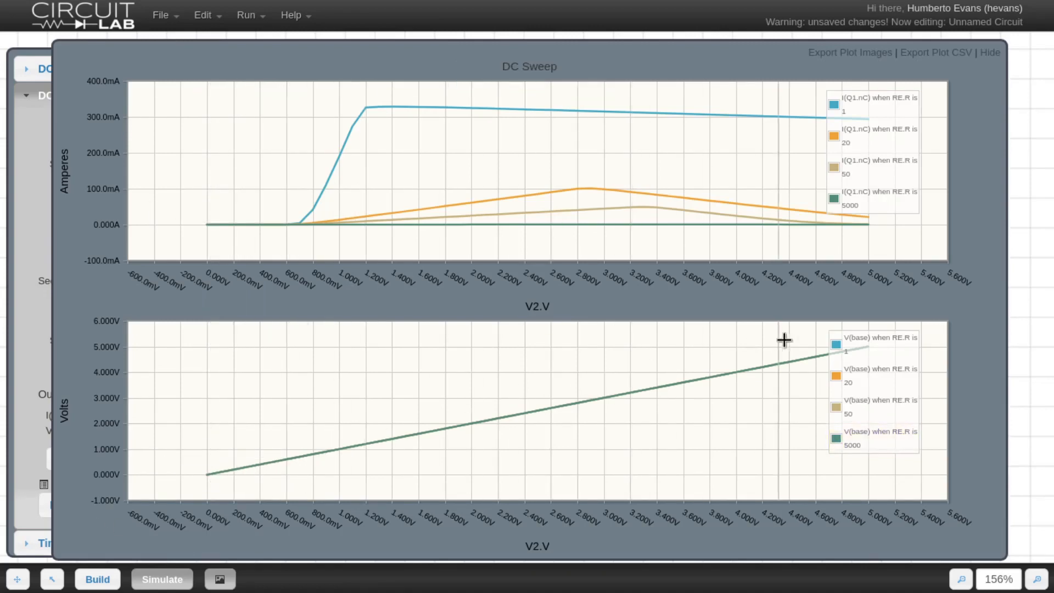
mouse_move(937, 341)
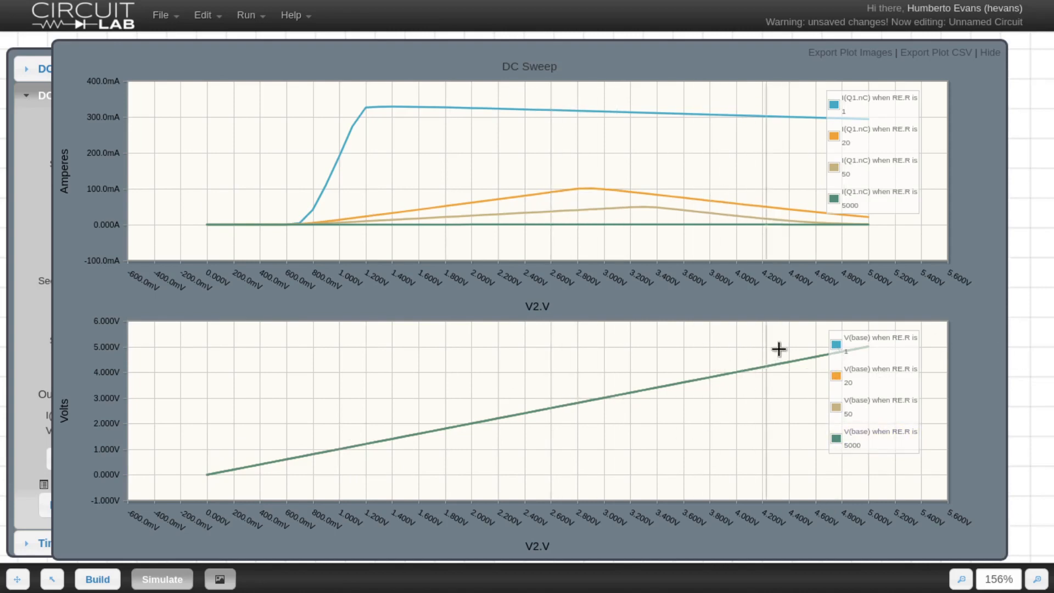
mouse_move(535, 473)
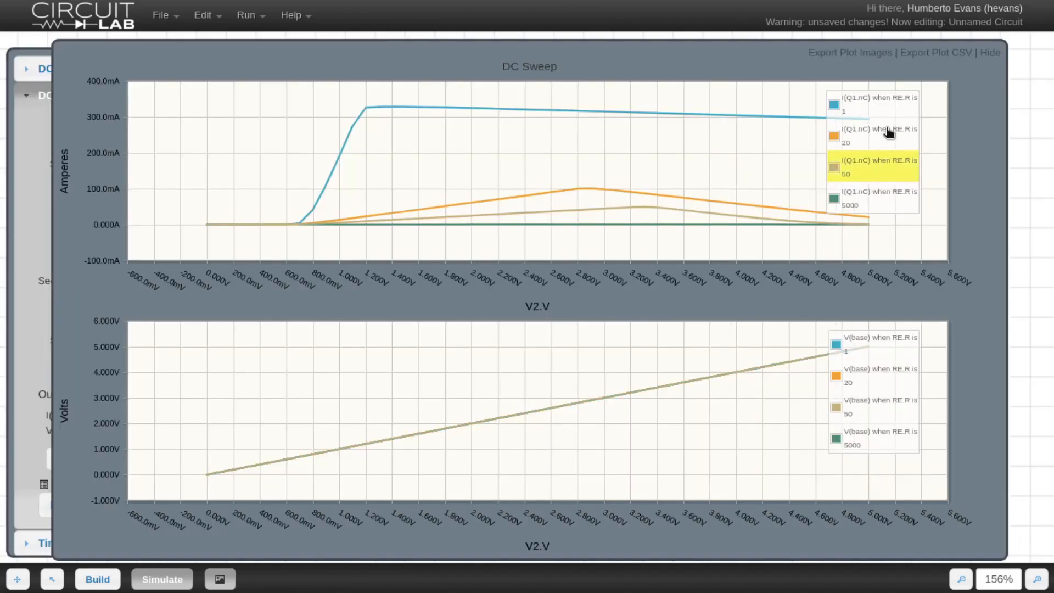
mouse_move(348, 35)
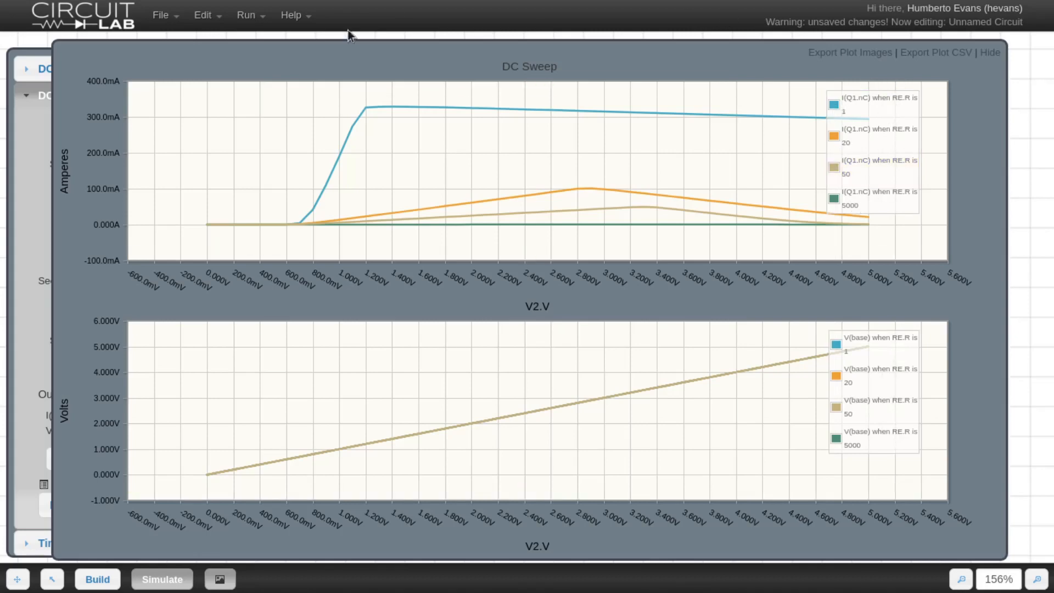
mouse_move(768, 111)
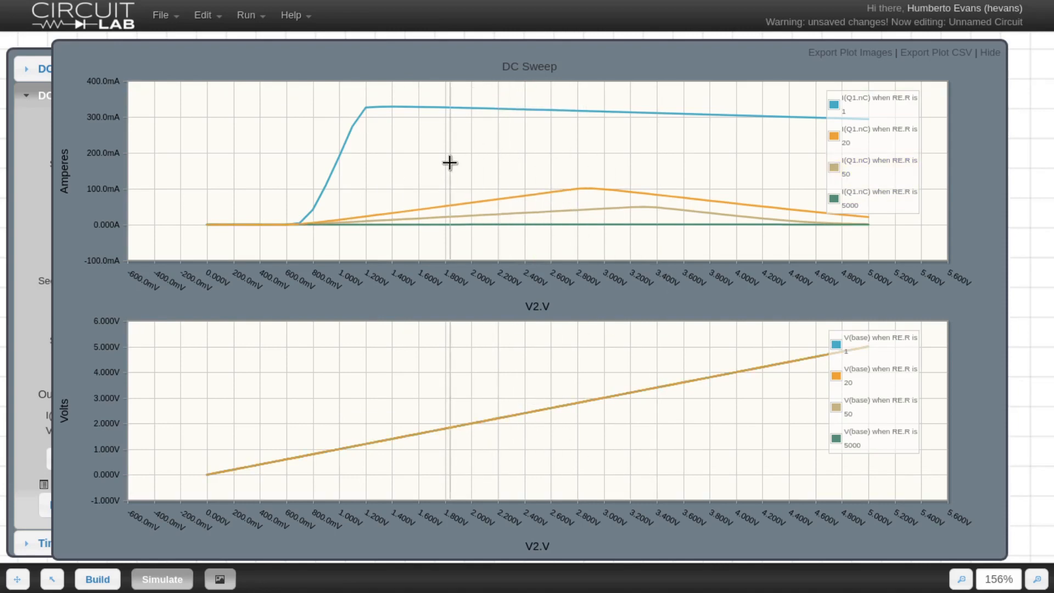
mouse_move(854, 105)
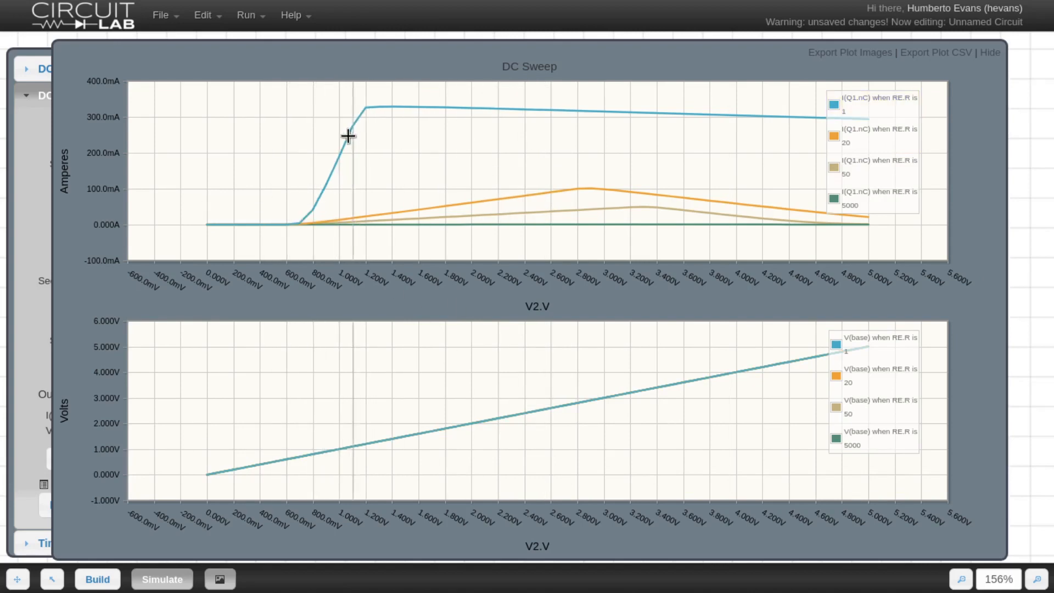
mouse_move(385, 106)
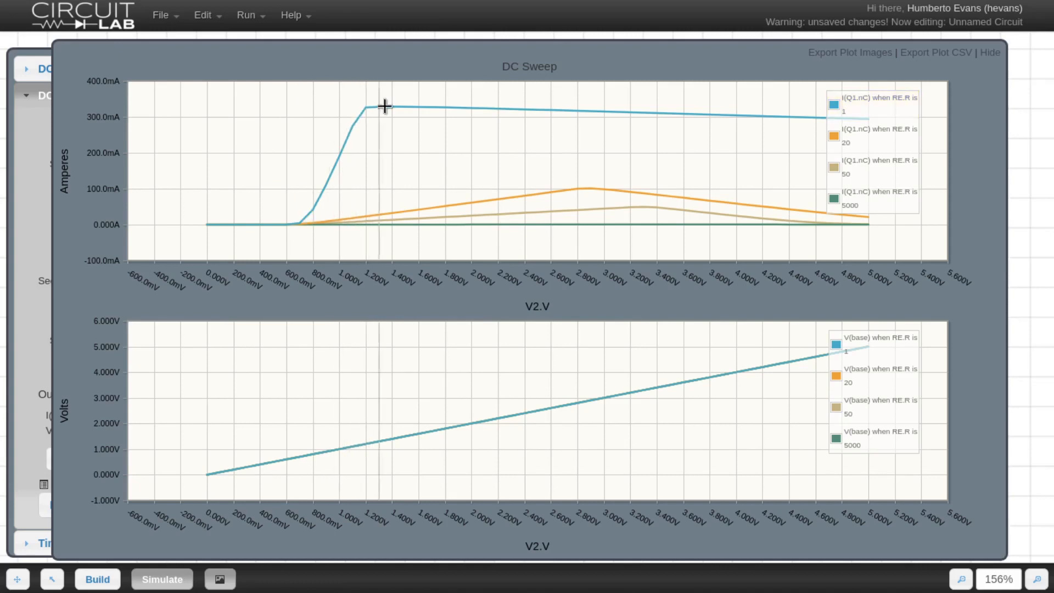
mouse_move(377, 118)
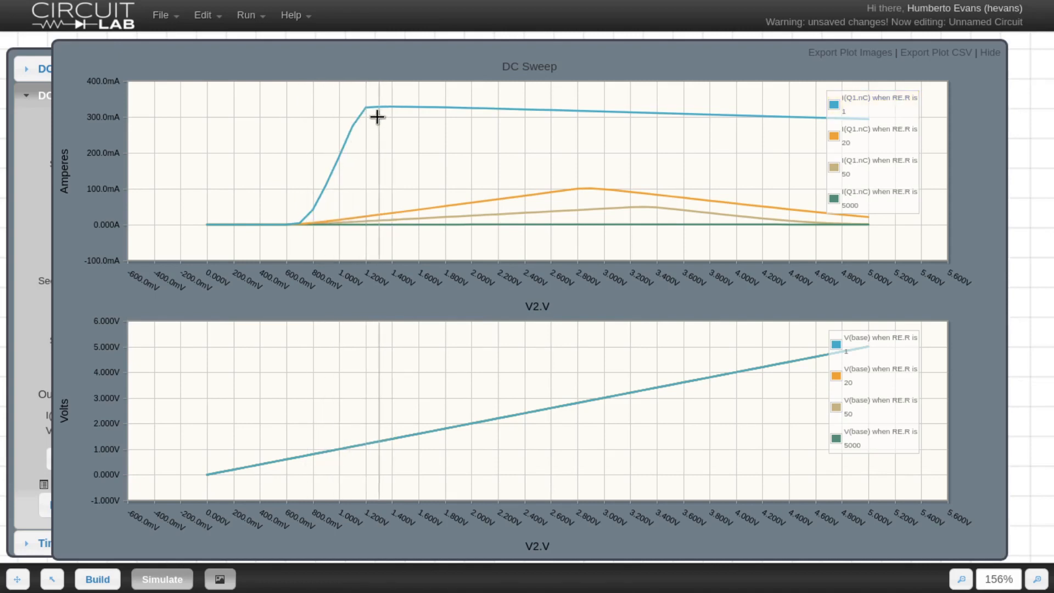
mouse_move(869, 104)
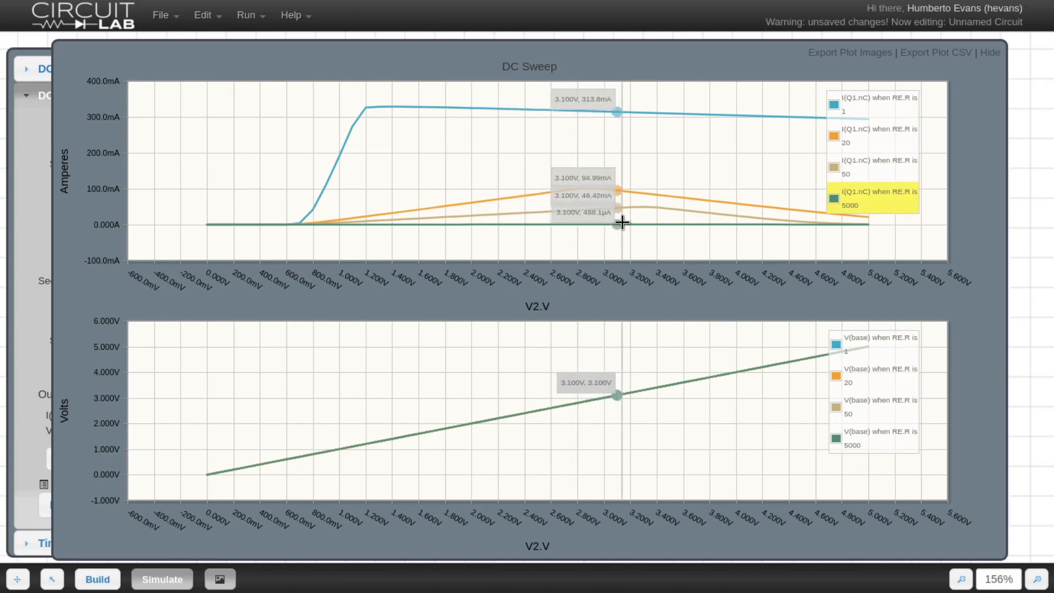
mouse_move(708, 221)
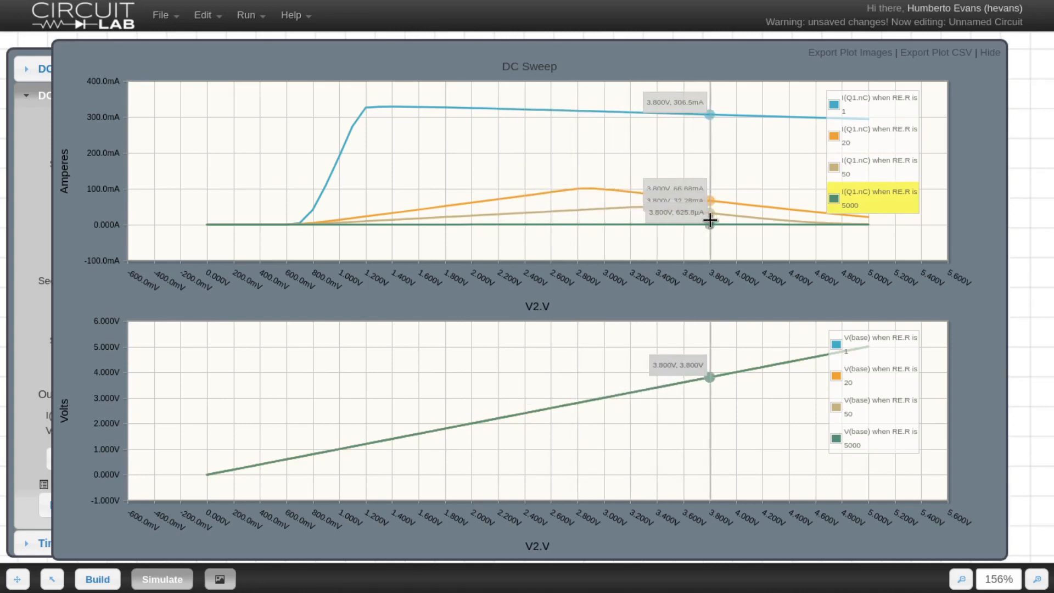
mouse_move(644, 227)
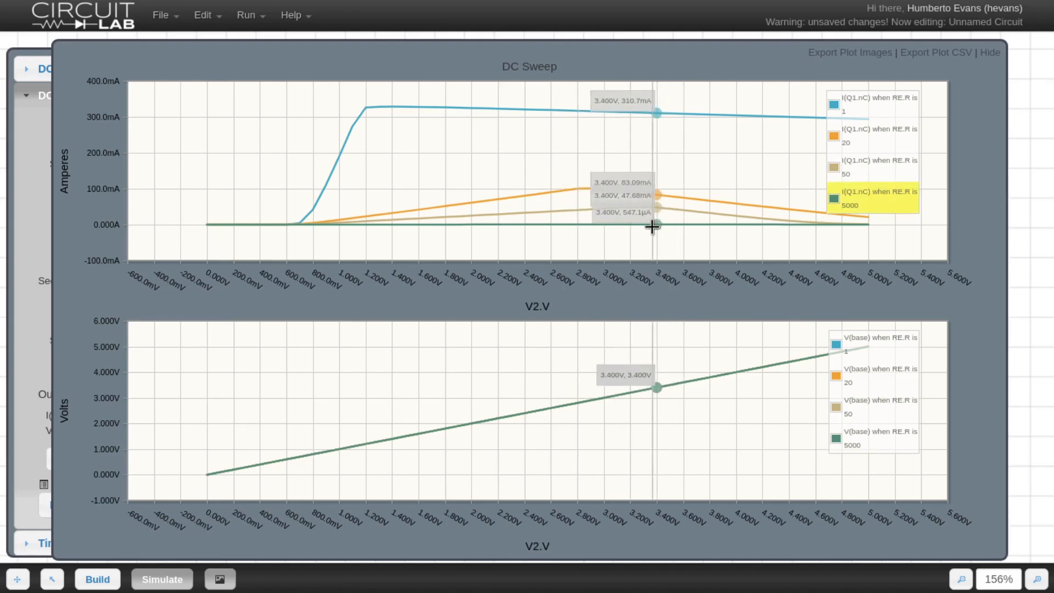
mouse_move(656, 228)
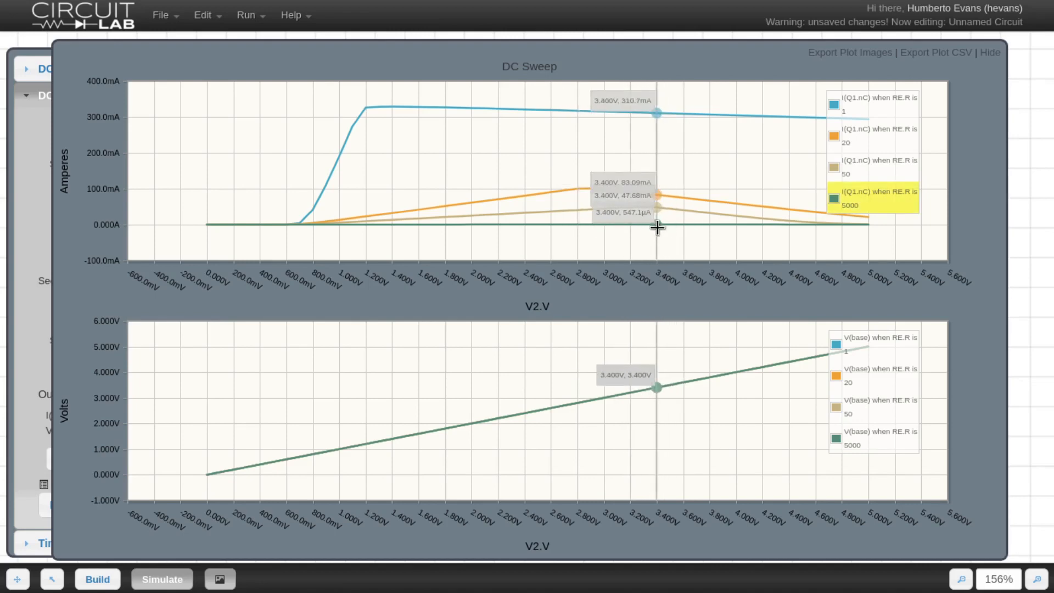
mouse_move(672, 224)
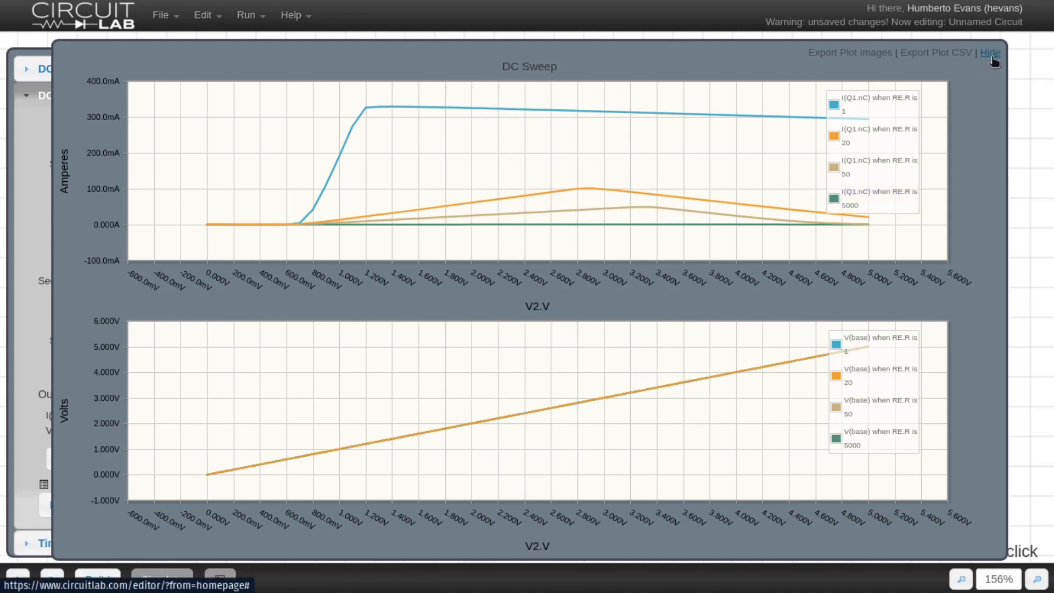
Hide the plot, remove V(base) from the outputs, and cut RE values to 20, 50.
left_click(989, 53)
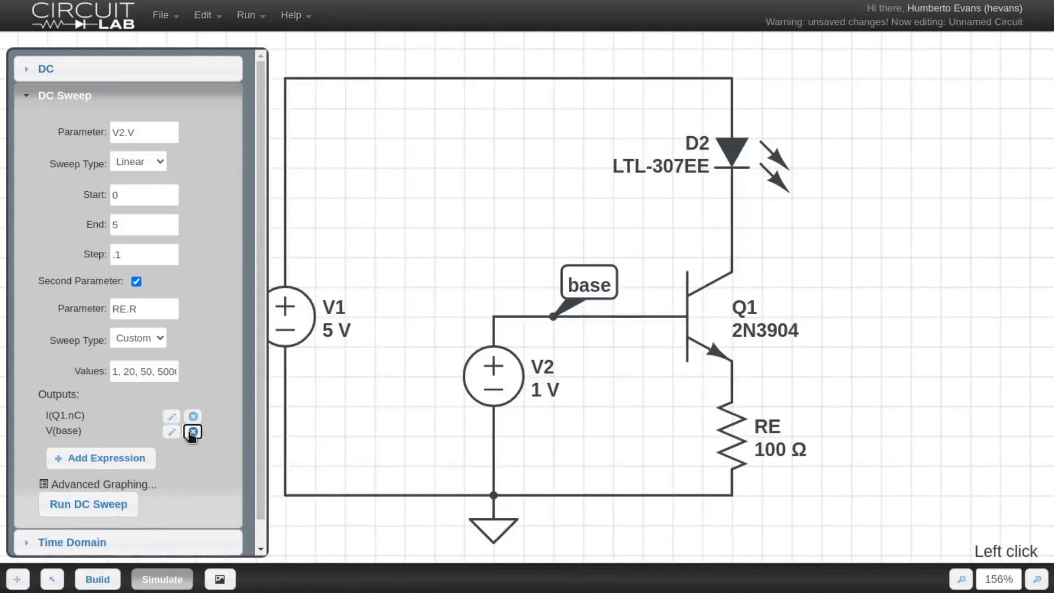
left_click(192, 432)
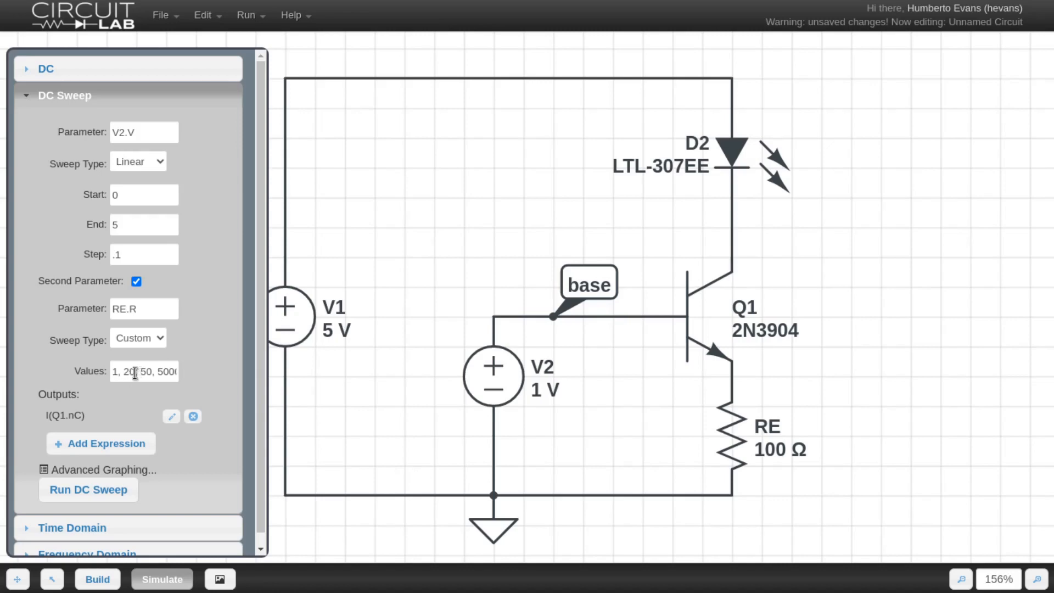
key("Backspace")
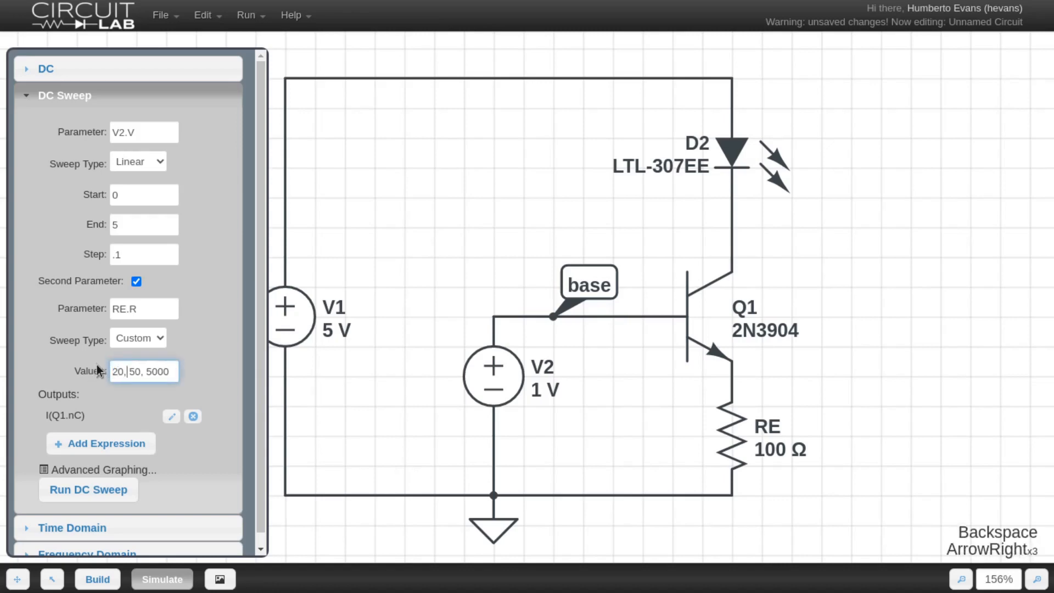
key("Backspace")
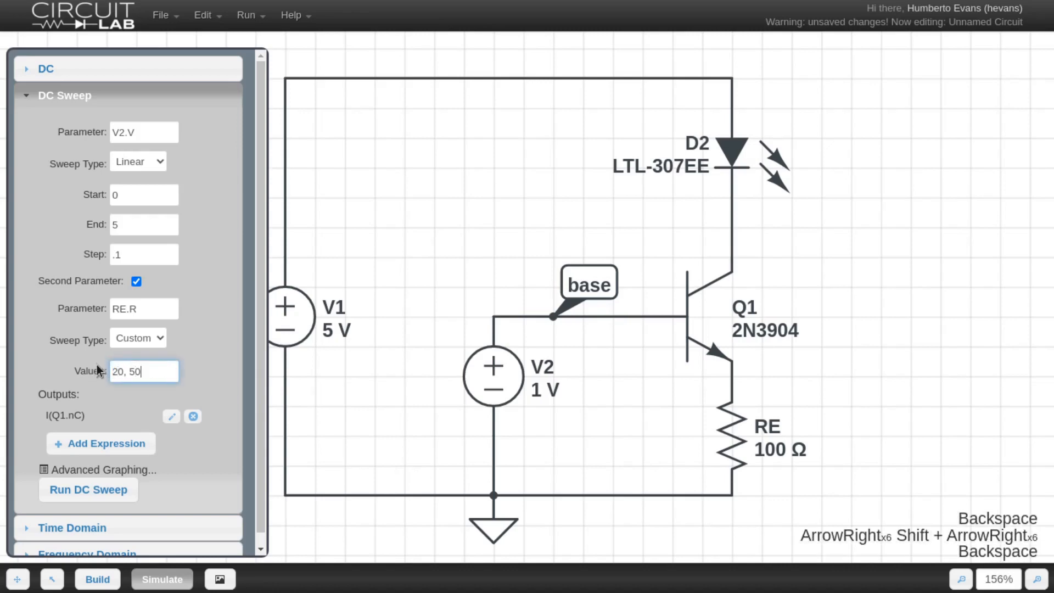
Rerun the DC sweep for RE values 20 and 50, then hide the plot.
left_click(88, 489)
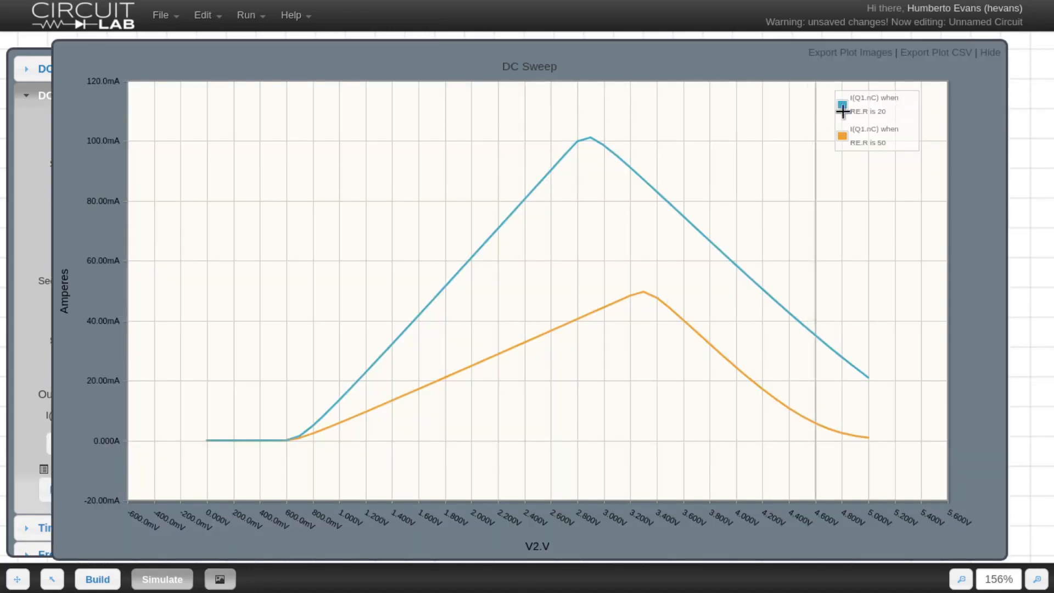
mouse_move(354, 366)
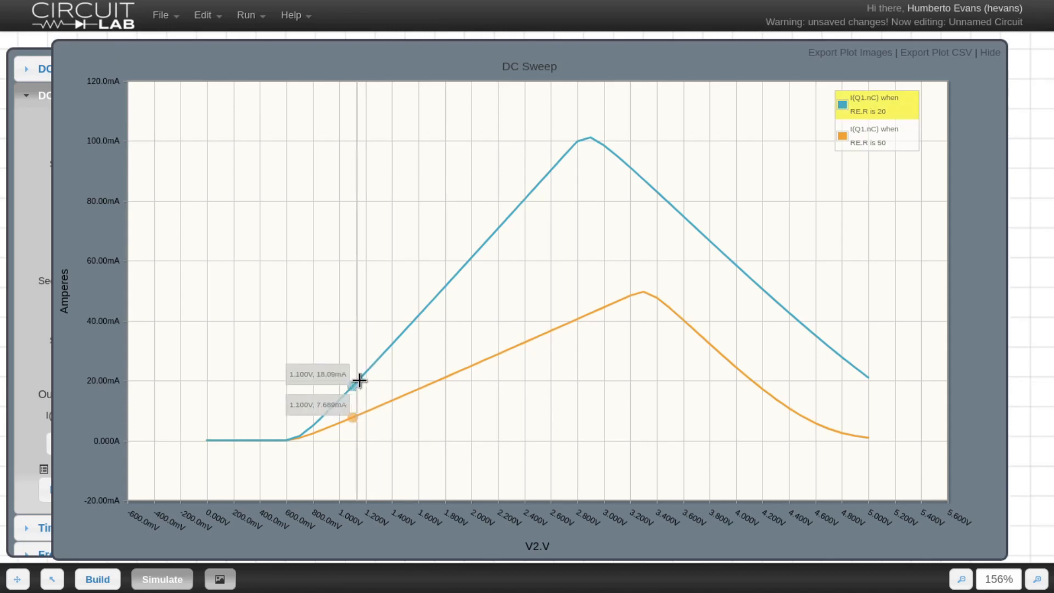
mouse_move(366, 375)
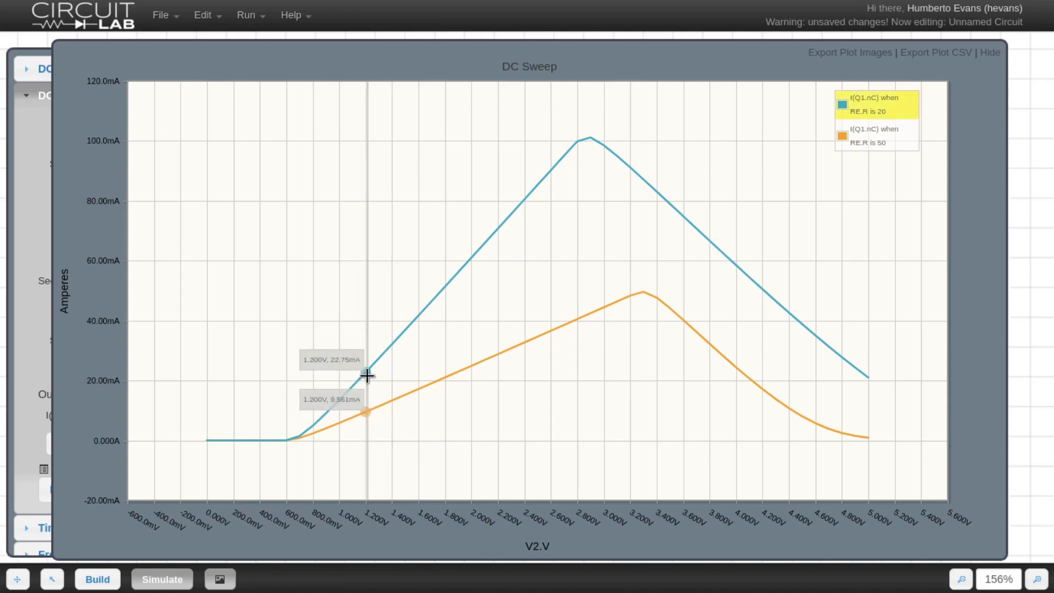
mouse_move(362, 375)
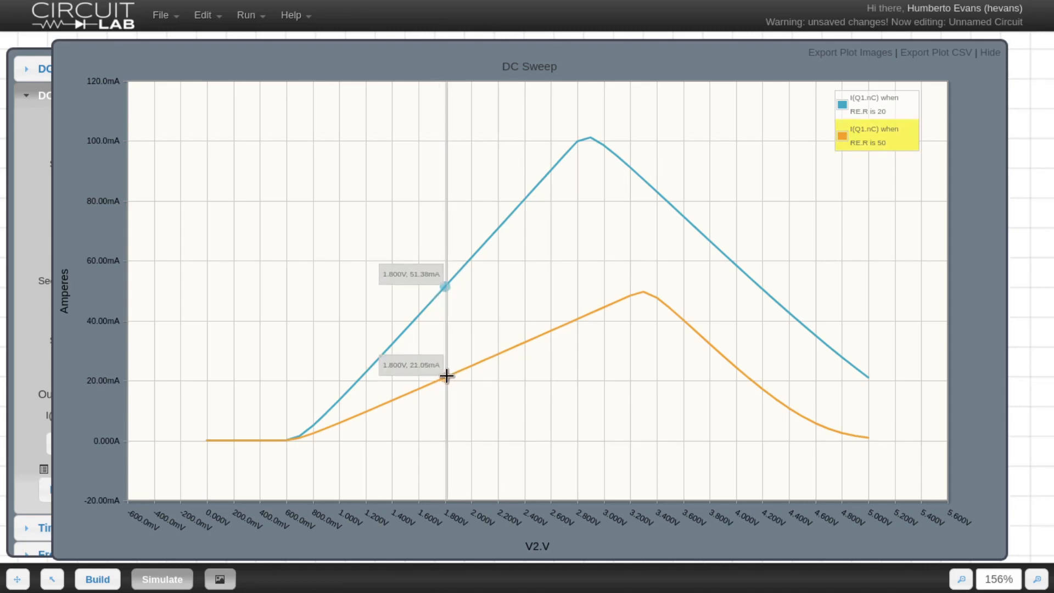
mouse_move(417, 388)
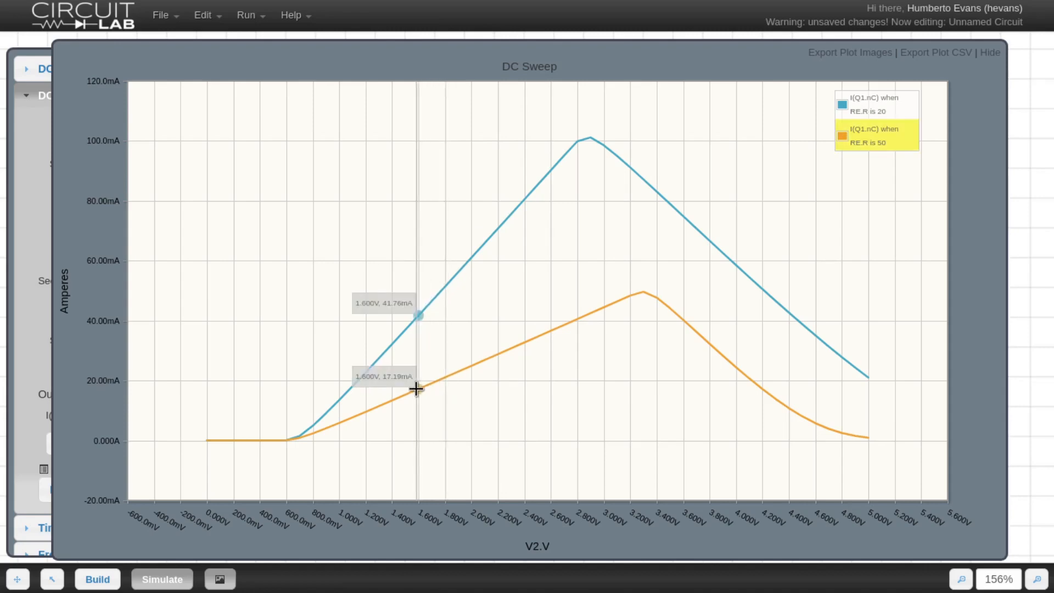
mouse_move(408, 394)
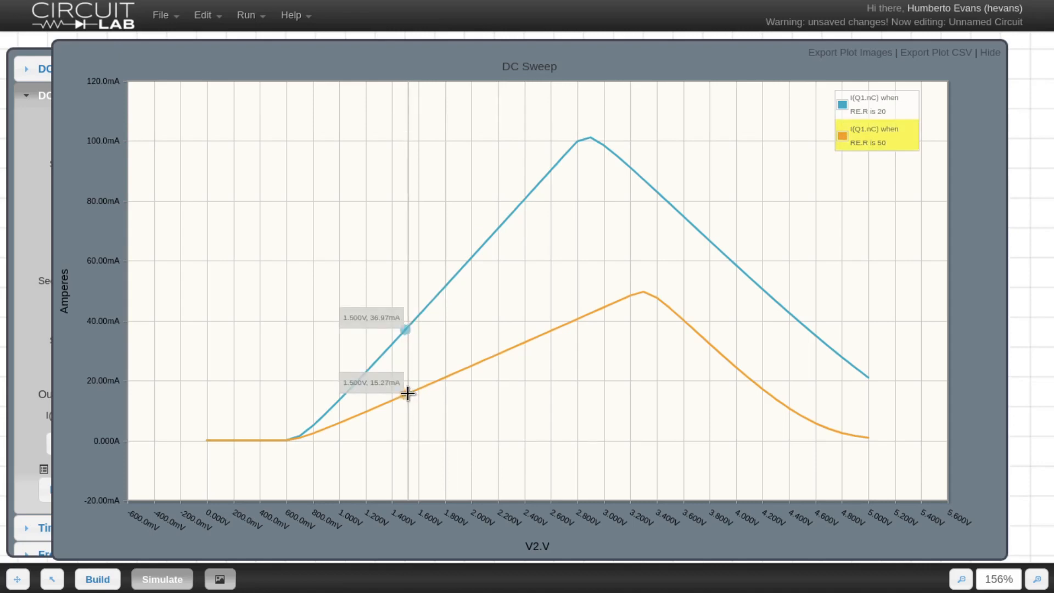
mouse_move(447, 323)
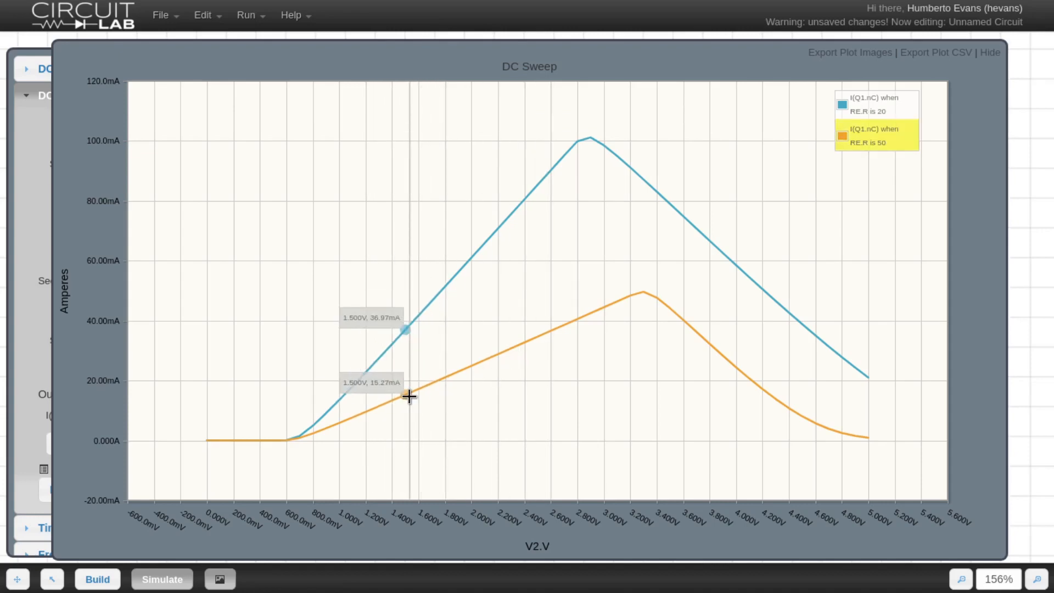
left_click(989, 52)
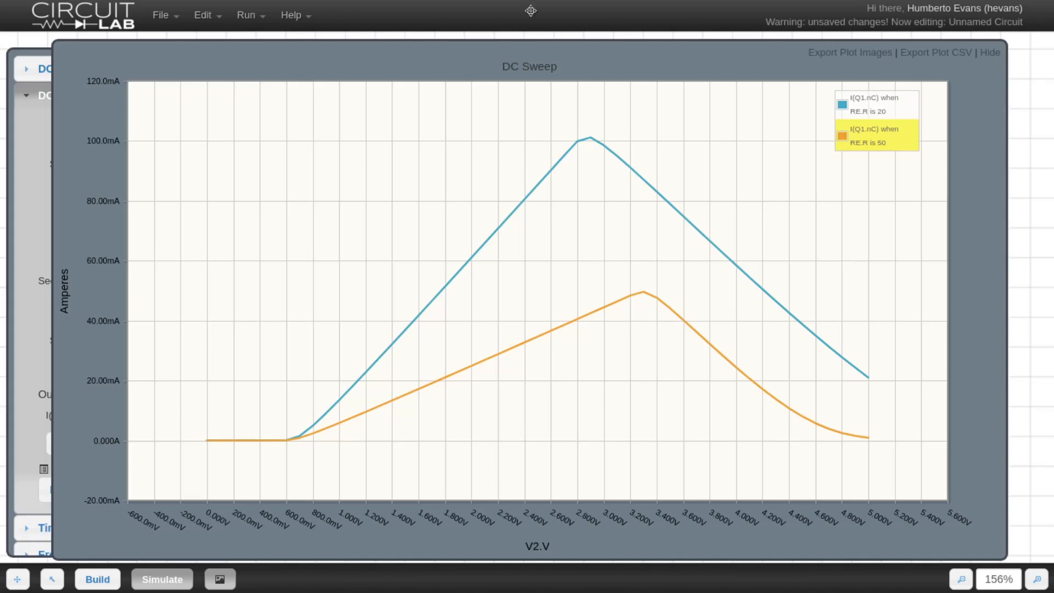
mouse_move(734, 232)
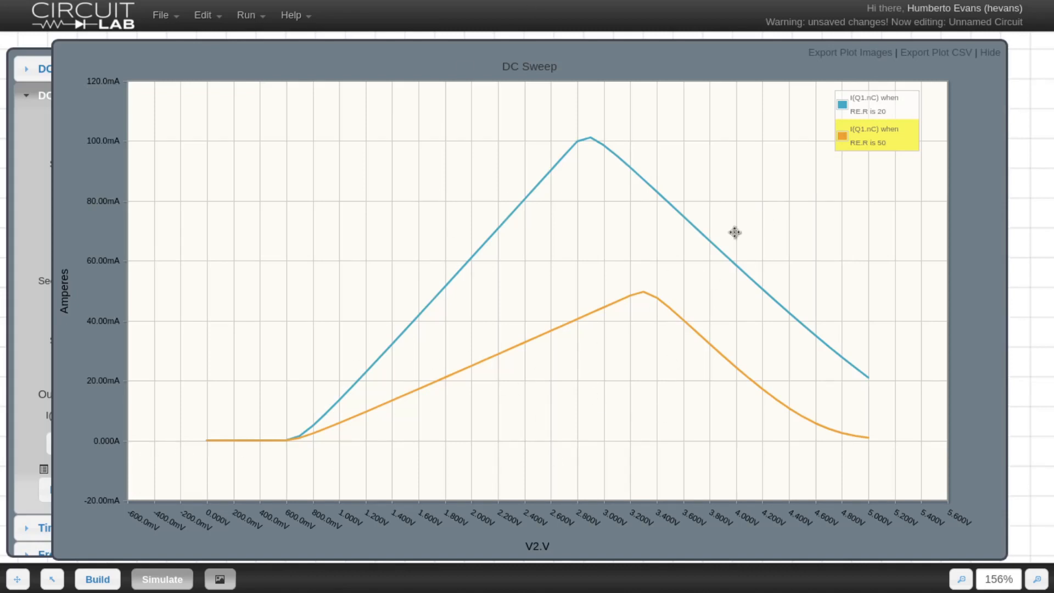
mouse_move(481, 363)
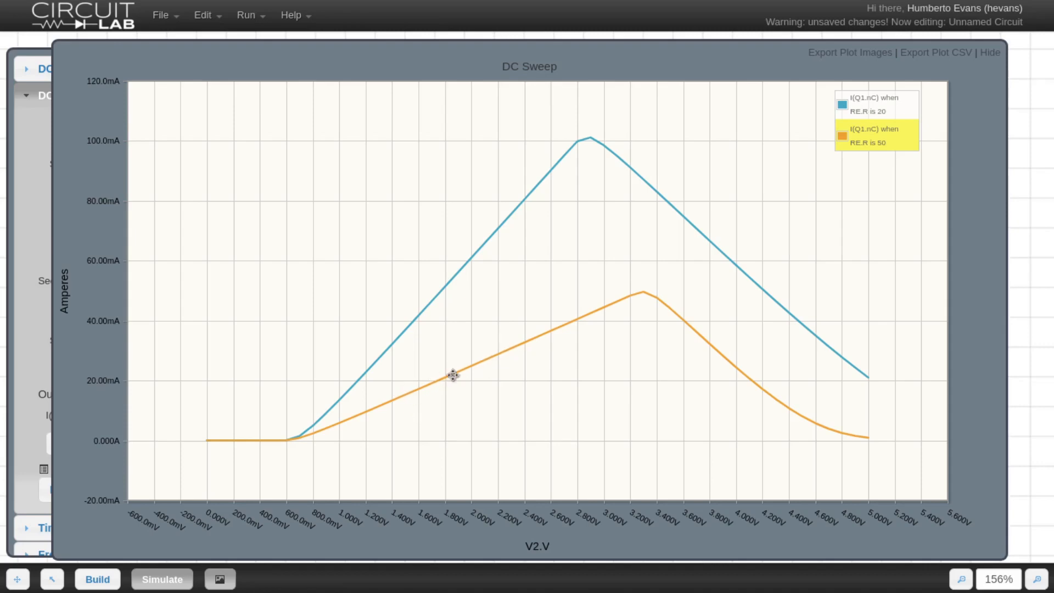
mouse_move(470, 252)
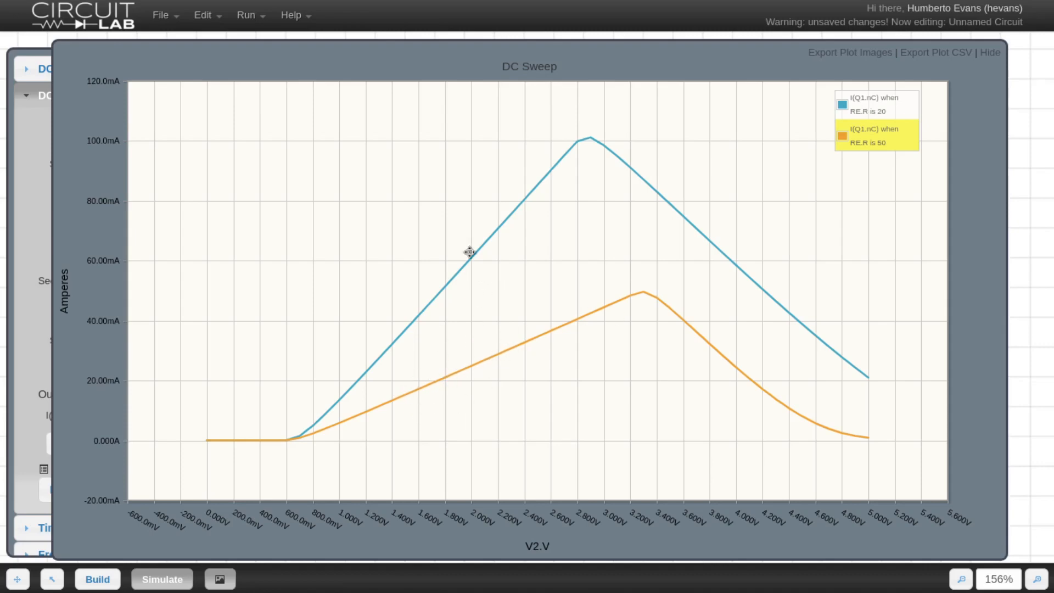
mouse_move(632, 185)
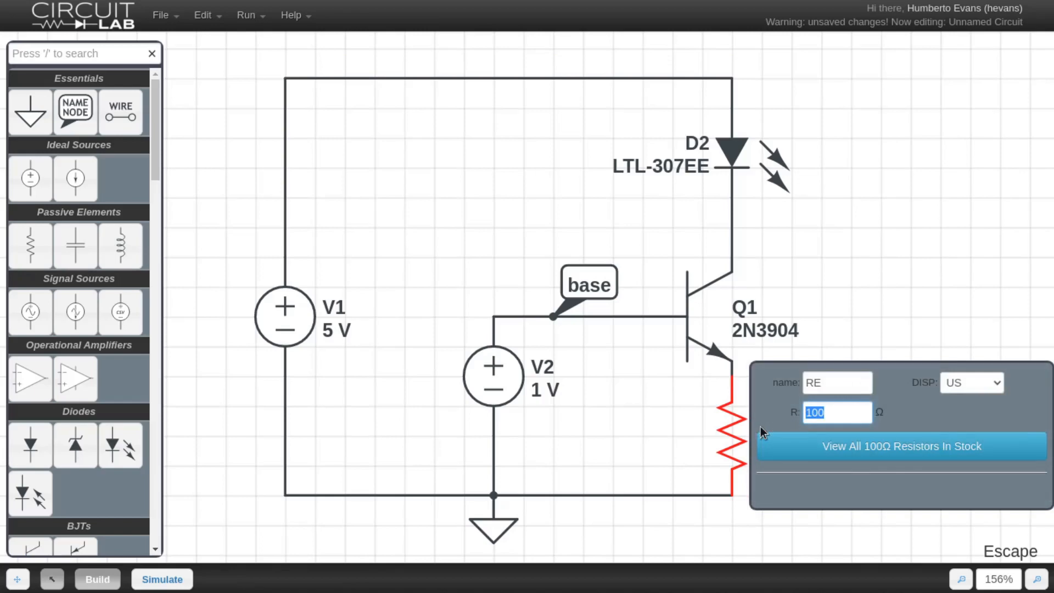
Set the emitter resistor RE's resistance to 50 Ω.
type("50")
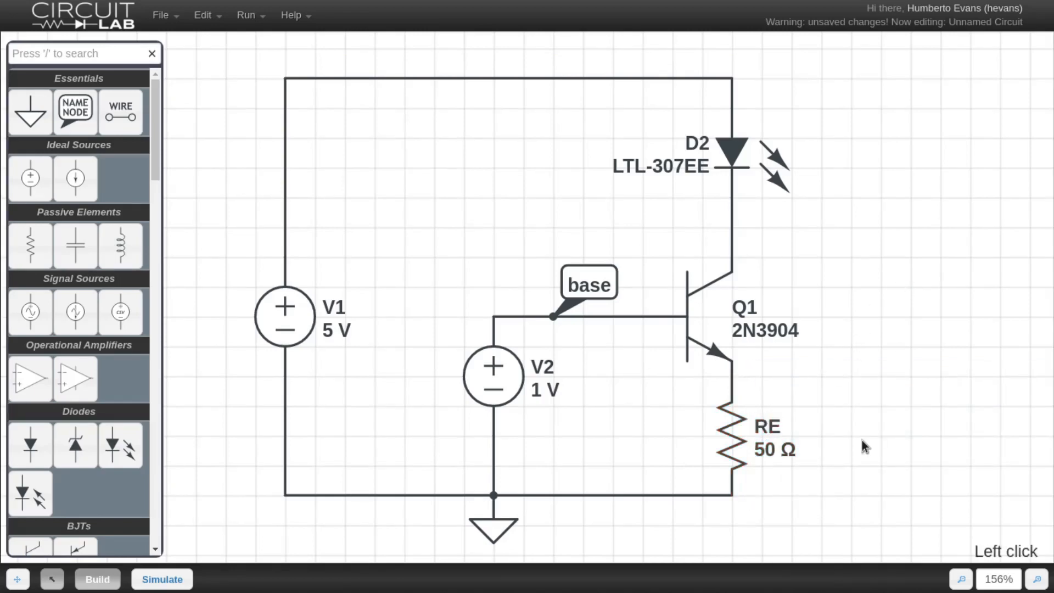
mouse_move(874, 228)
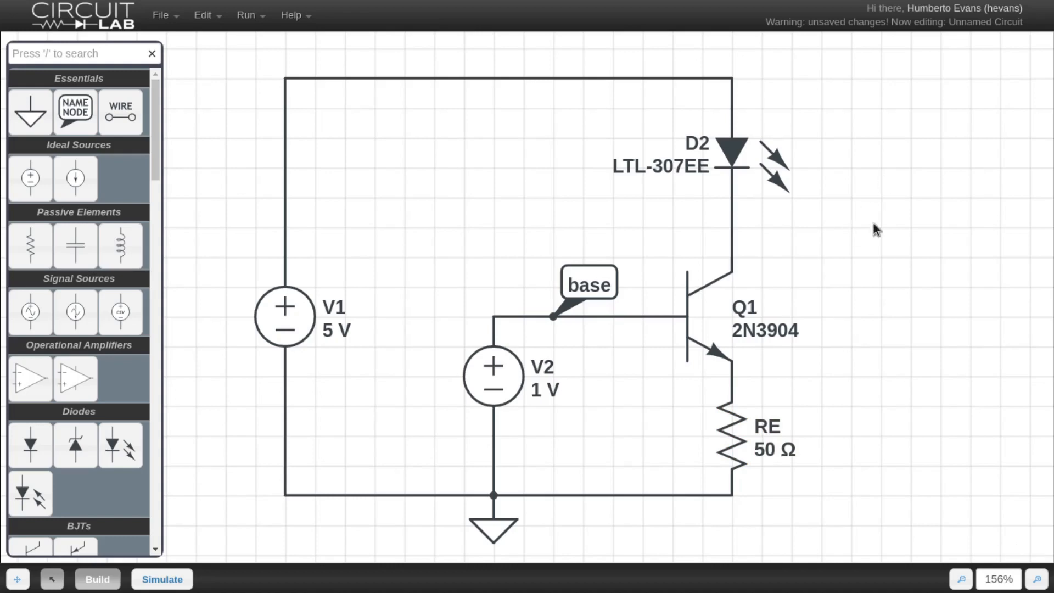
mouse_move(830, 529)
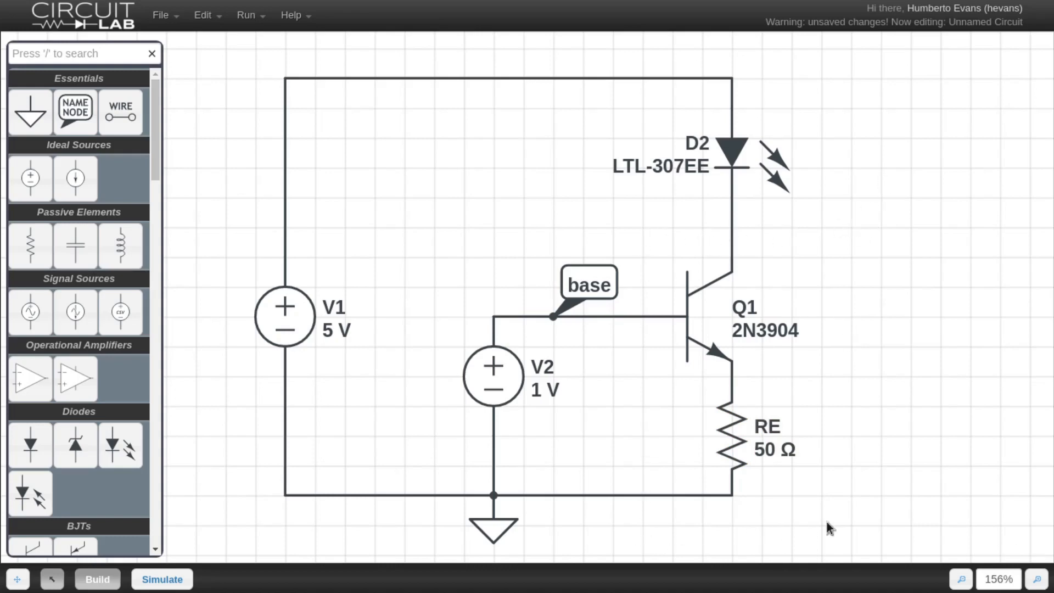
mouse_move(814, 270)
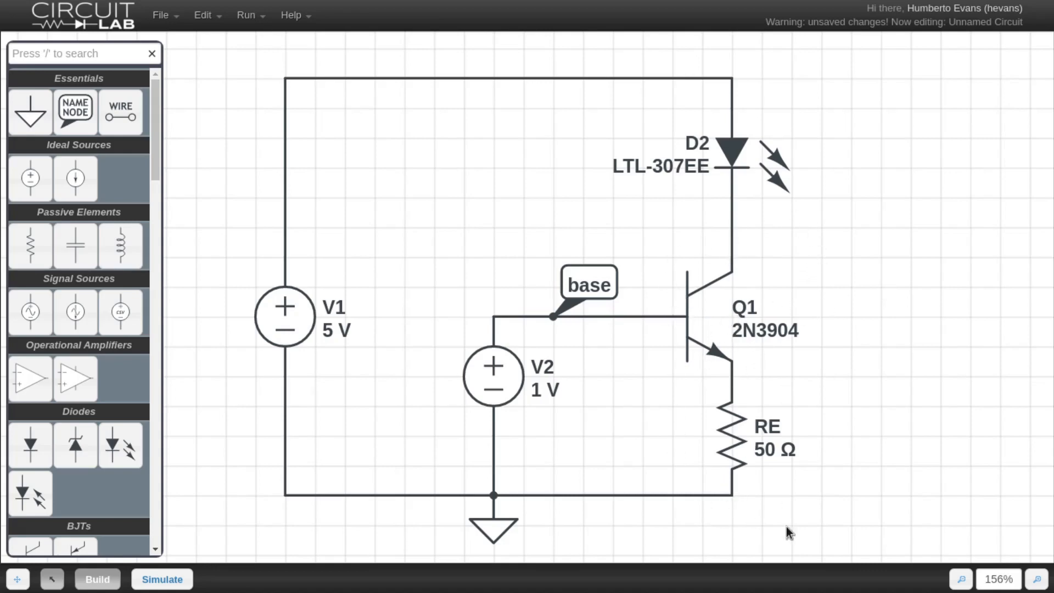
mouse_move(457, 117)
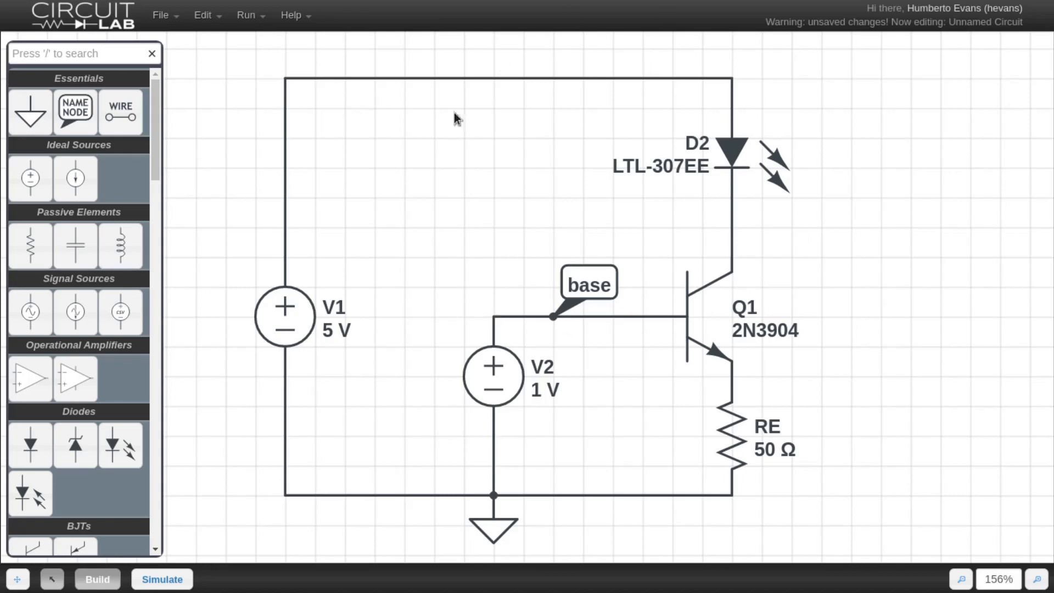
Delete V2 and its stub wire, then add resistors R2 and R3 from rail to ground.
left_click(493, 374)
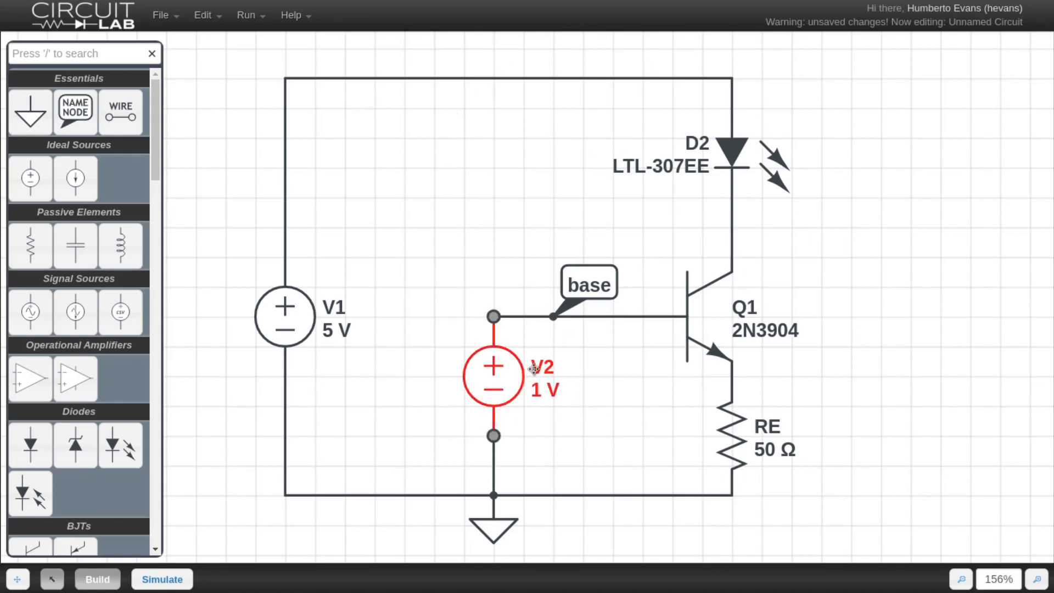
left_click(493, 374)
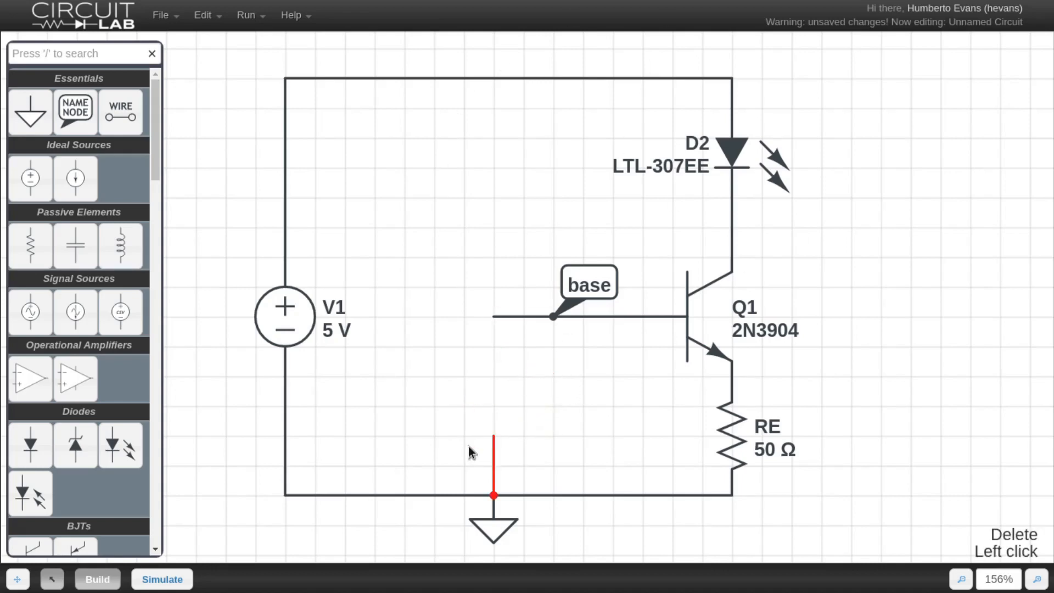
mouse_move(29, 243)
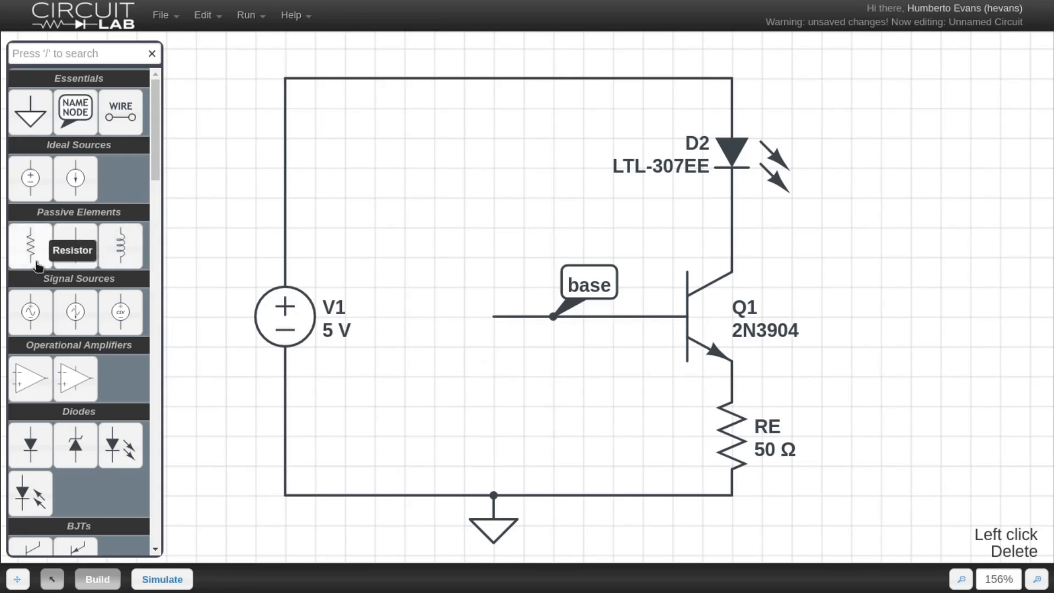
left_click(30, 243)
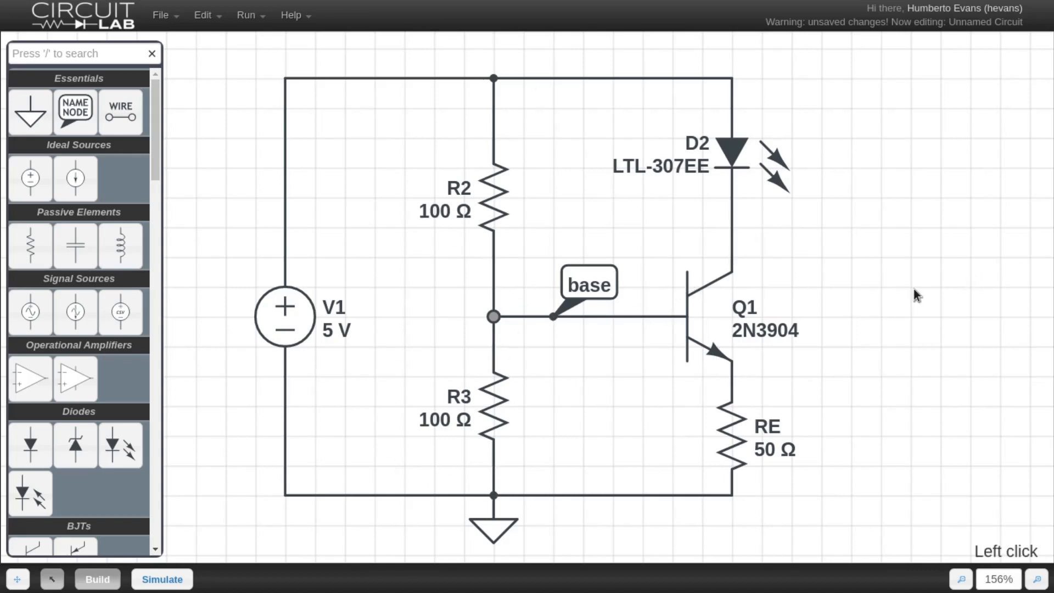
left_click(162, 579)
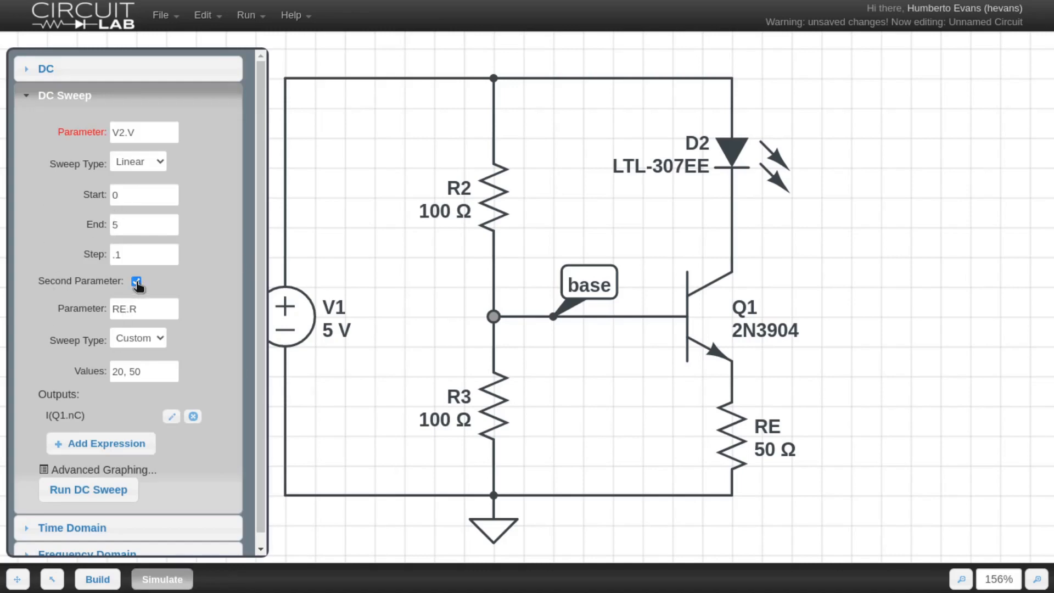
Configure the DC sweep with parameter R3.R, end 100 and step 1, with the second parameter off.
left_click(135, 281)
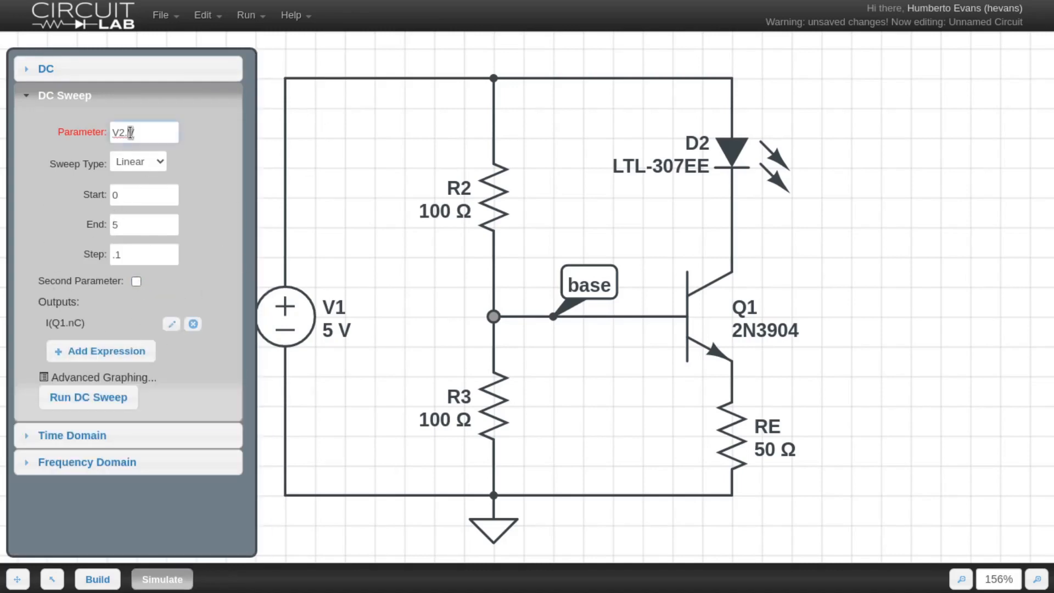
type("R")
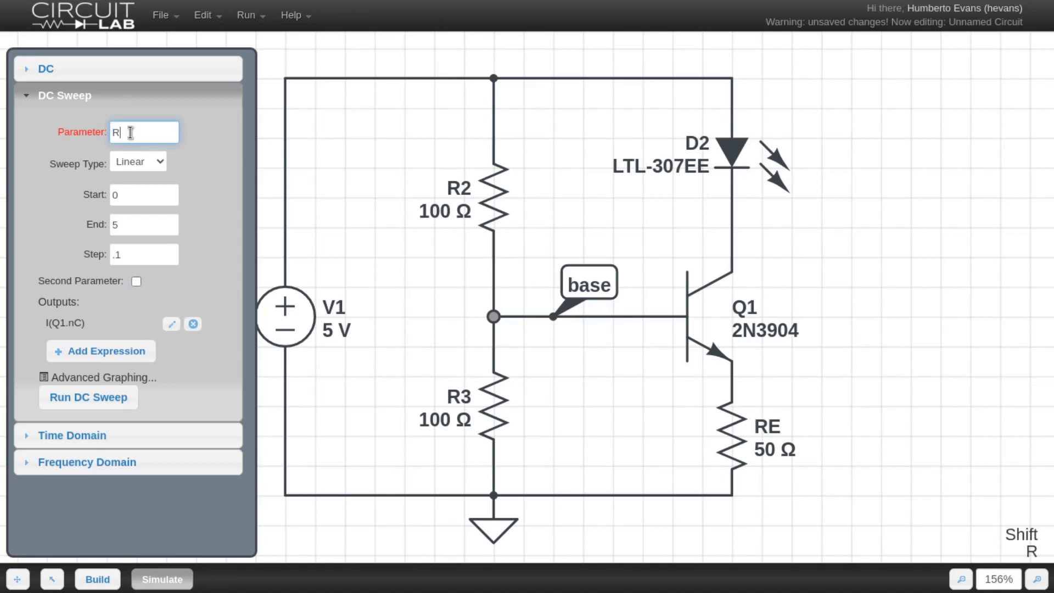
type("3.R")
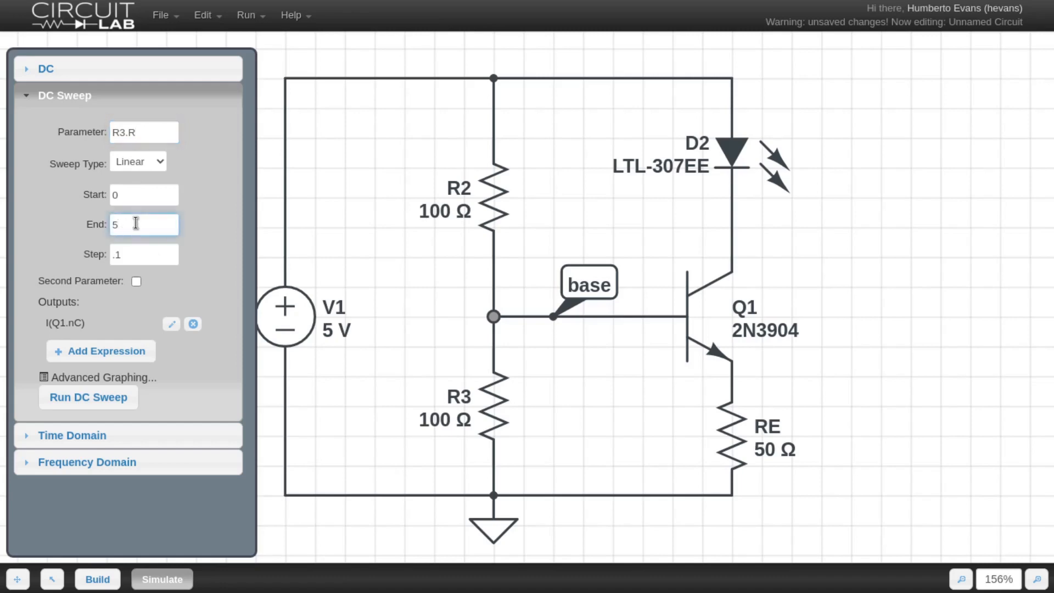
type("100")
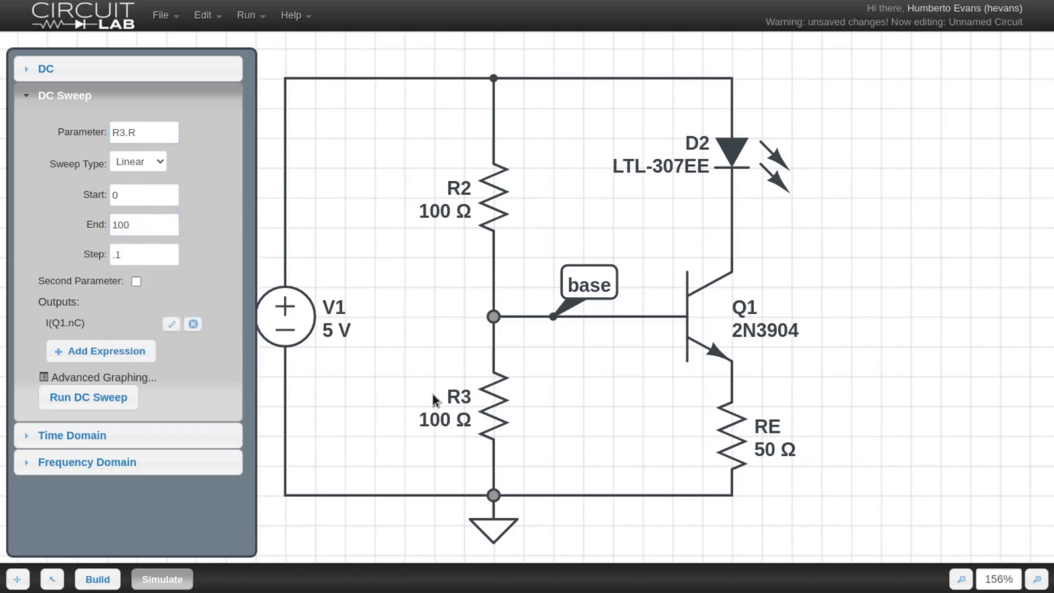
mouse_move(413, 473)
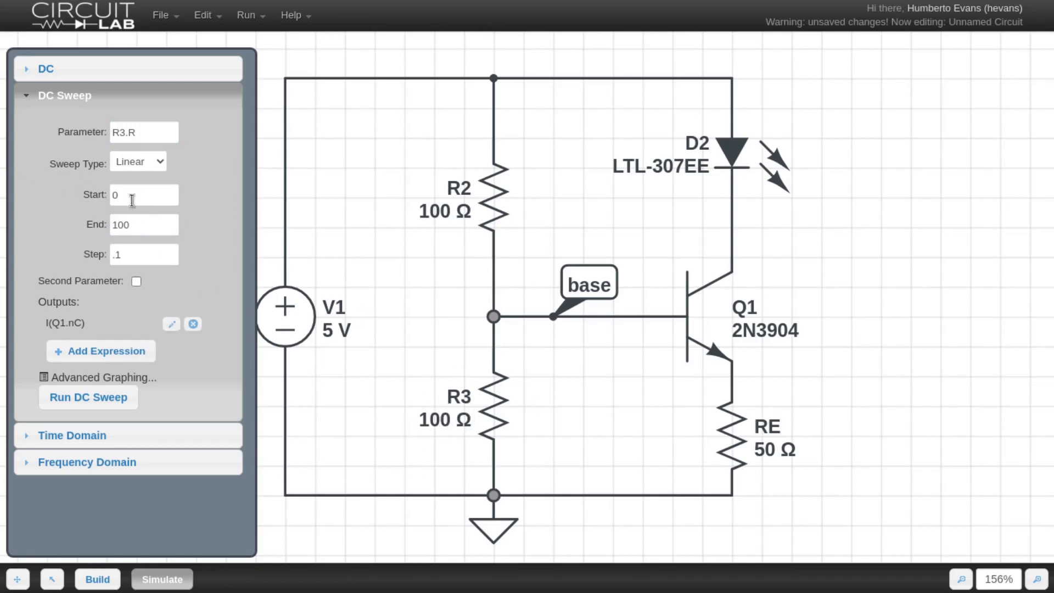
left_click(143, 254)
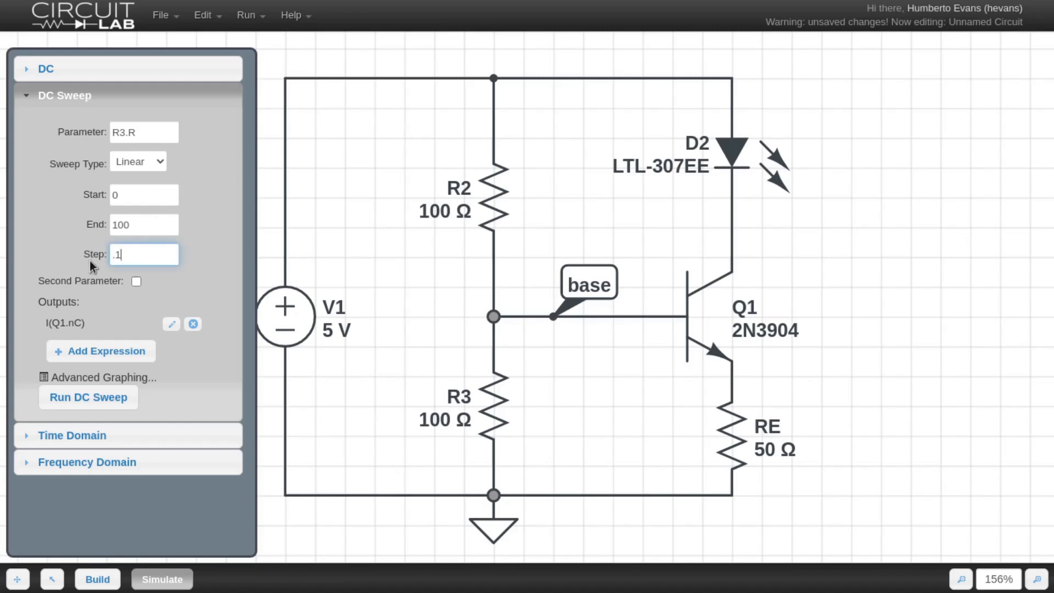
key("Backspace")
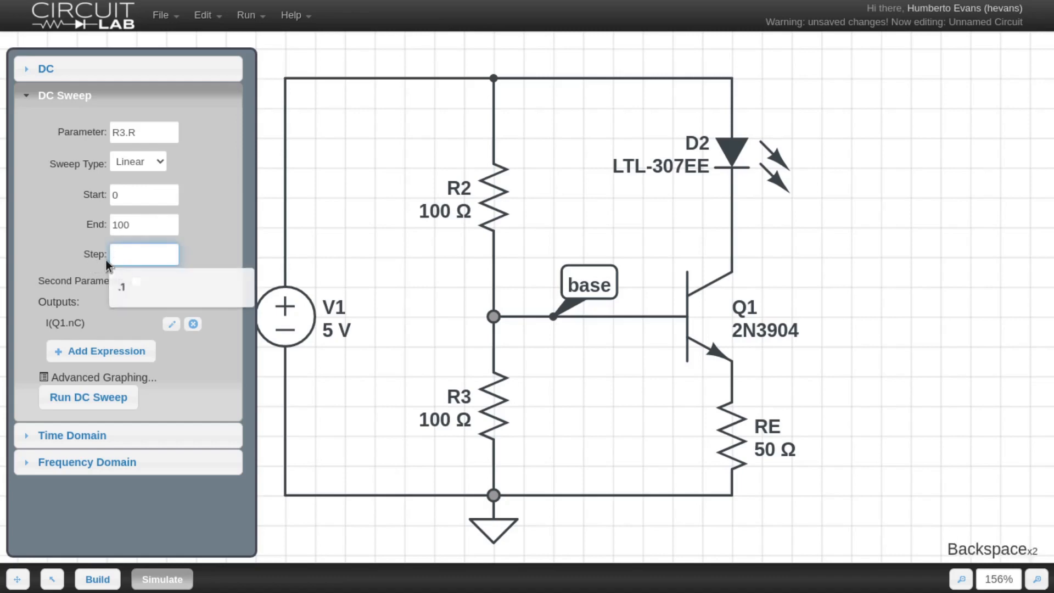
type("1")
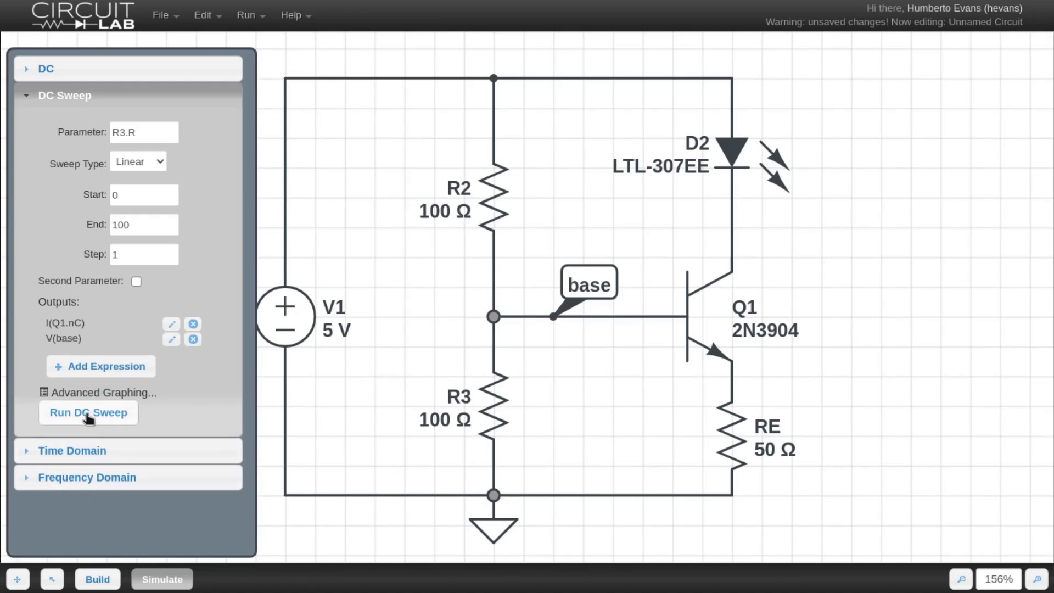
Run the R3 sweep, read the curves near 52 Ω, and set R3 to 52 Ω.
left_click(88, 412)
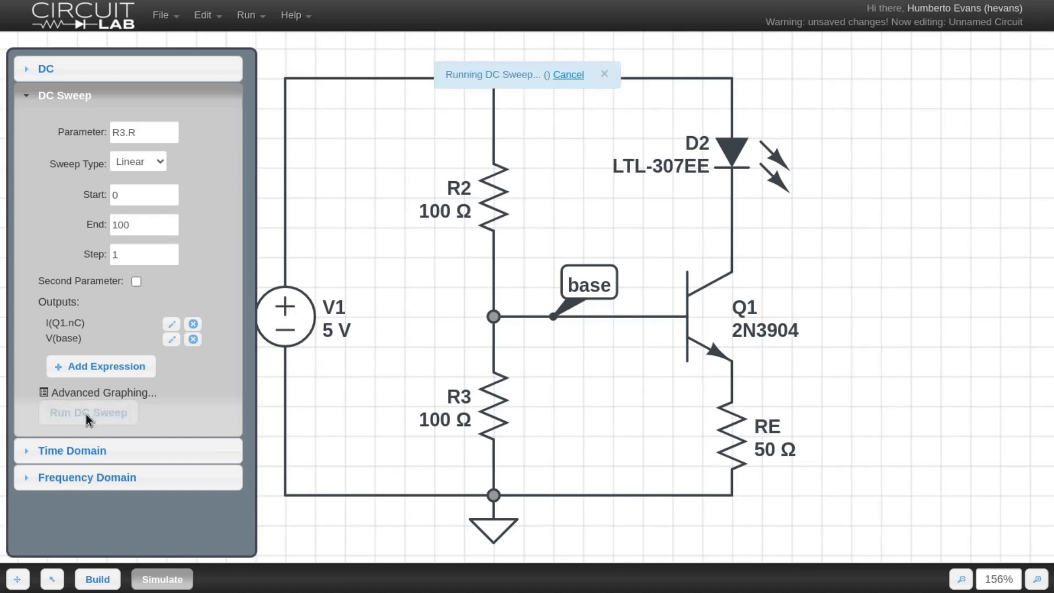
left_click(88, 412)
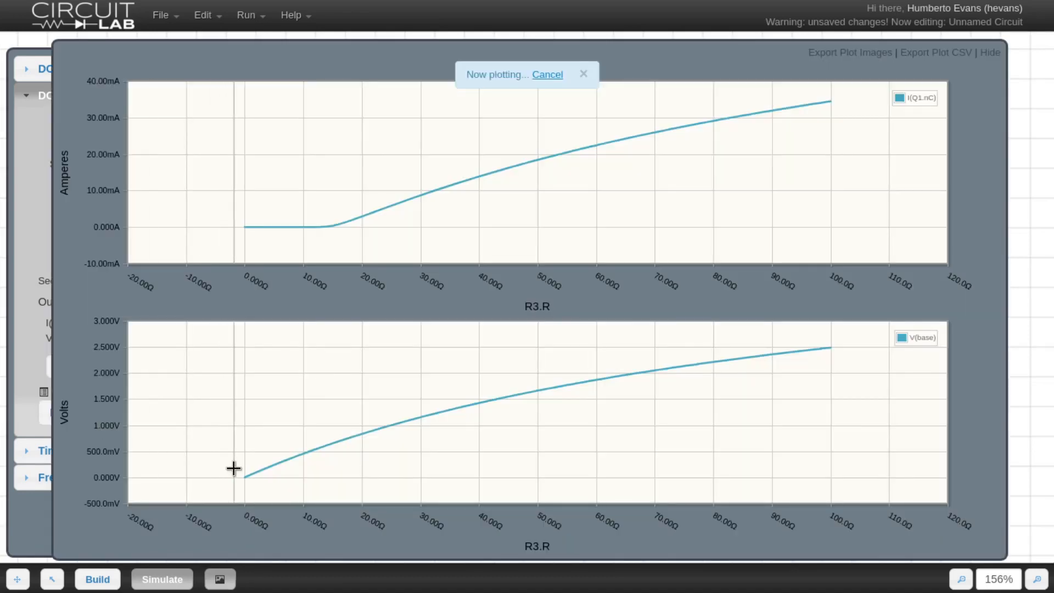
mouse_move(255, 472)
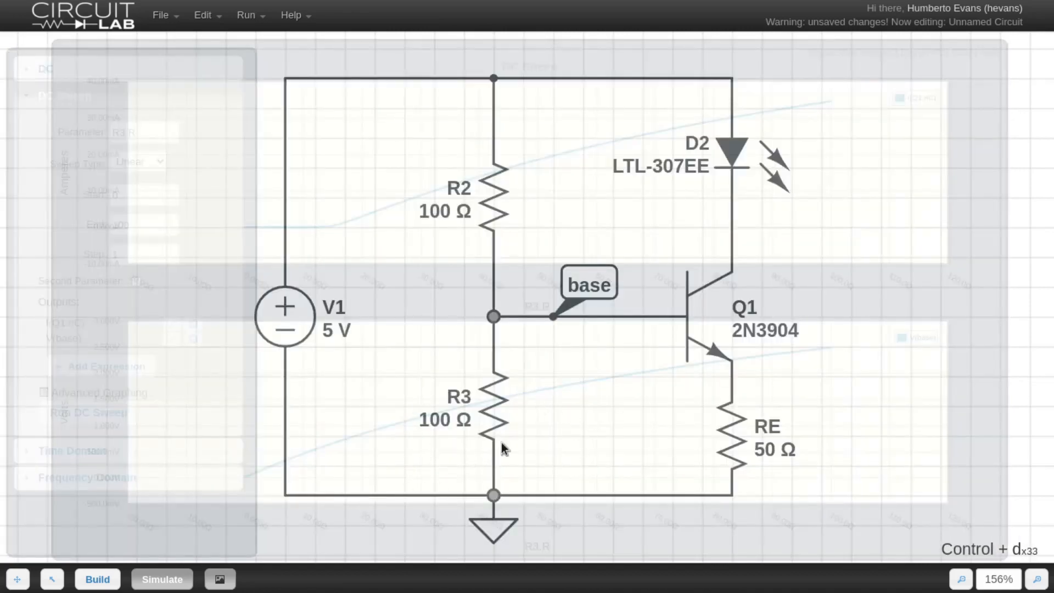
left_click(162, 579)
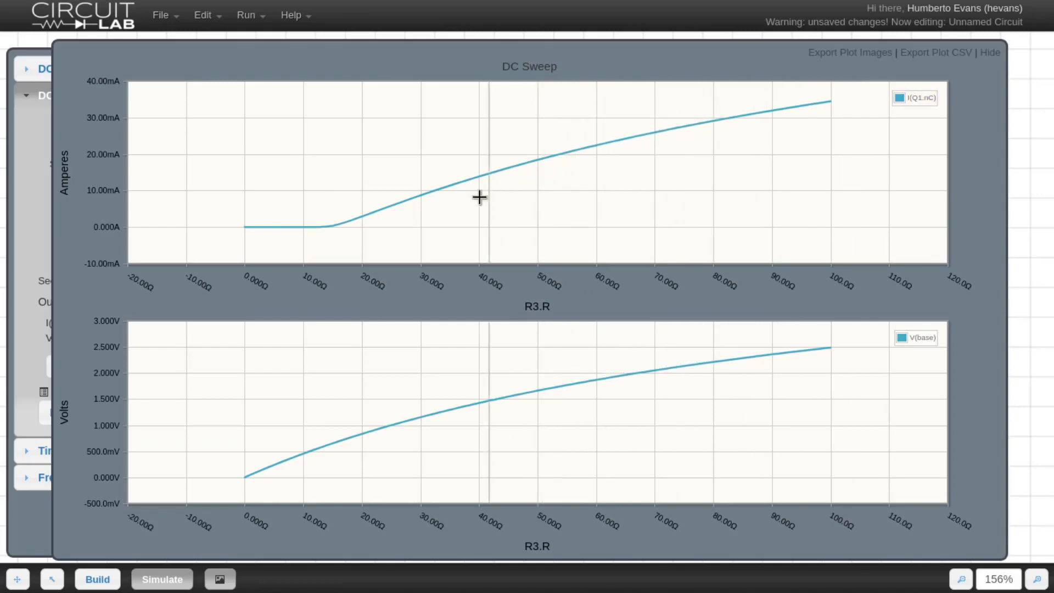
mouse_move(412, 210)
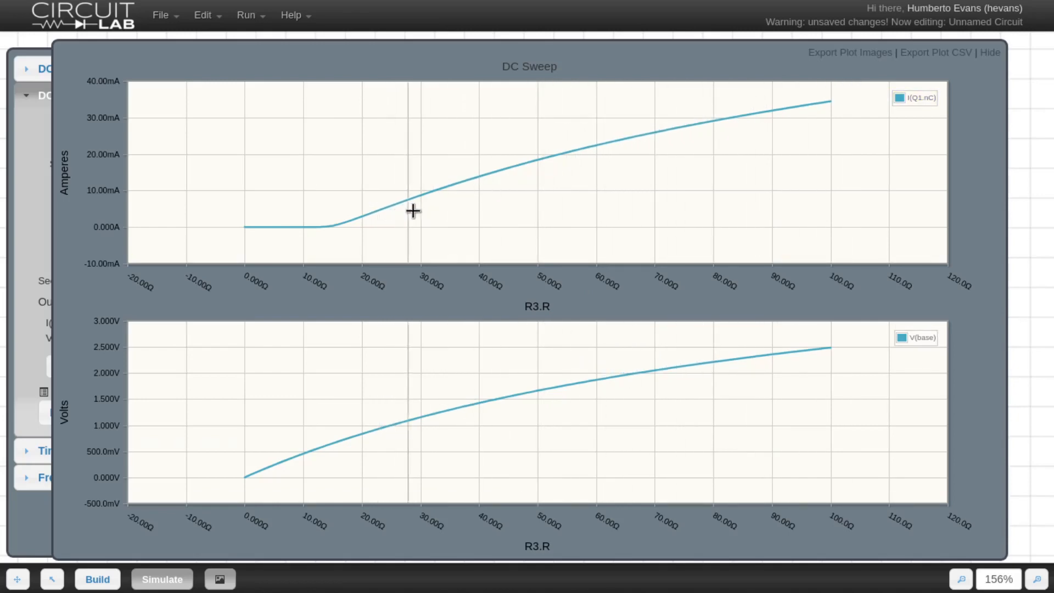
mouse_move(536, 164)
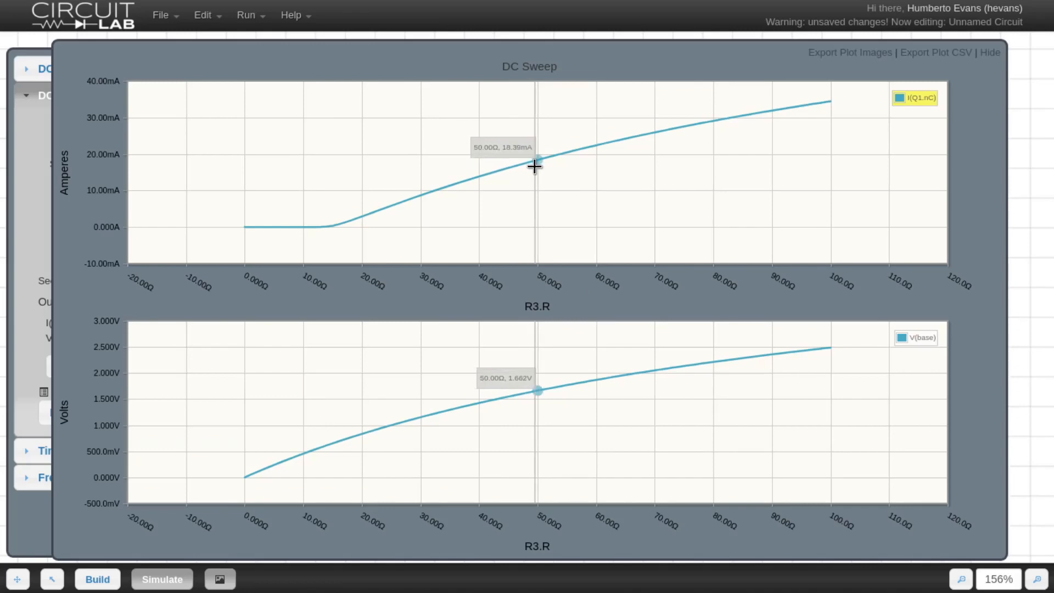
mouse_move(546, 158)
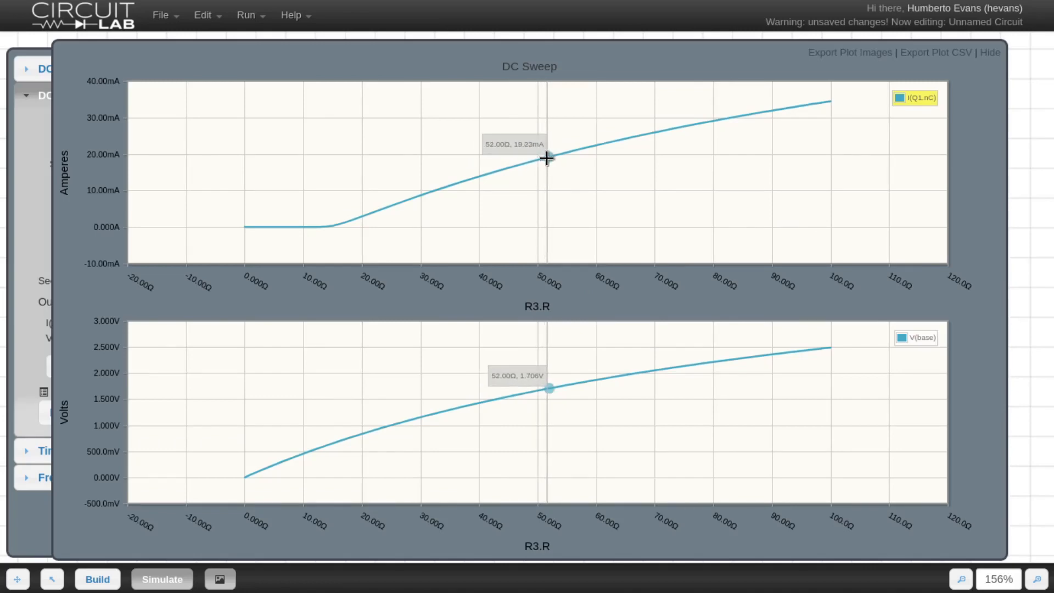
left_click(990, 52)
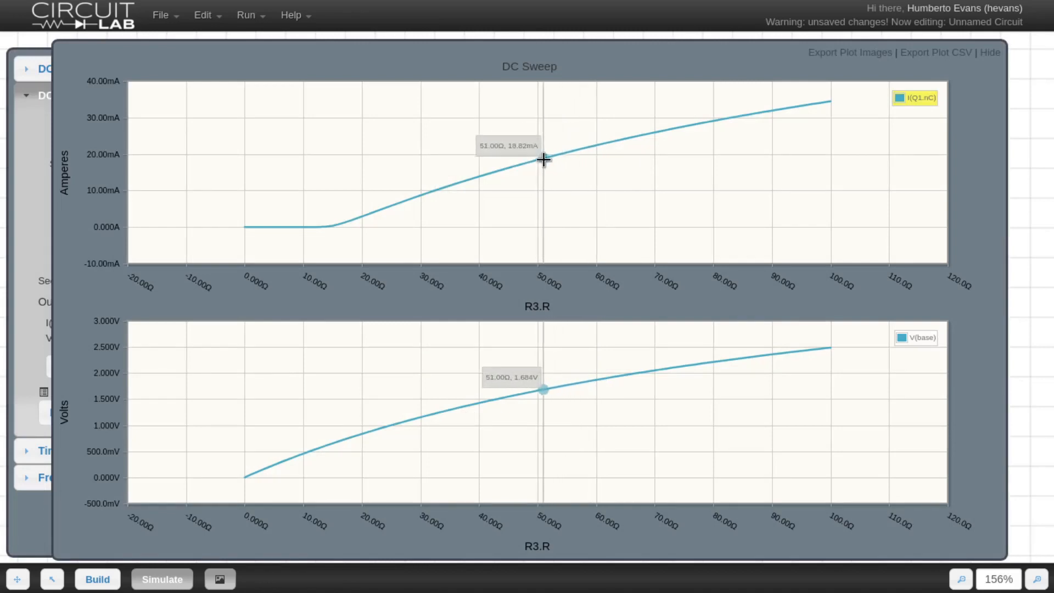
mouse_move(551, 158)
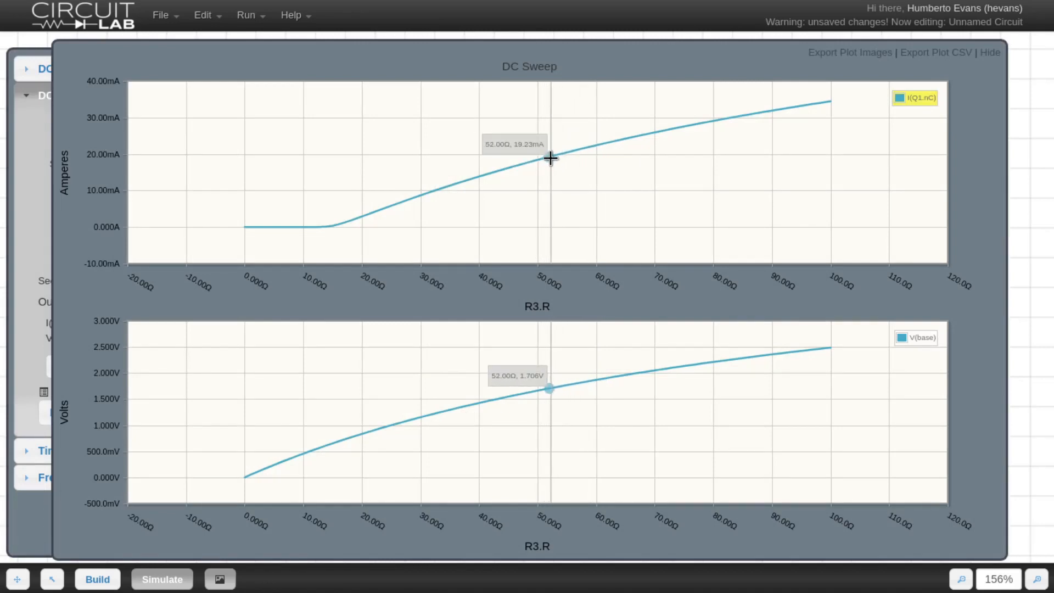
mouse_move(536, 162)
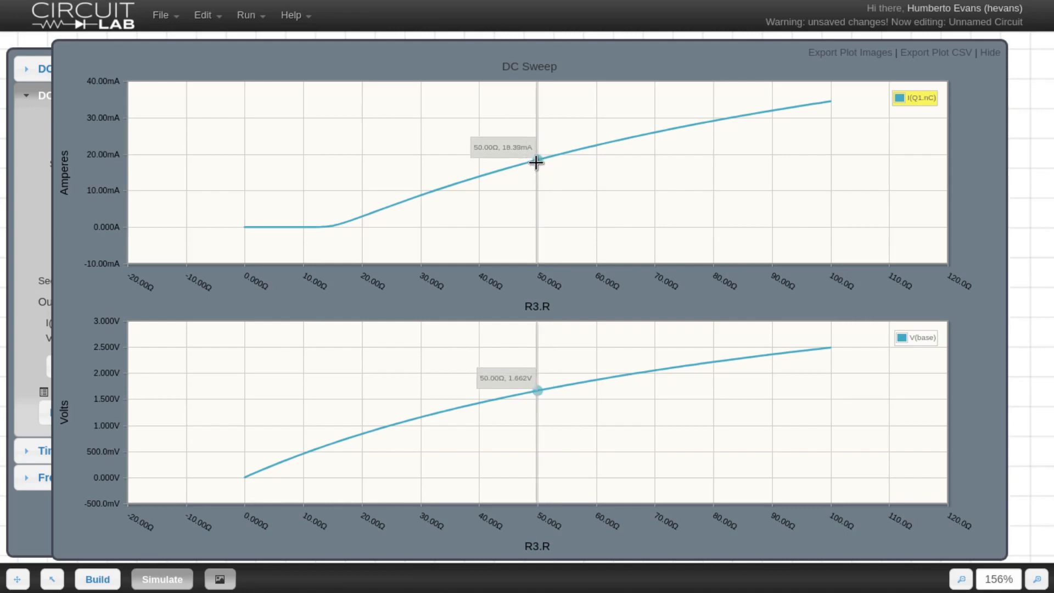
mouse_move(549, 156)
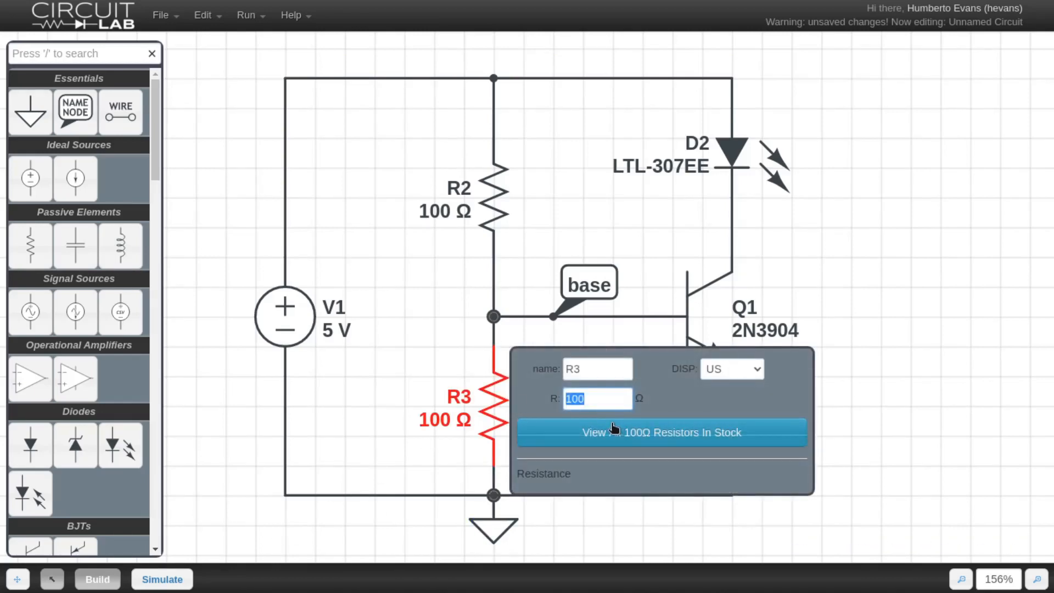
type("52")
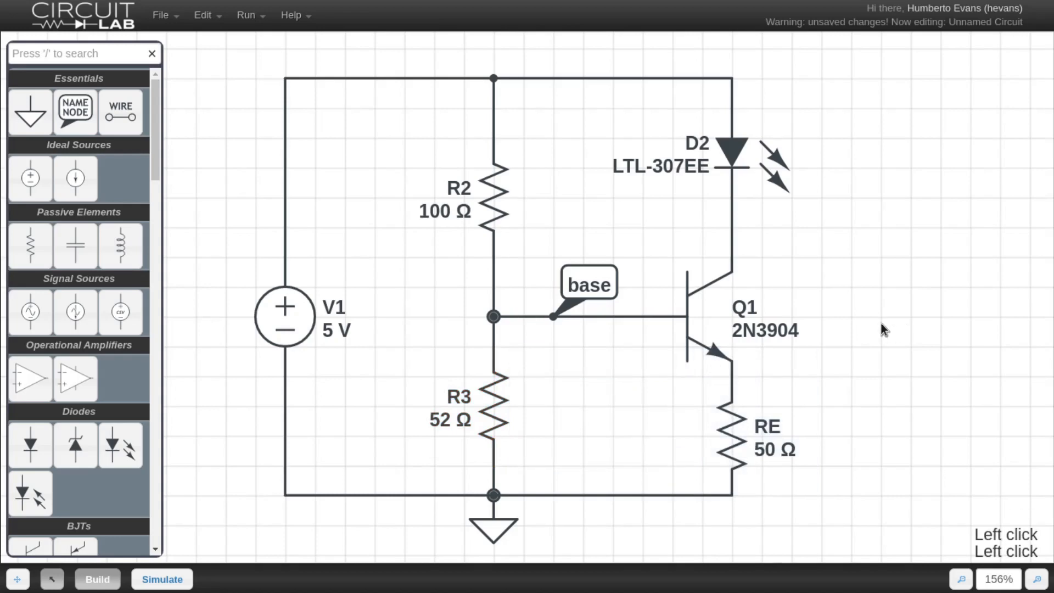
Solve the DC operating point: V(Q1.nC) 2.973 V, I(Q1.nC) 19.23 mA, I(R2.nA) 32.94 mA.
left_click(162, 579)
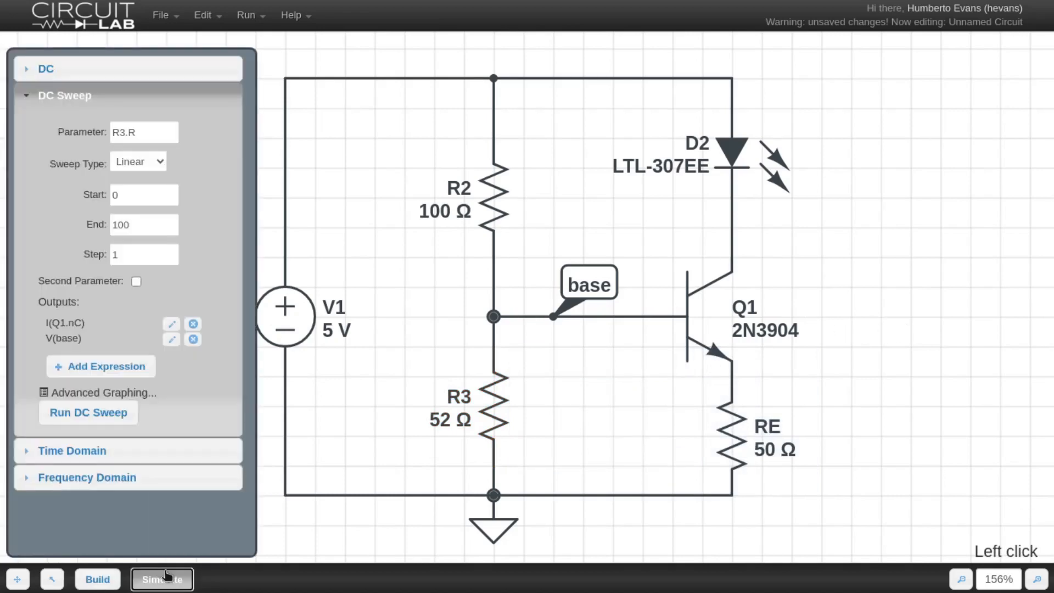
left_click(45, 68)
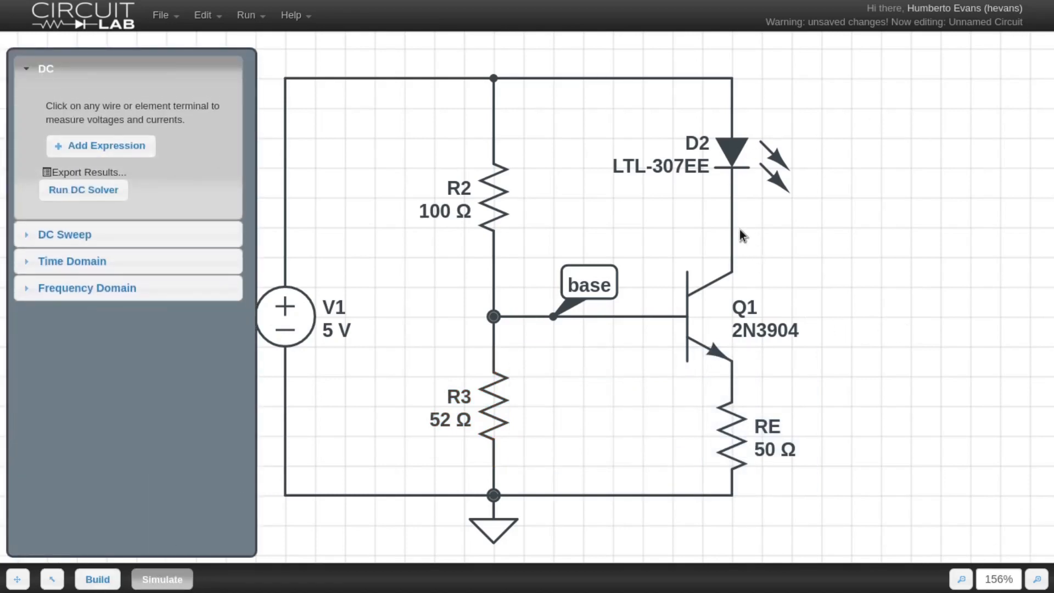
left_click(83, 189)
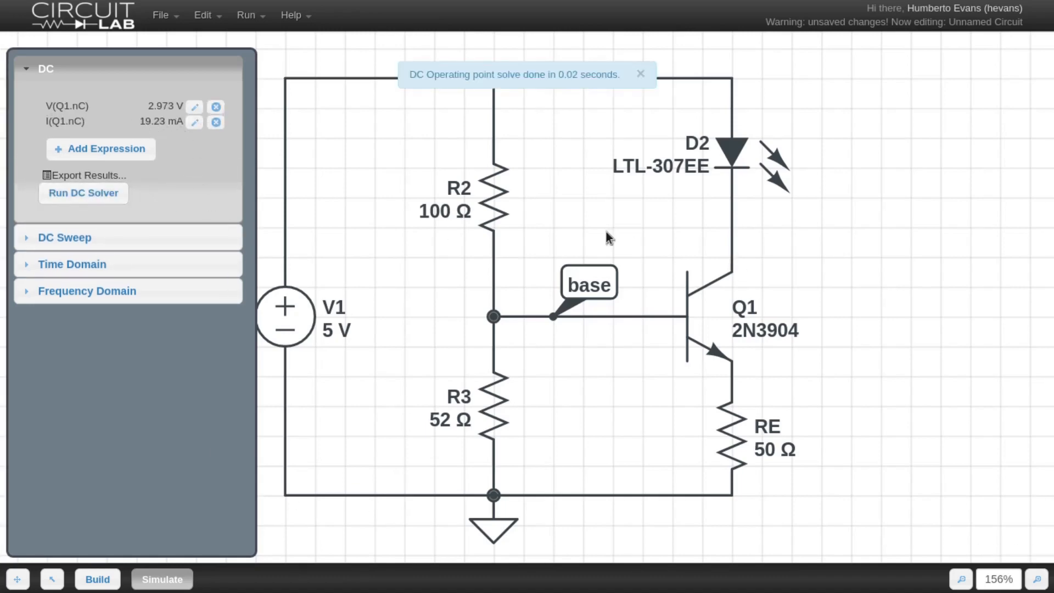
left_click(639, 73)
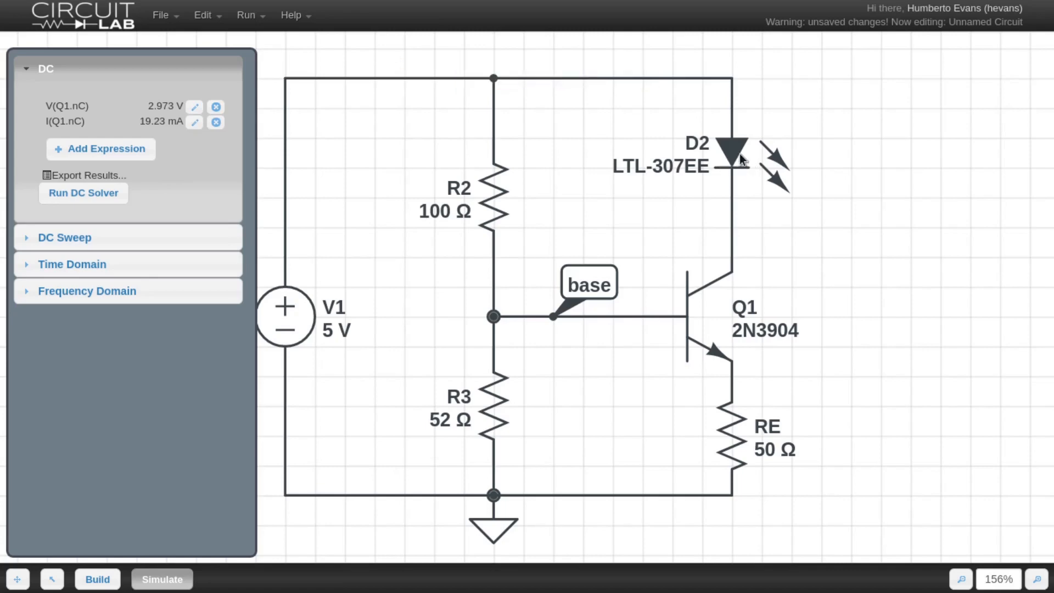
mouse_move(736, 215)
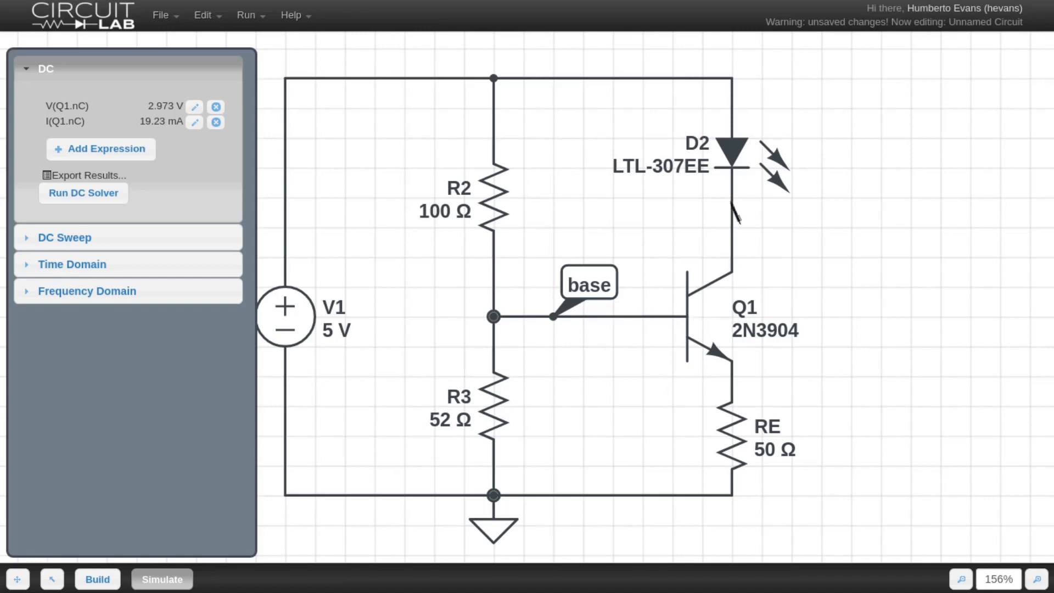
mouse_move(524, 106)
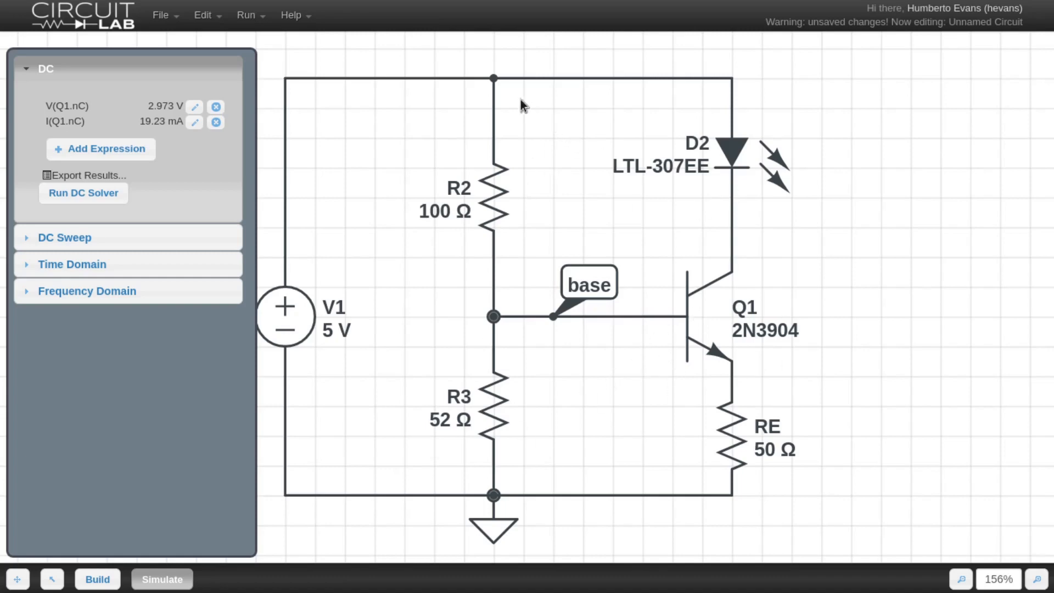
left_click(494, 79)
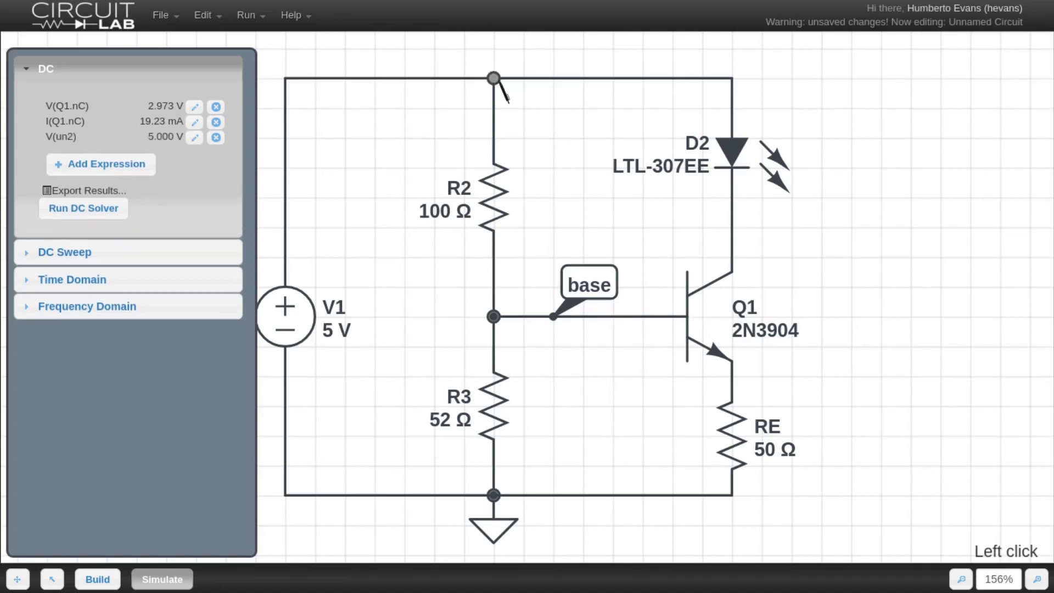
mouse_move(494, 138)
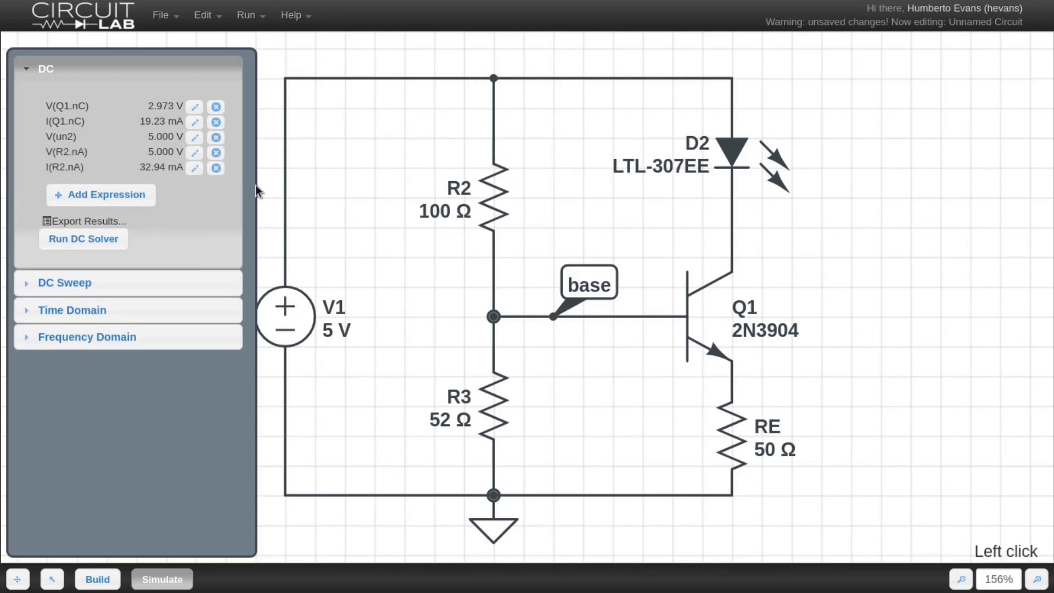
left_click(215, 152)
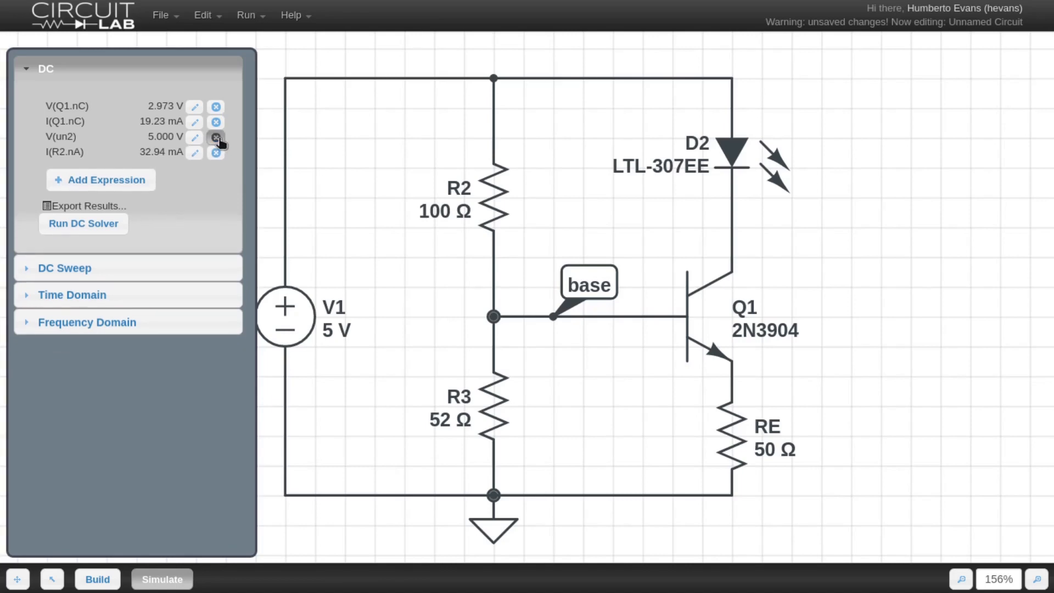
left_click(216, 137)
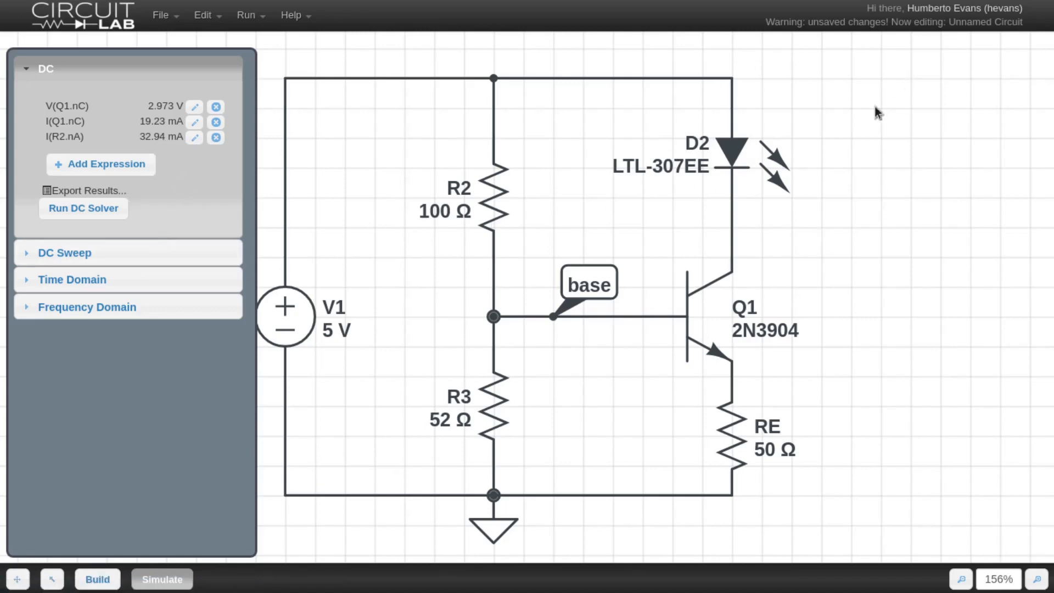
mouse_move(790, 168)
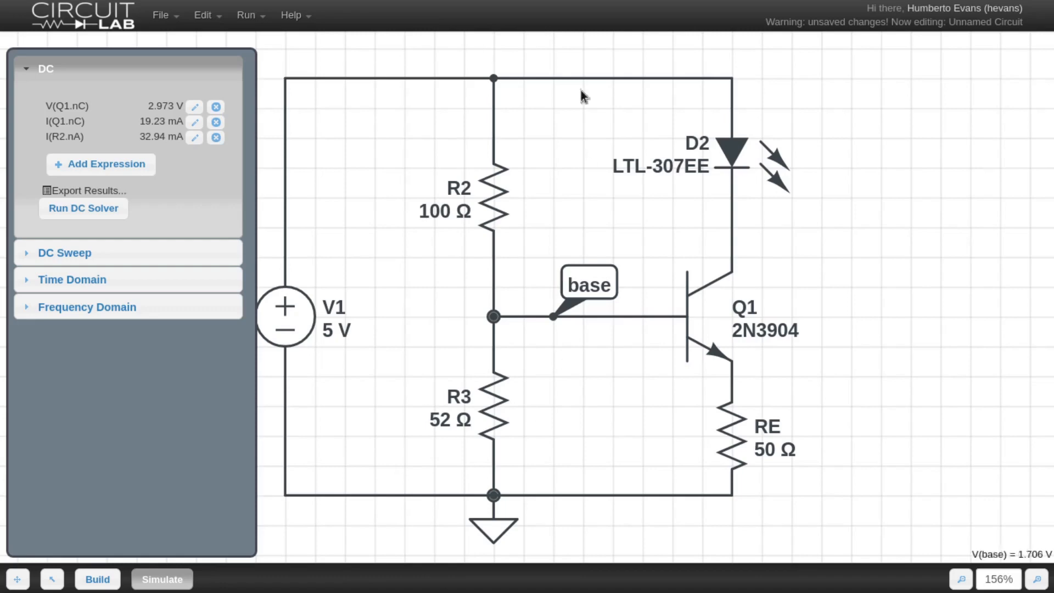
mouse_move(649, 279)
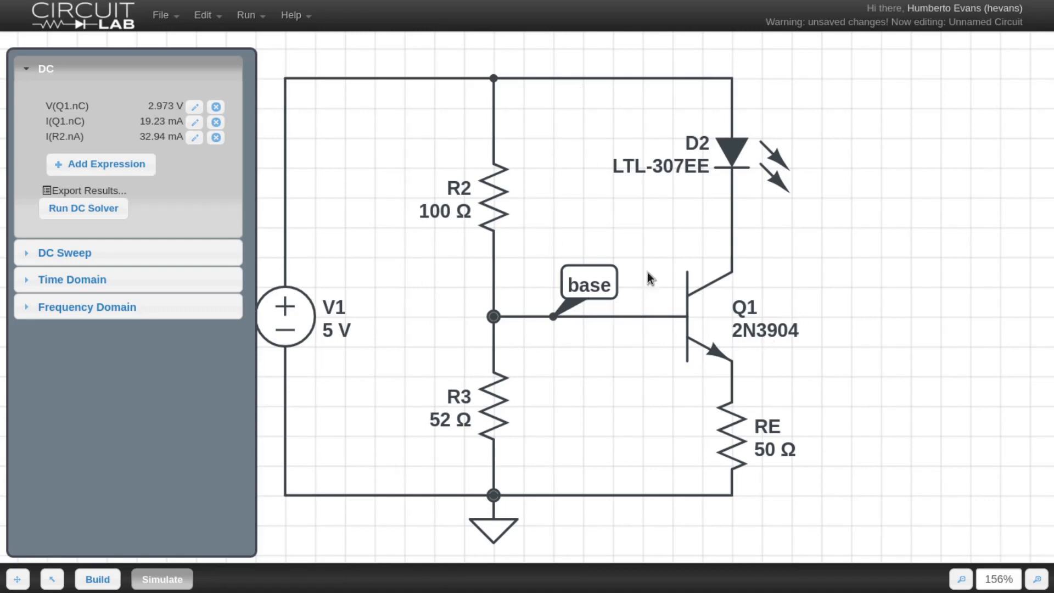
mouse_move(395, 379)
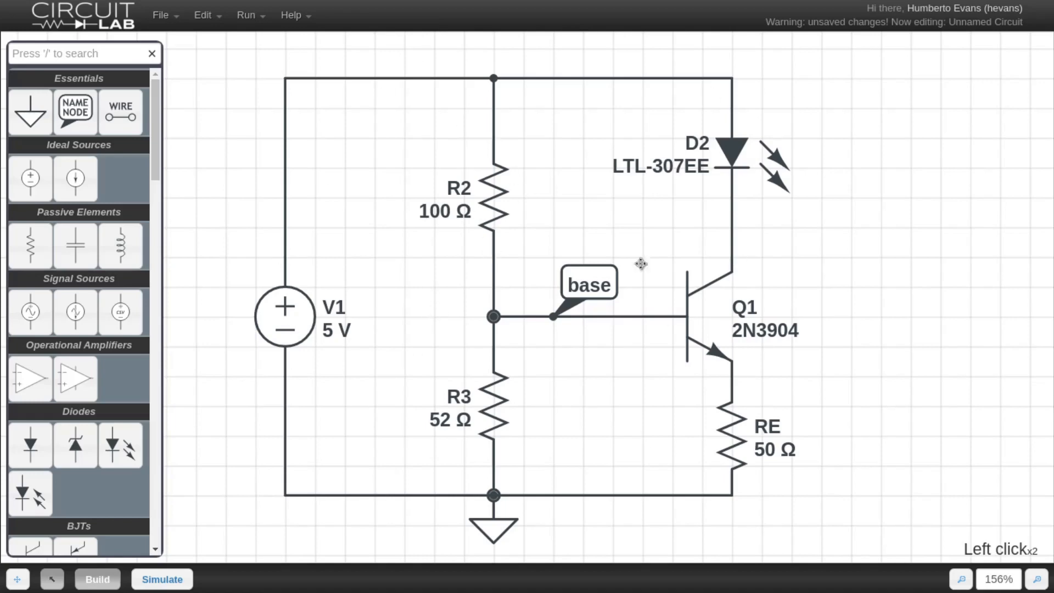
Place an X=0 Parameter element from Unsorted Elements on the schematic.
left_click(162, 578)
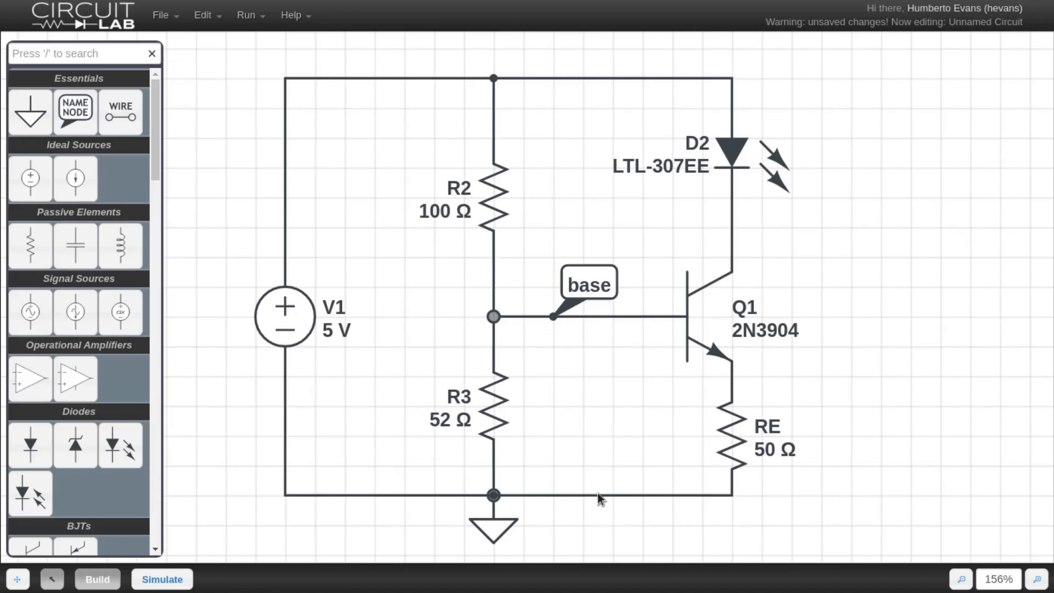
mouse_move(470, 170)
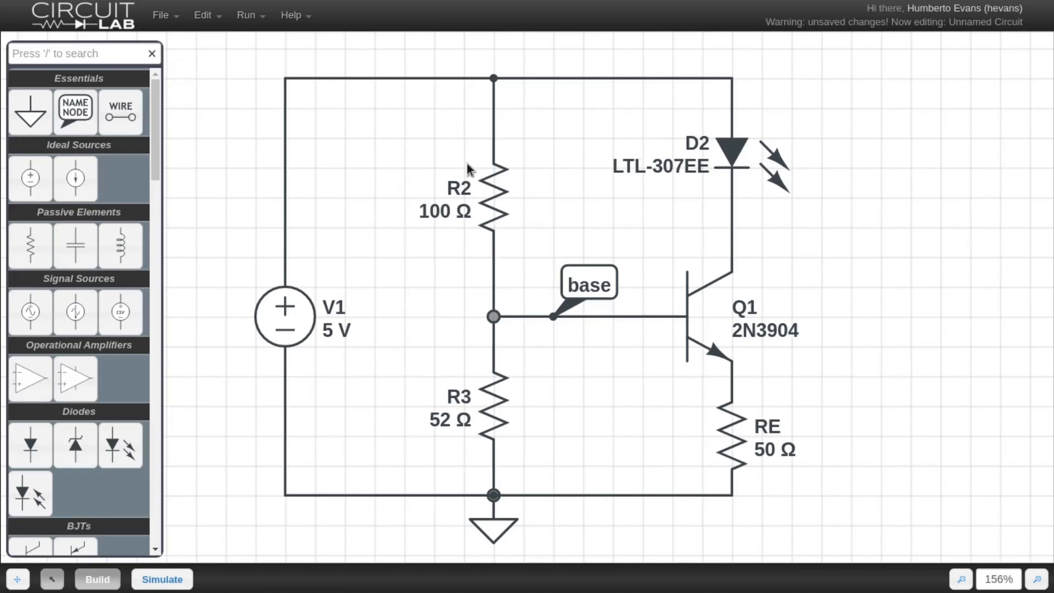
mouse_move(447, 320)
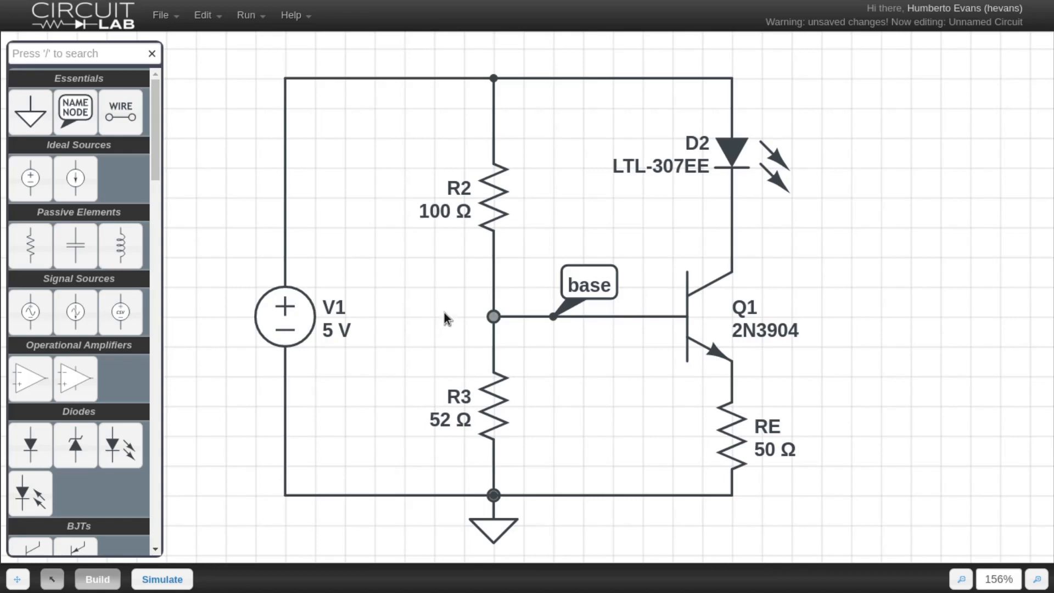
mouse_move(605, 236)
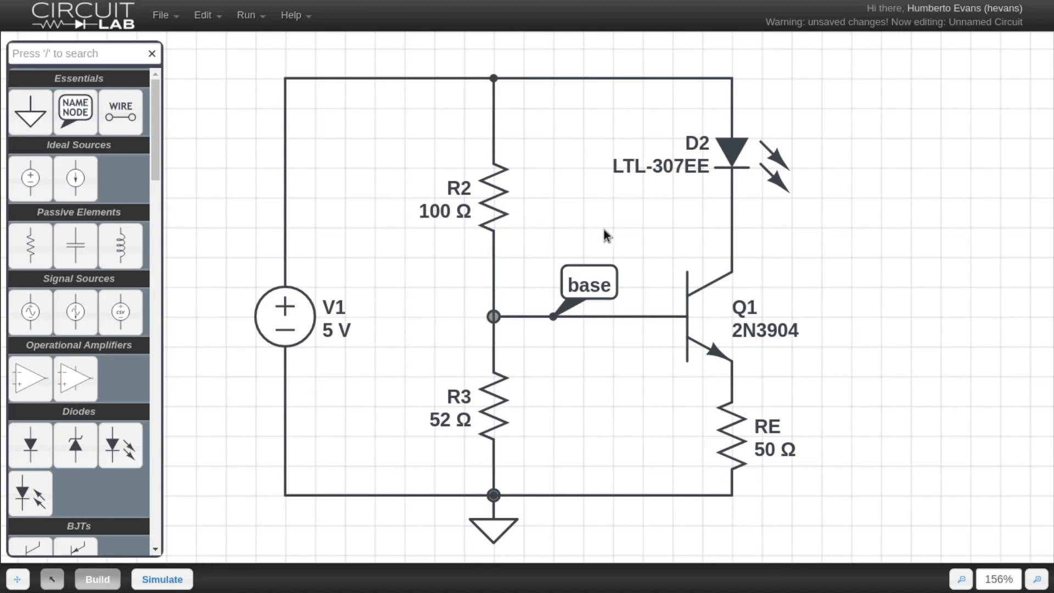
mouse_move(519, 336)
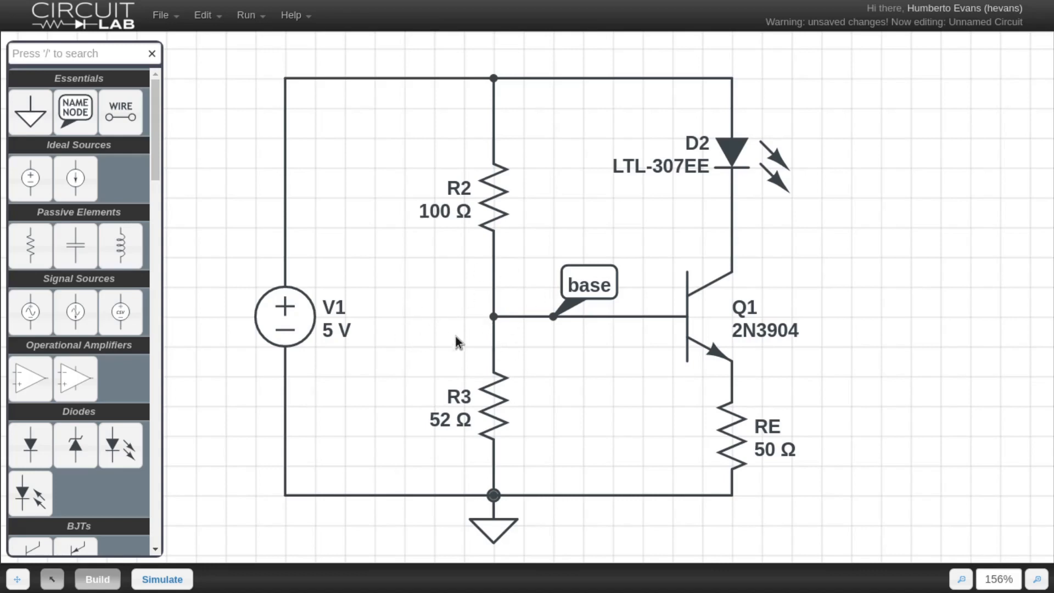
mouse_move(480, 197)
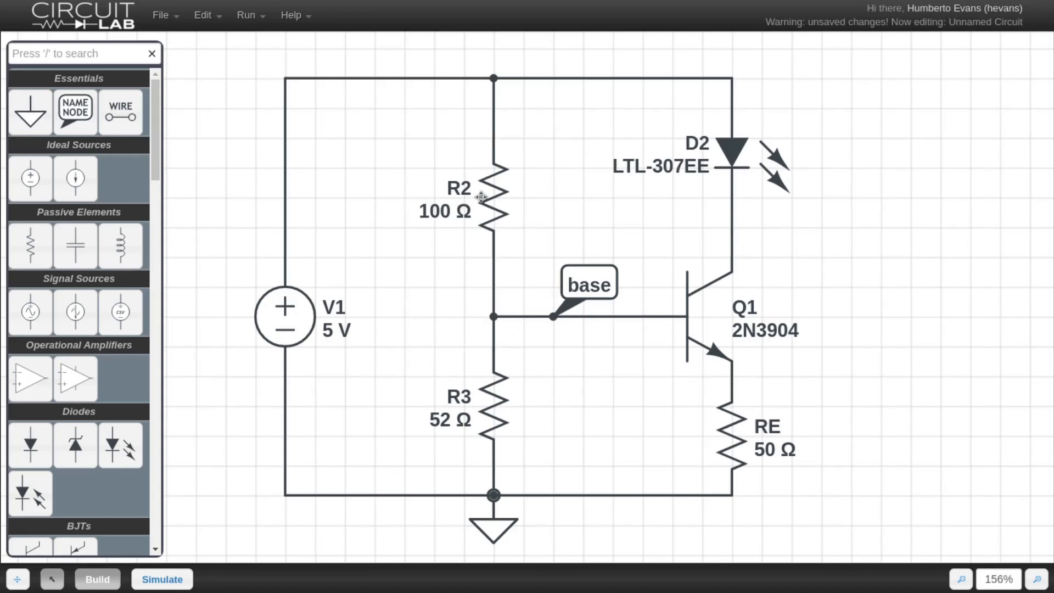
mouse_move(156, 115)
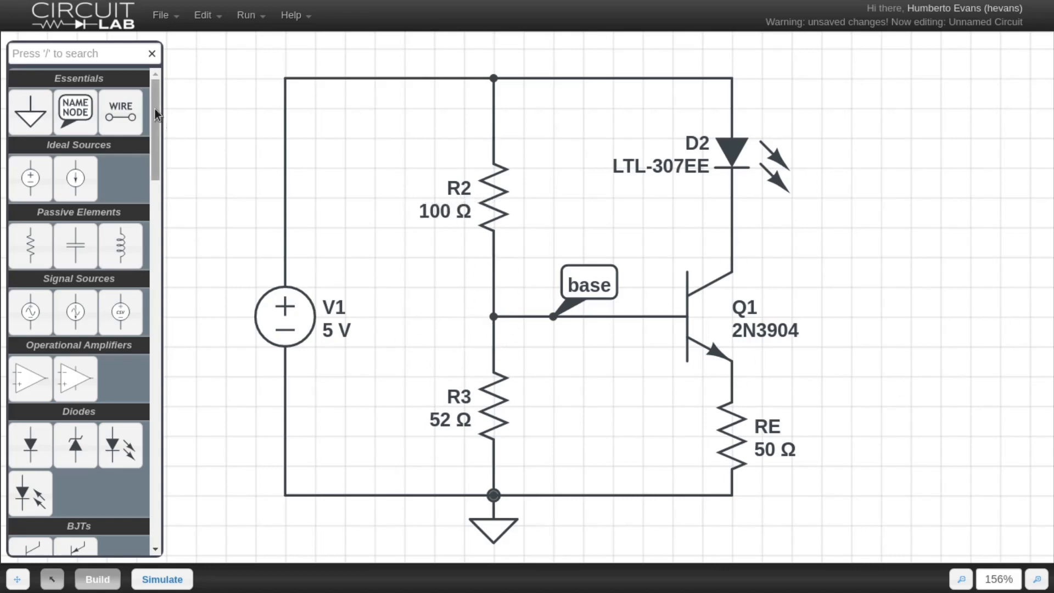
scroll("down", 3)
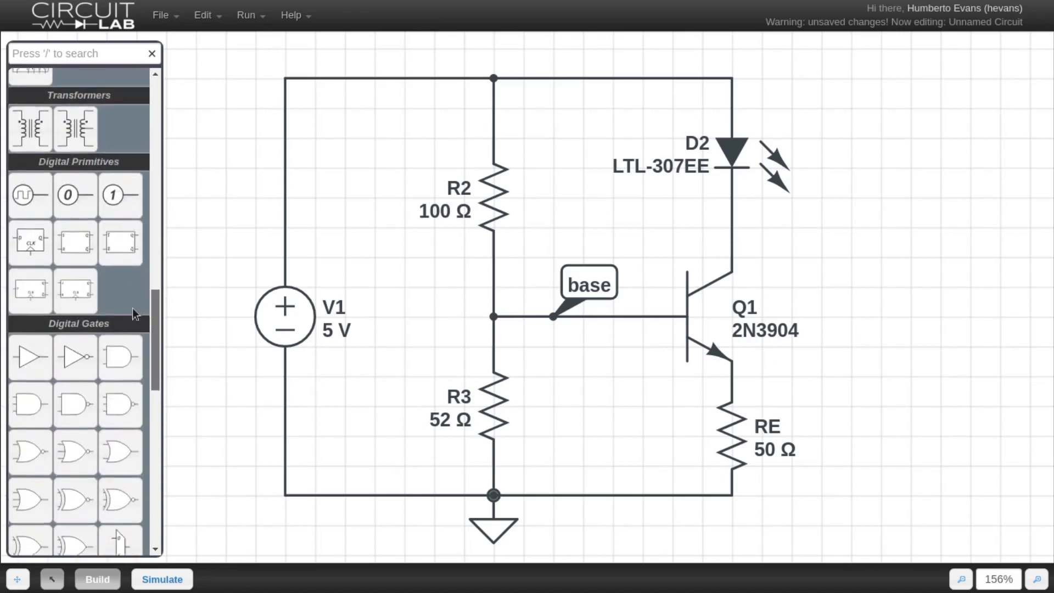
scroll("down", 3)
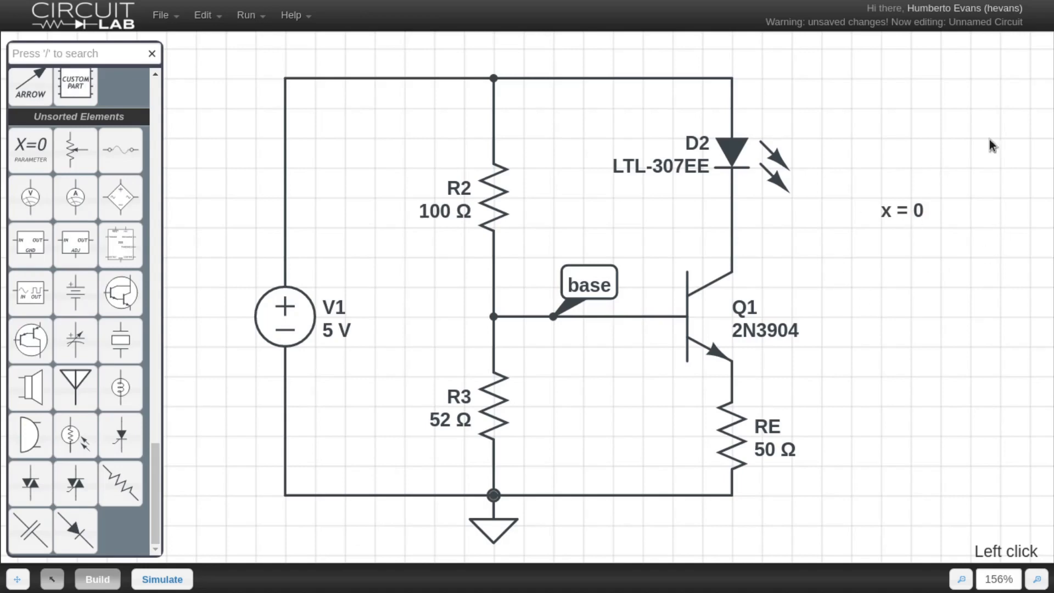
mouse_move(770, 228)
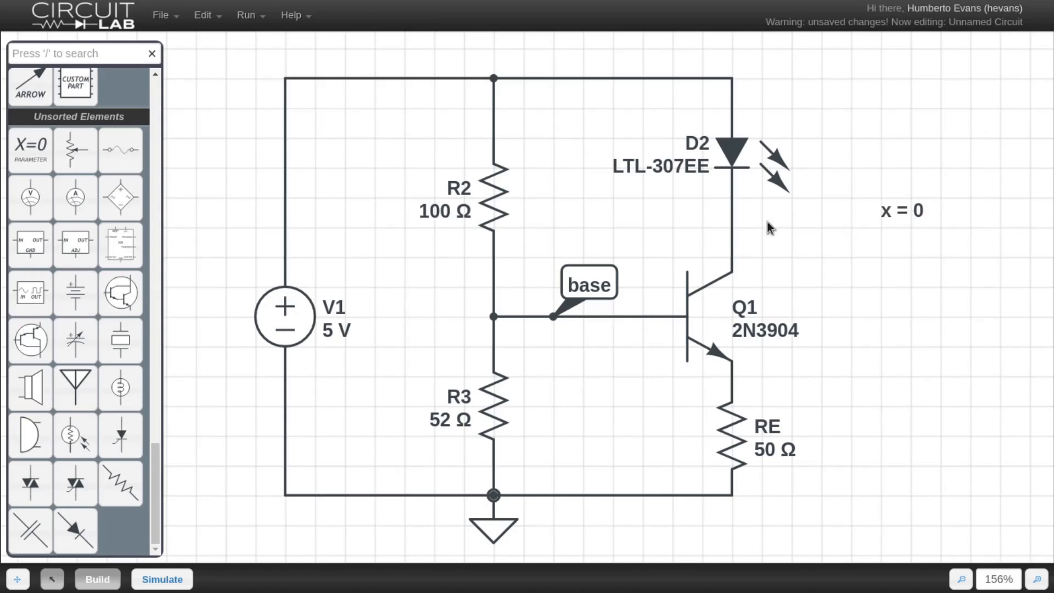
mouse_move(946, 134)
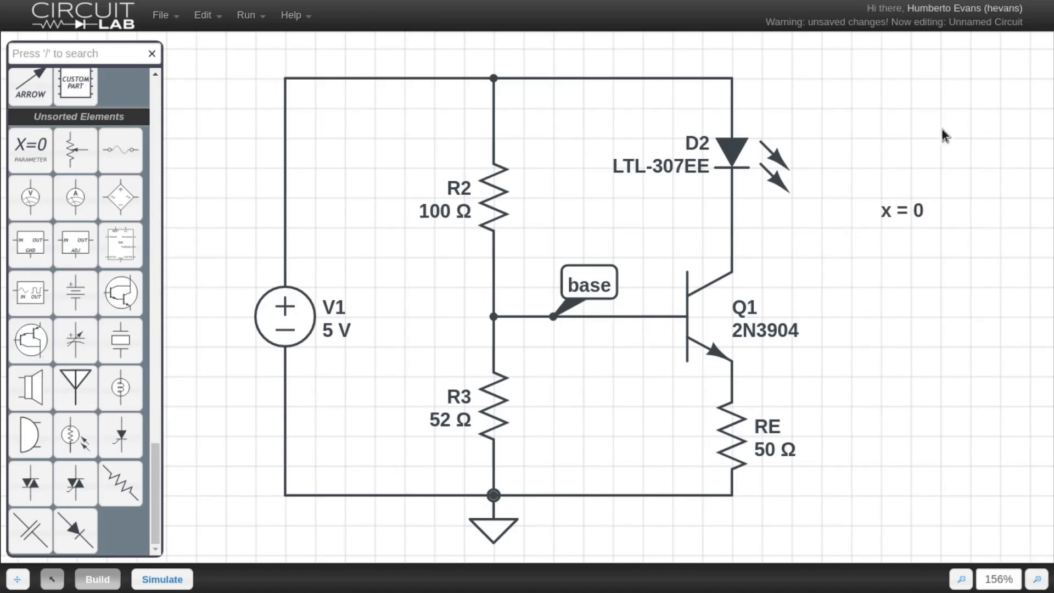
mouse_move(1006, 303)
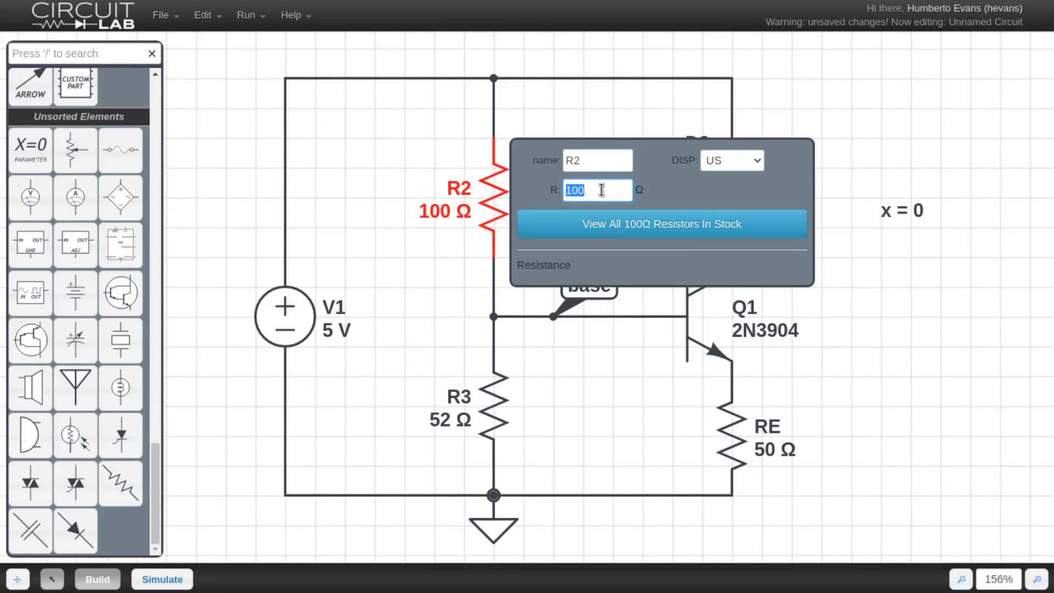
Set R2's resistance to x and R3's resistance to .52x.
type("x")
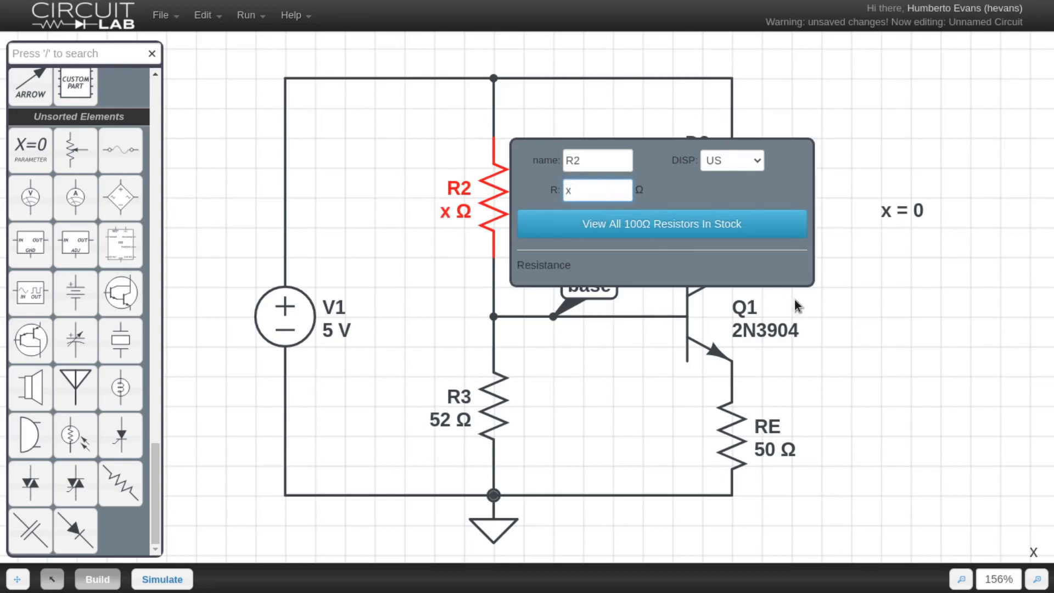
key("Backspace")
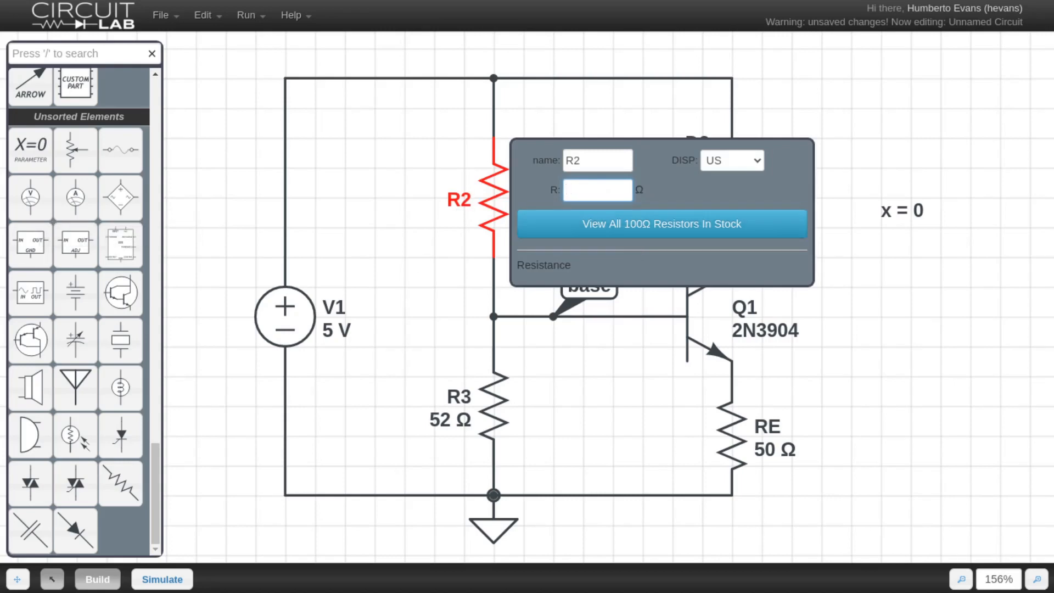
left_click(597, 189)
type("x")
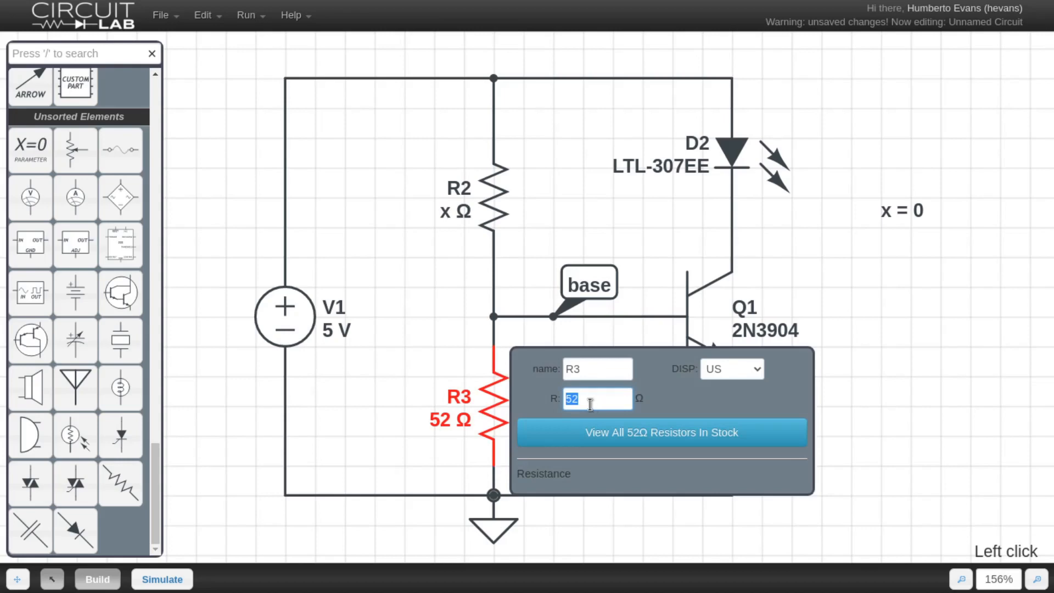
key("Backspace")
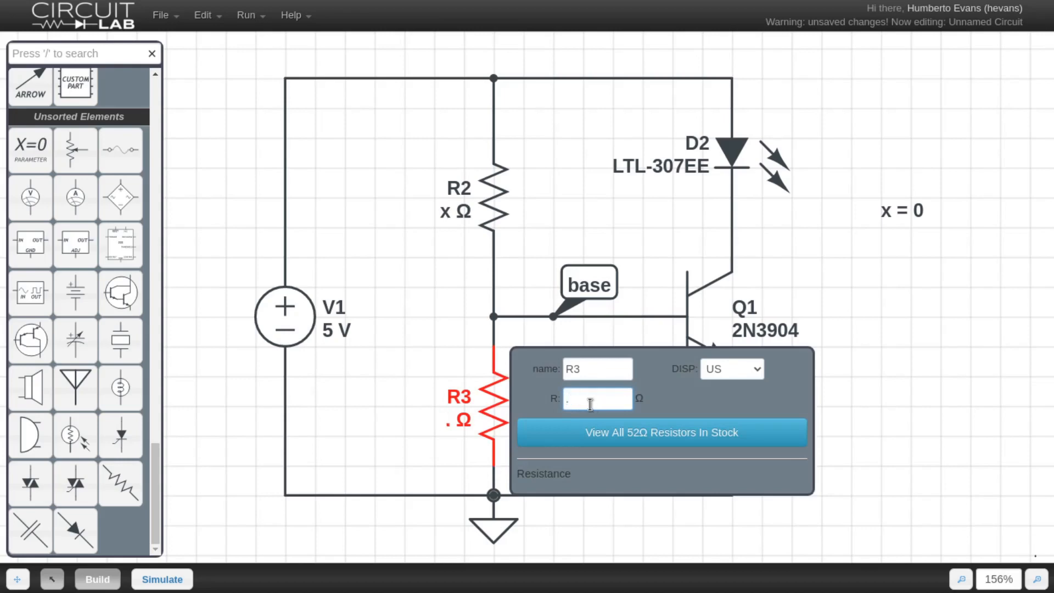
type("52x")
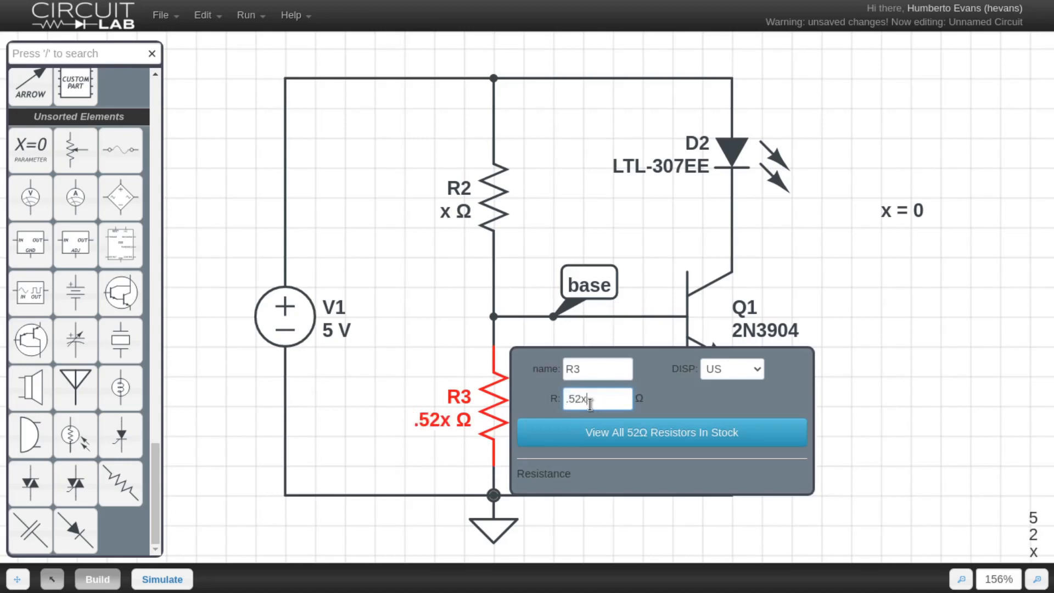
left_click(836, 305)
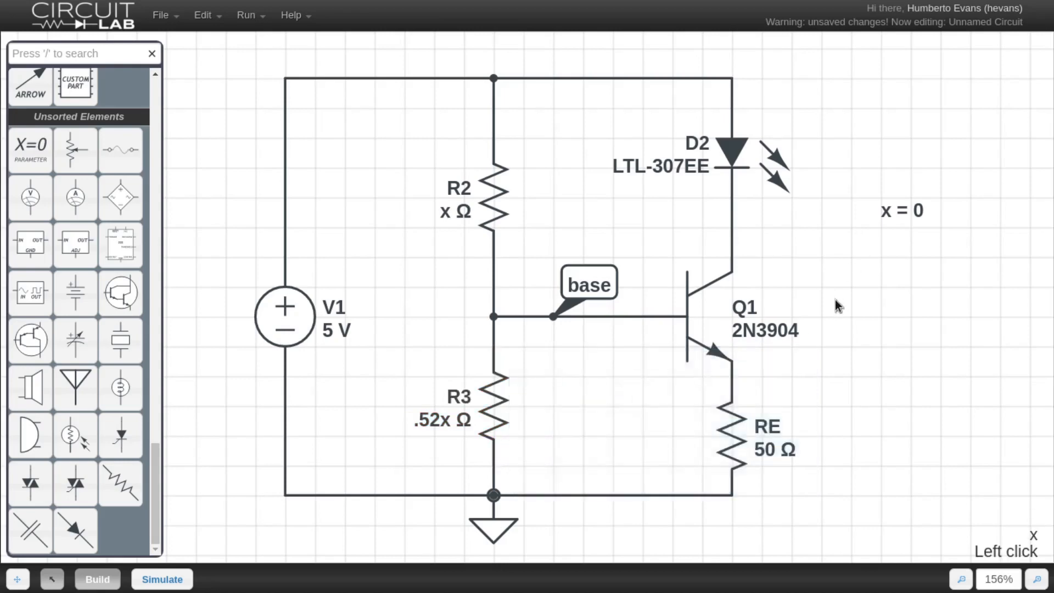
mouse_move(1014, 254)
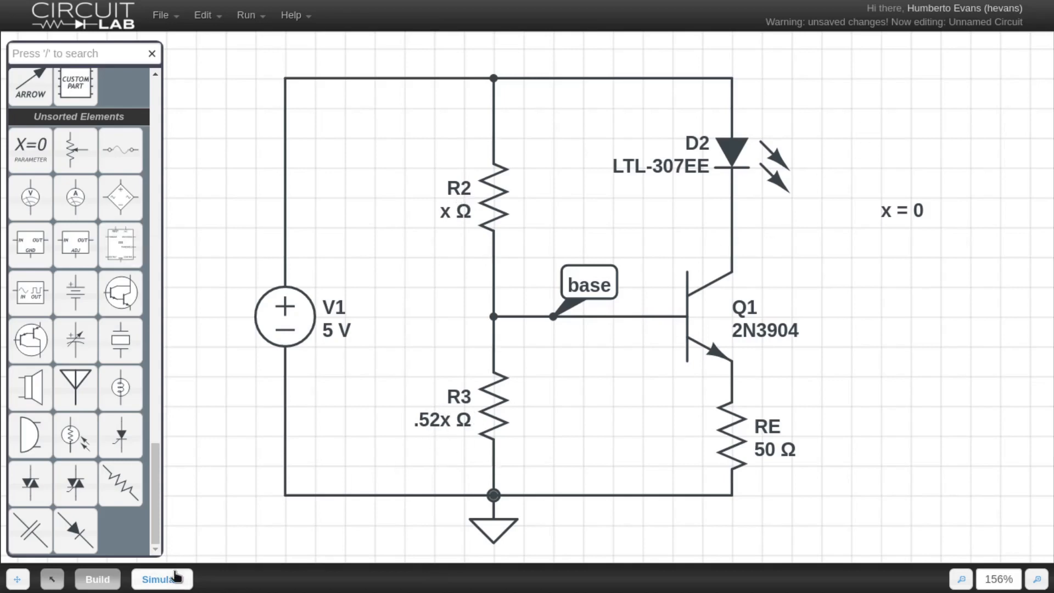
Change the DC sweep parameter to x.
left_click(161, 579)
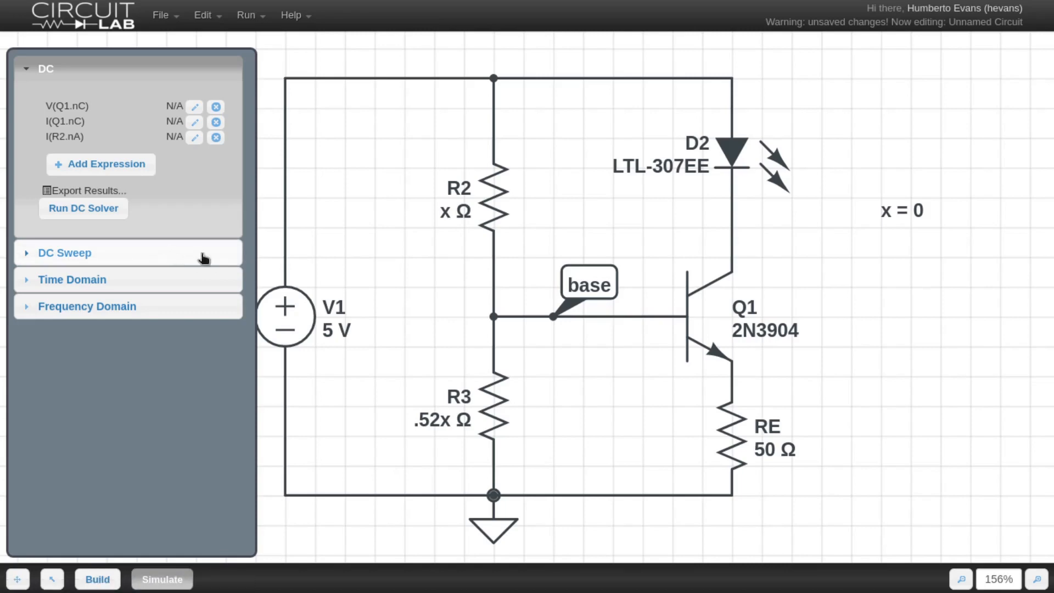
left_click(65, 252)
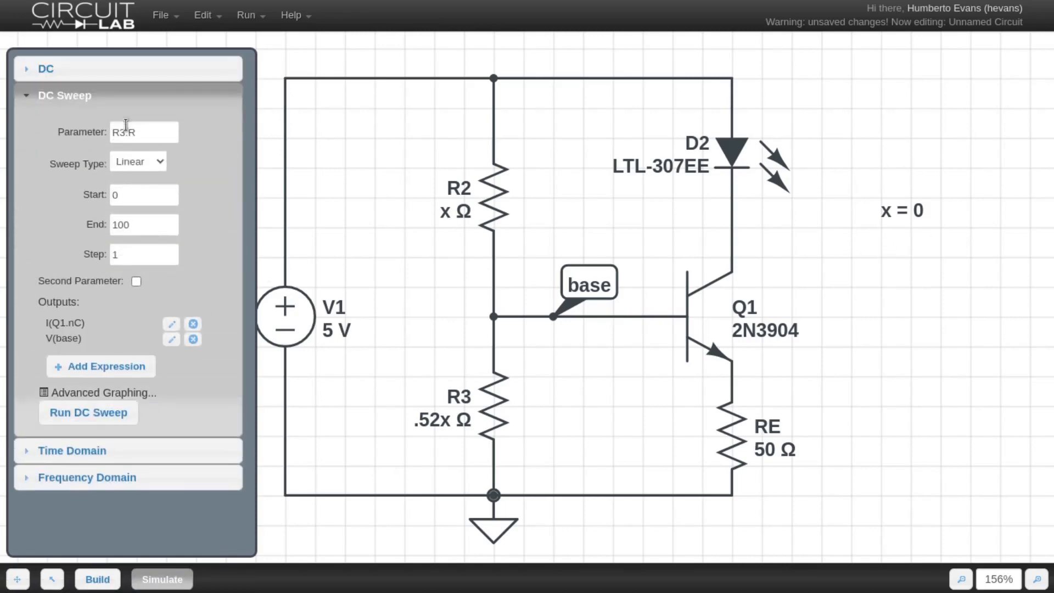
mouse_move(206, 403)
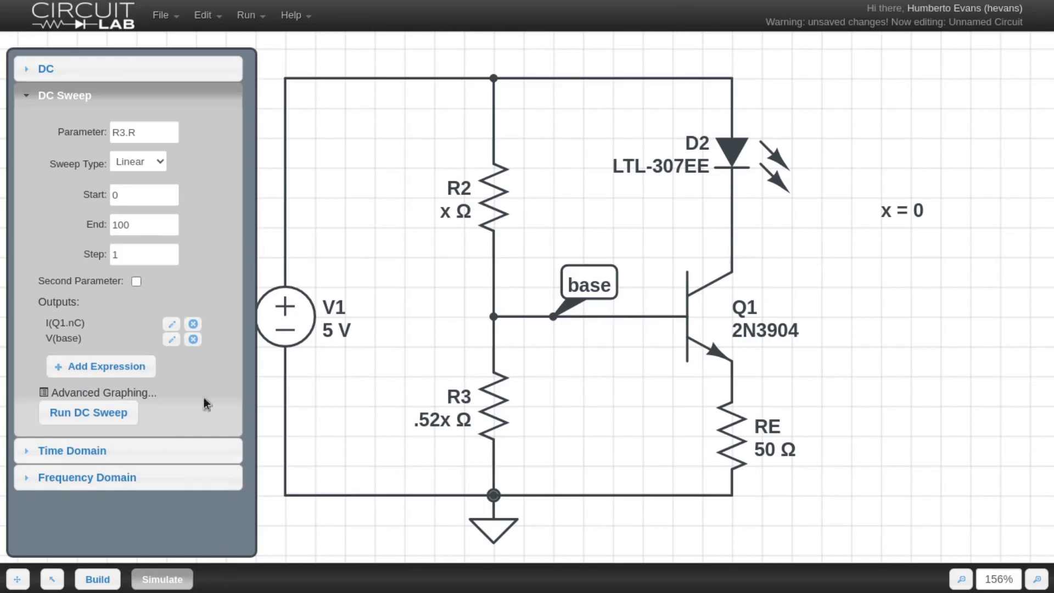
left_click(143, 132)
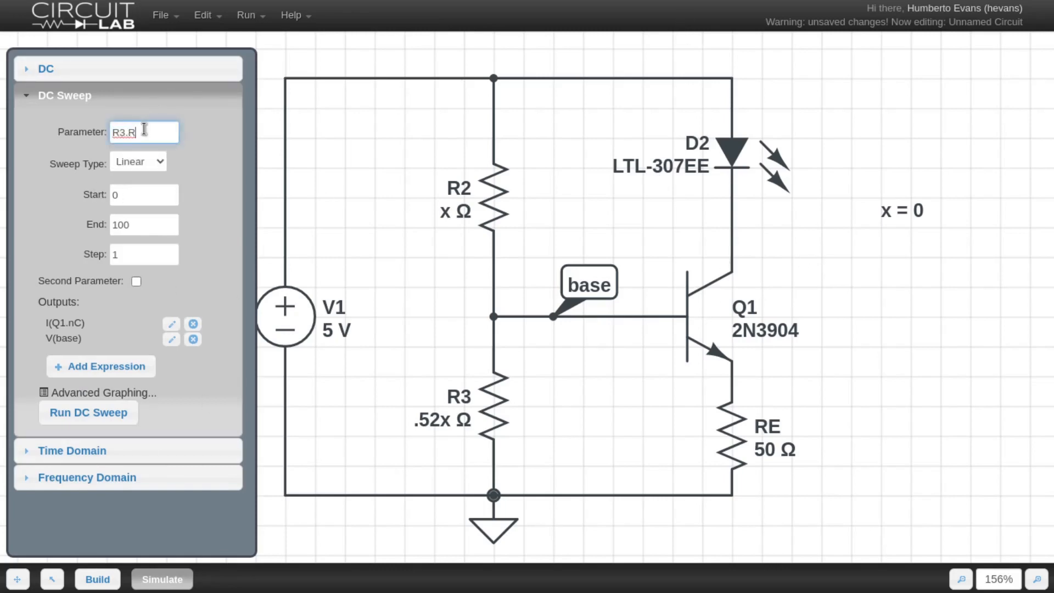
type("x")
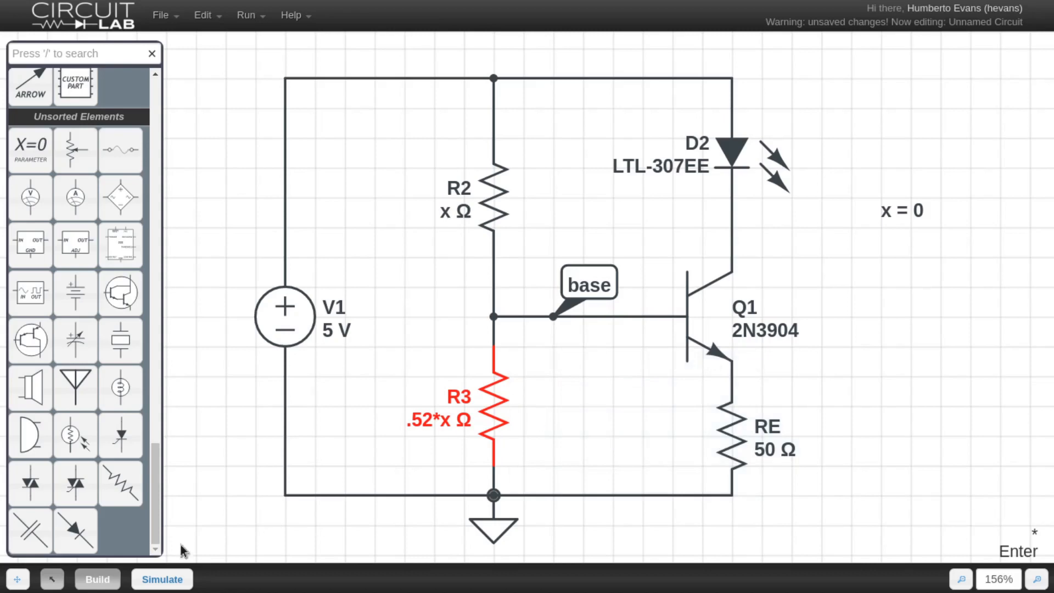
Set the x sweep to start at 50 and end at 5000.
left_click(161, 579)
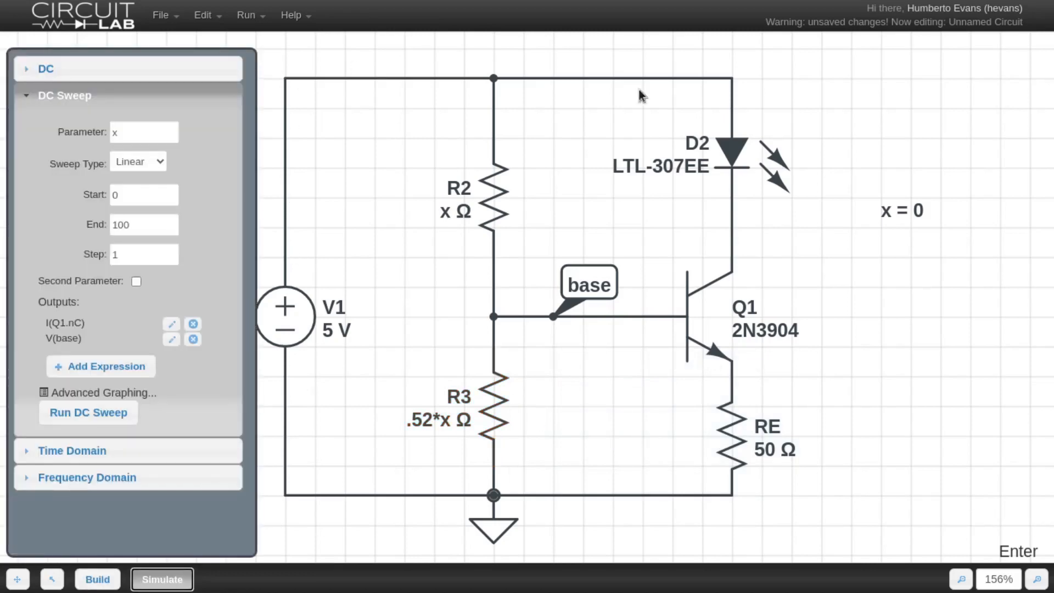
mouse_move(173, 293)
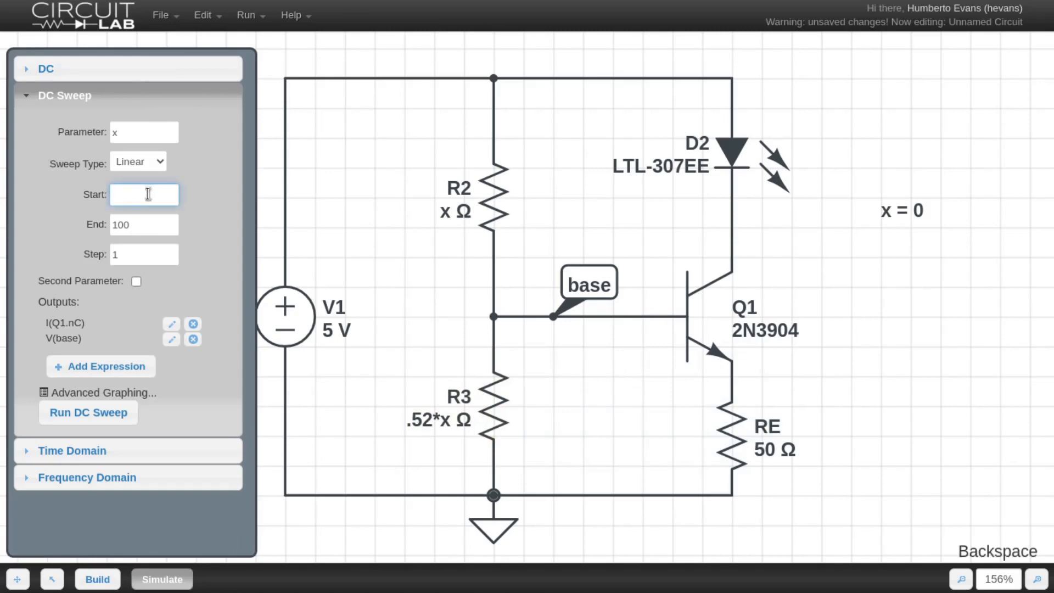
type("100")
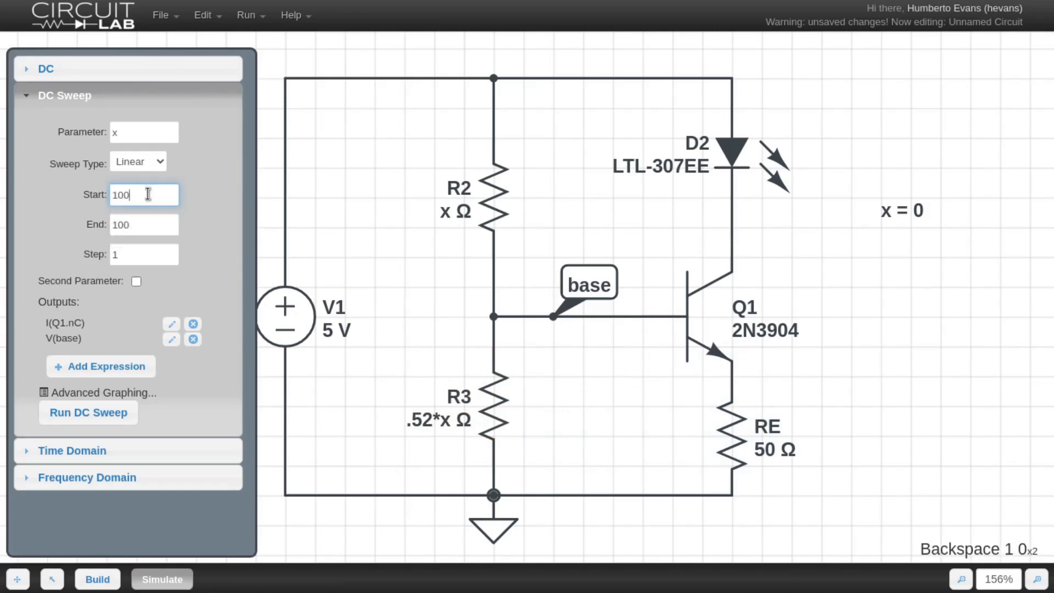
left_click(143, 224)
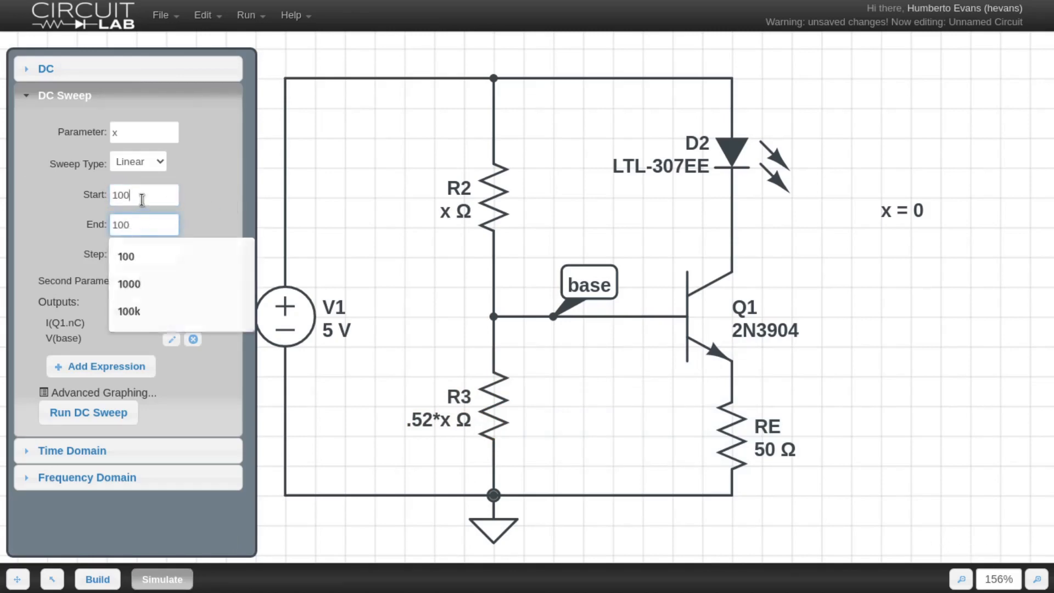
type("50")
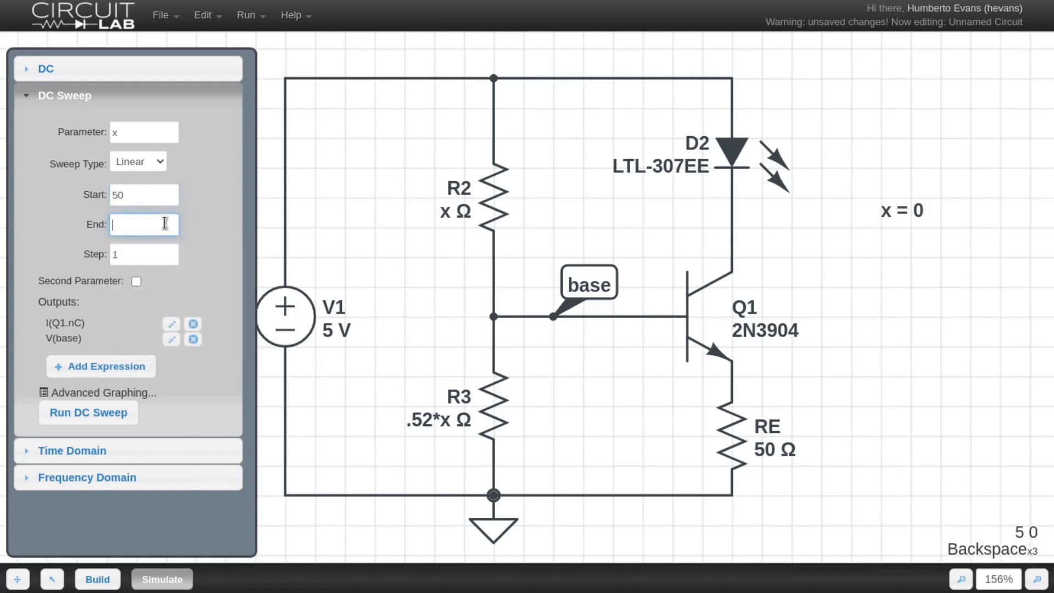
type("5000")
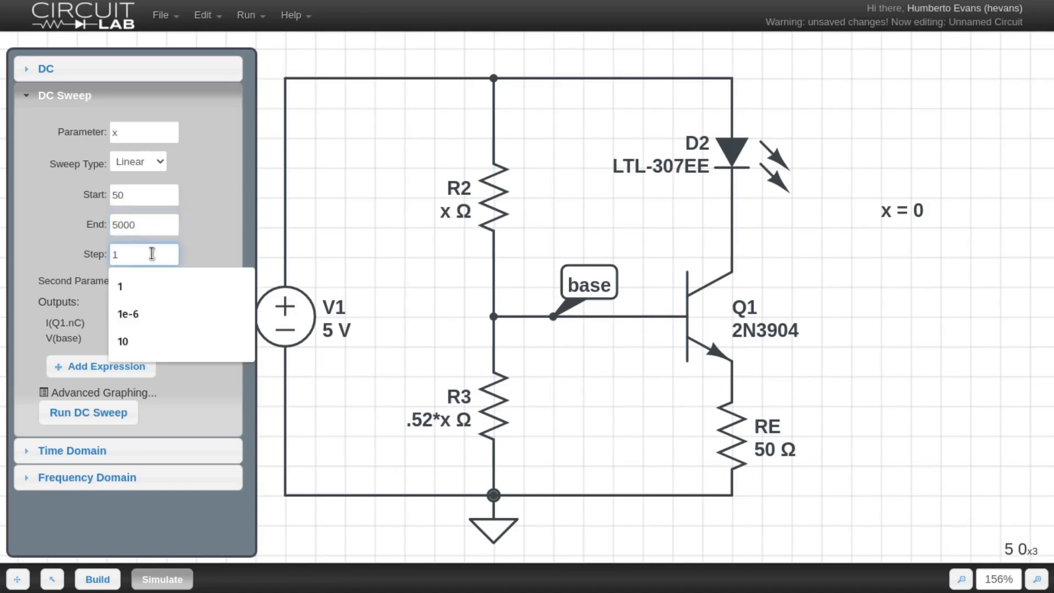
left_click(87, 412)
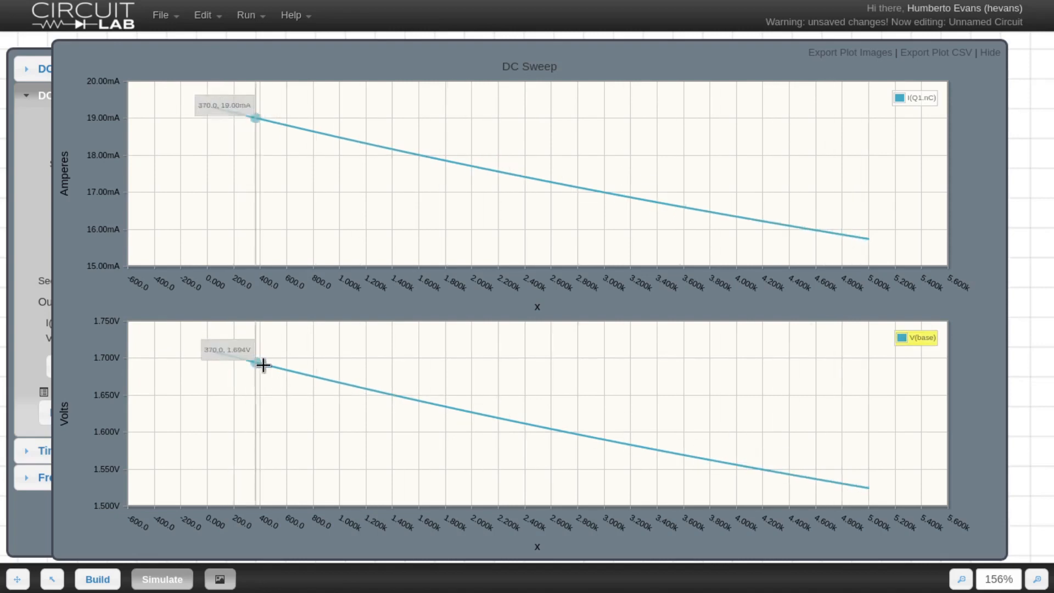
mouse_move(282, 382)
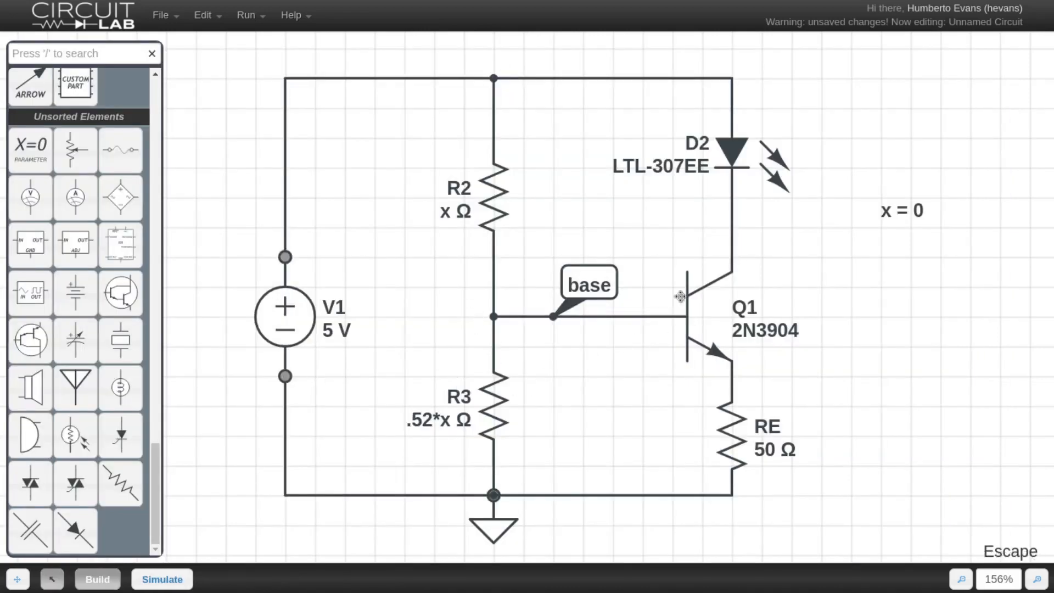
Rerun the x sweep with step 10, reading 18.68 mA and 1.677 V near x = 750.
left_click(161, 579)
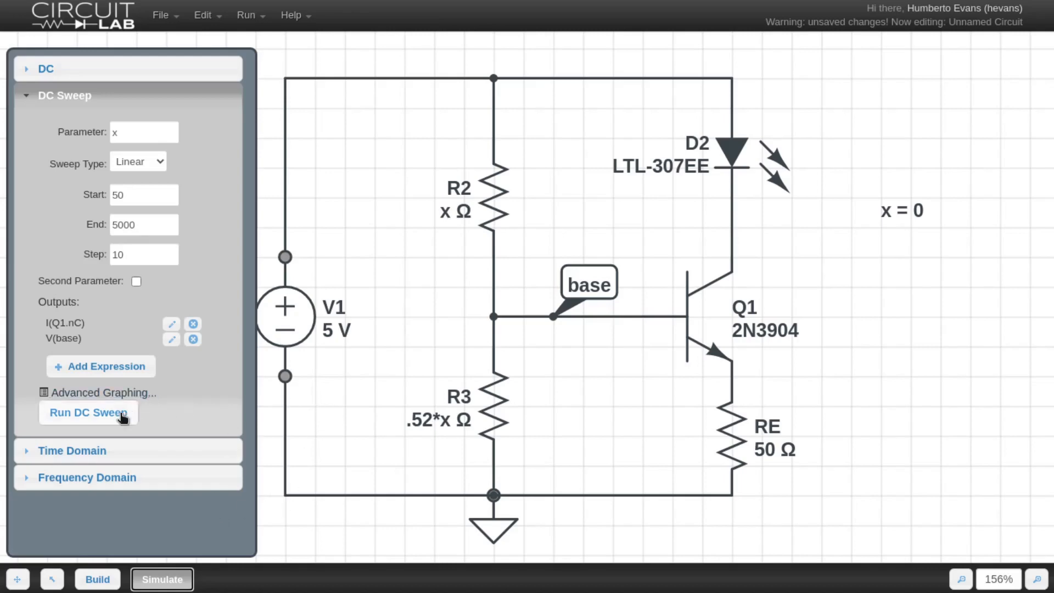
left_click(88, 412)
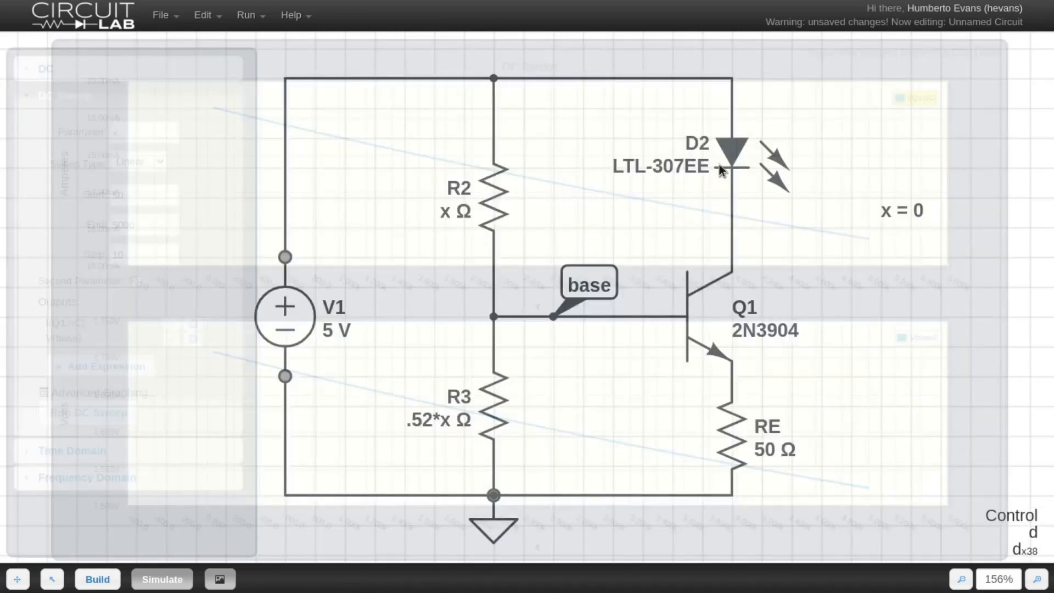
left_click(162, 579)
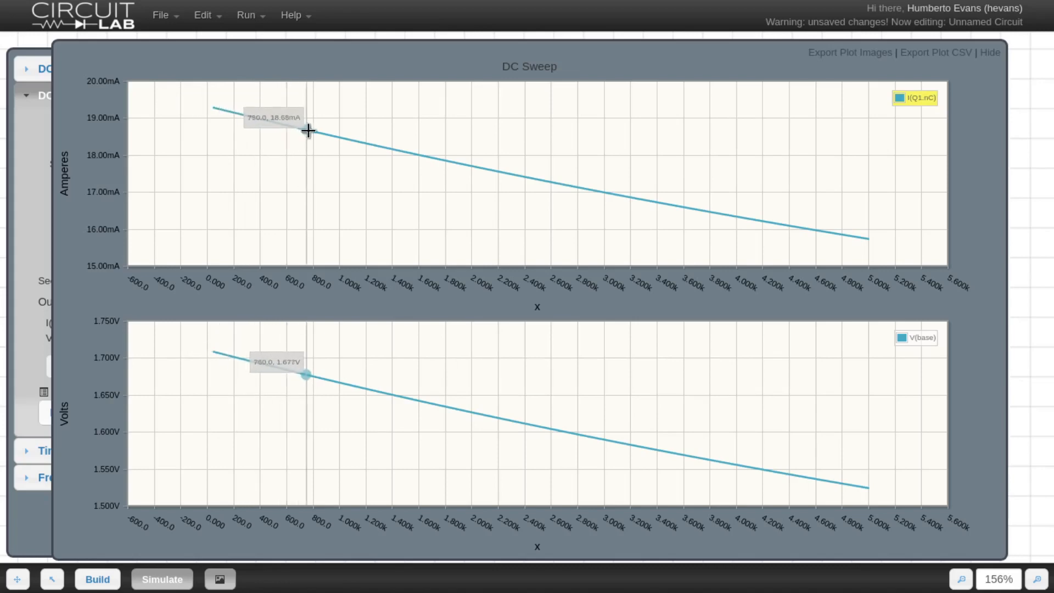
mouse_move(334, 132)
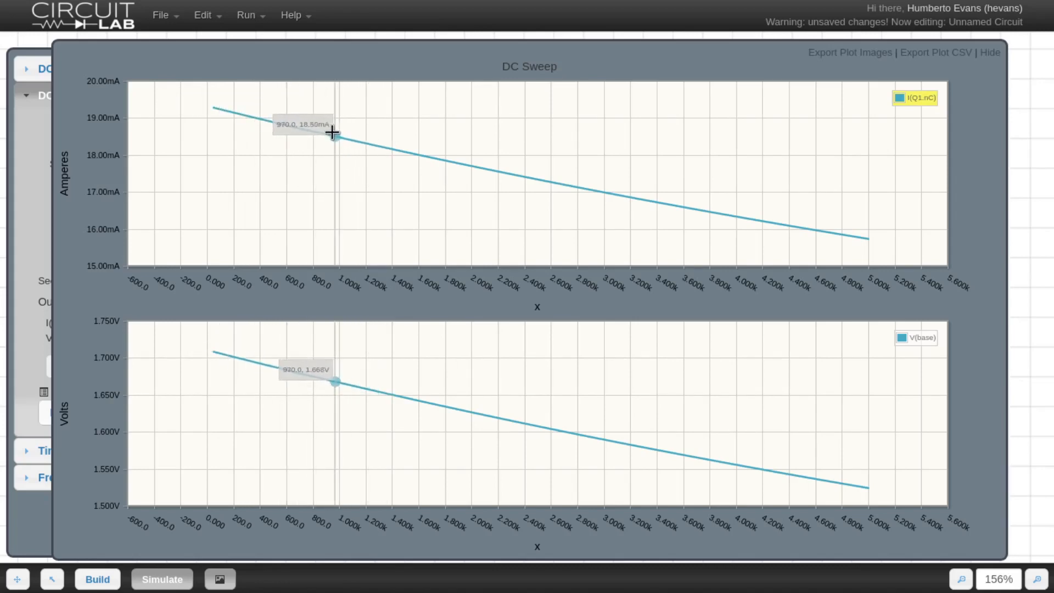
mouse_move(295, 127)
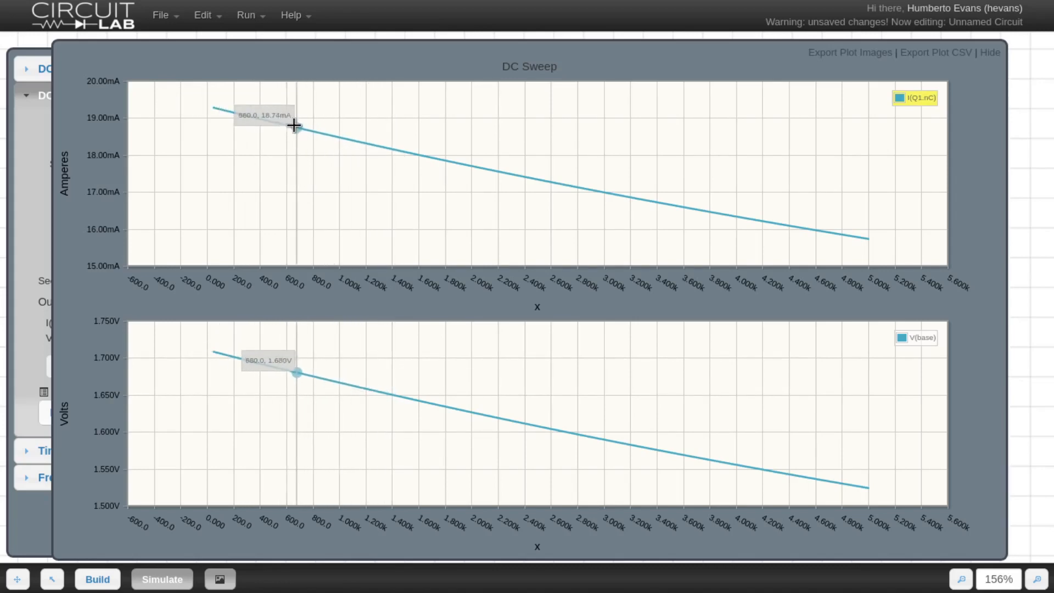
mouse_move(363, 147)
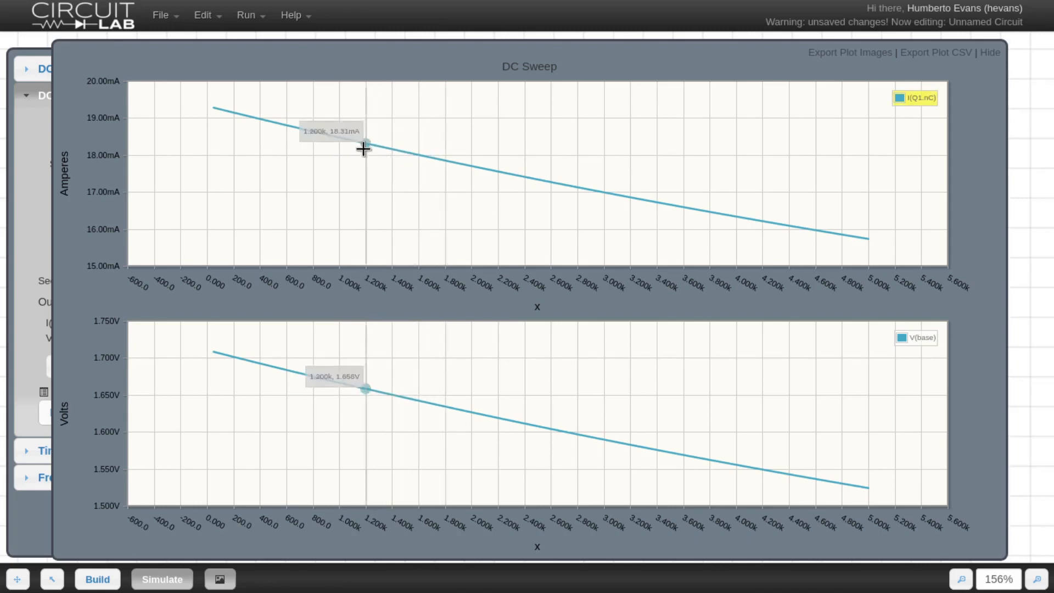
mouse_move(269, 116)
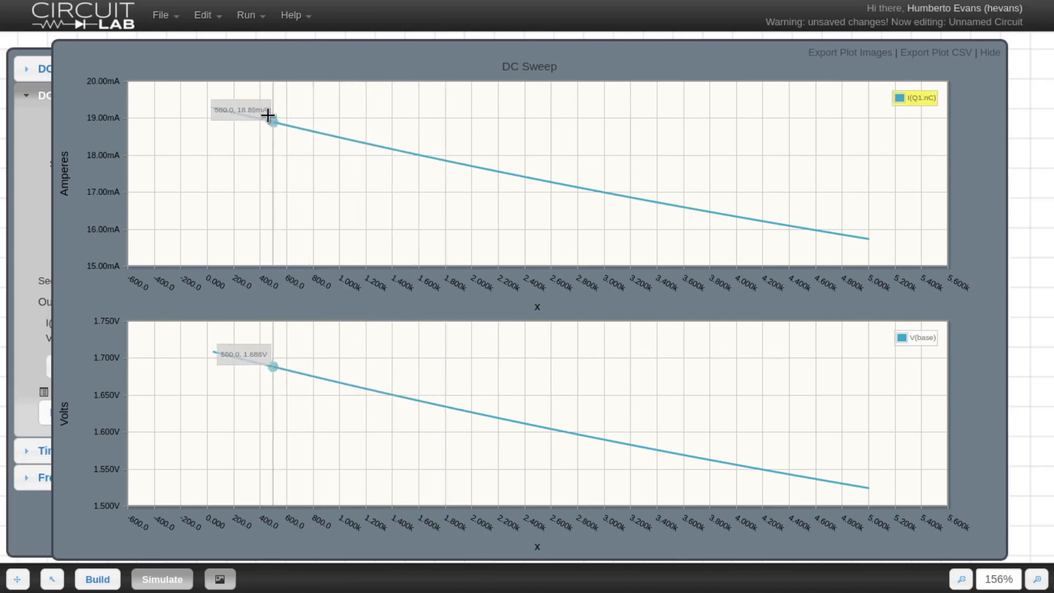
mouse_move(261, 119)
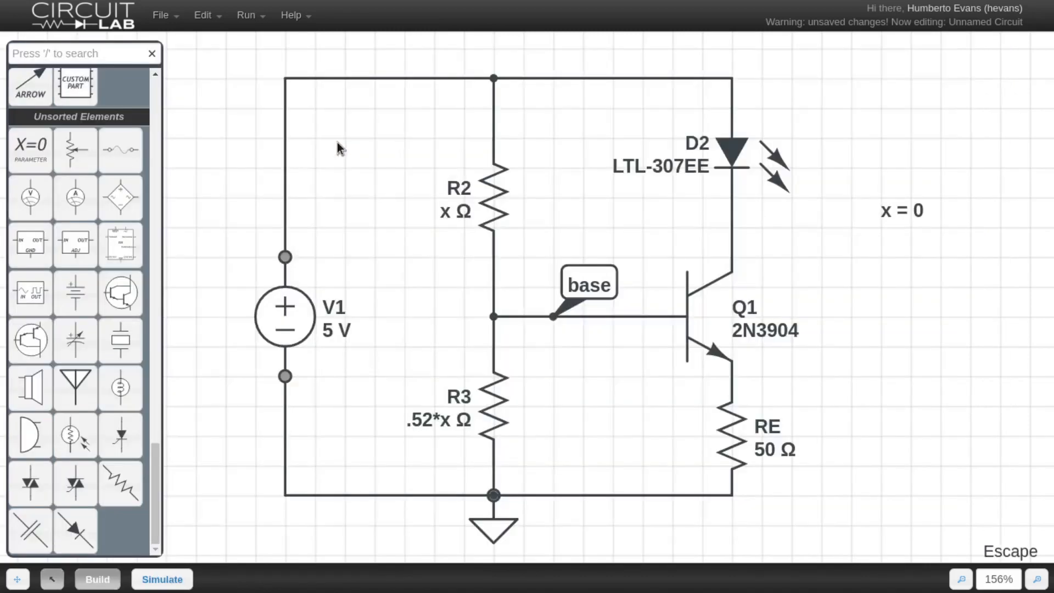
Add I(R2.nA) as a sweep output, remove V(R2.nA), and rerun the sweep.
left_click(161, 579)
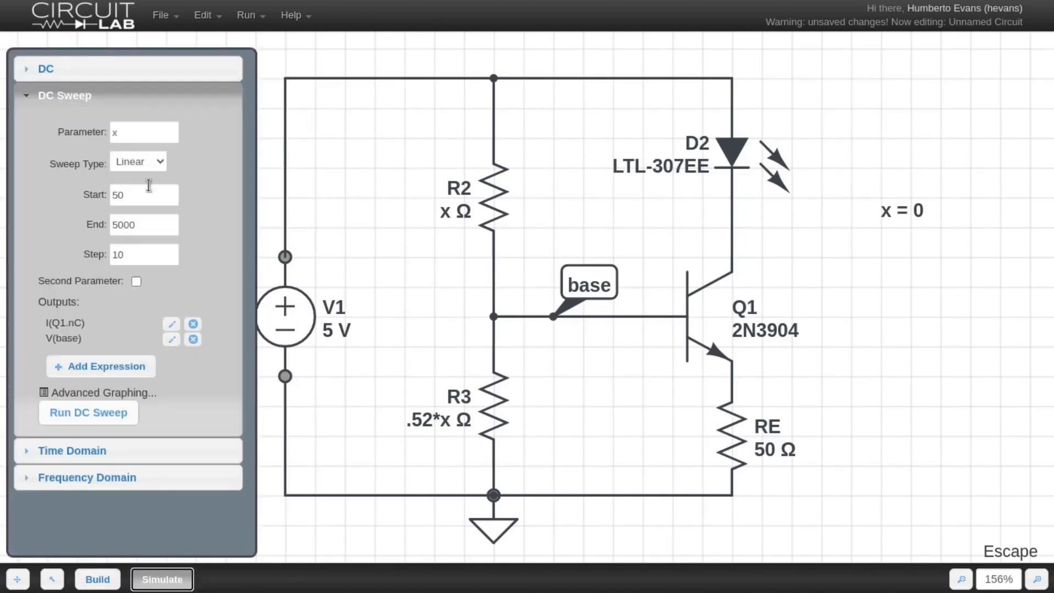
left_click(494, 138)
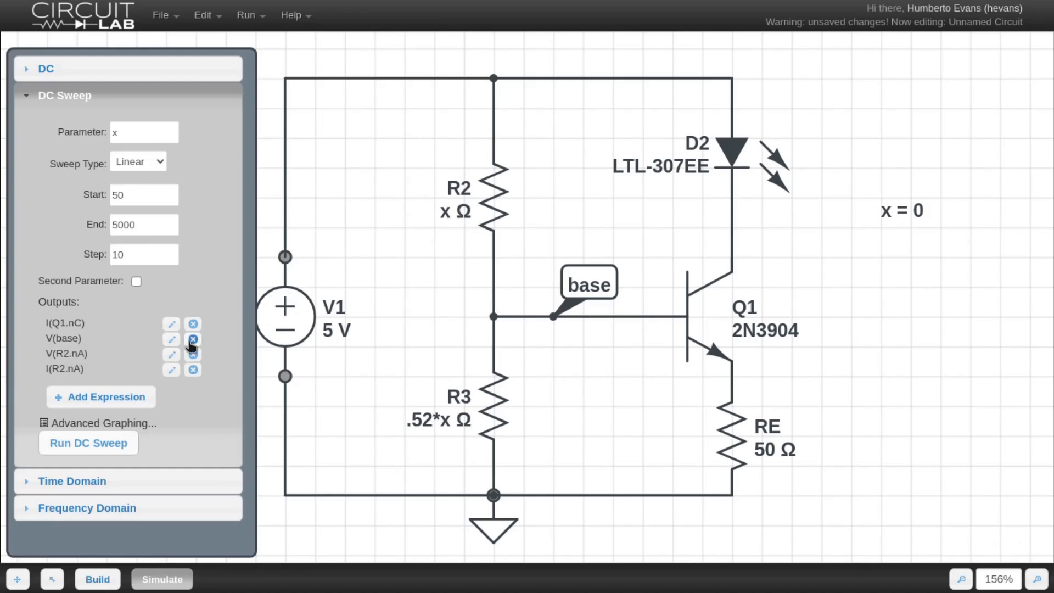
left_click(193, 354)
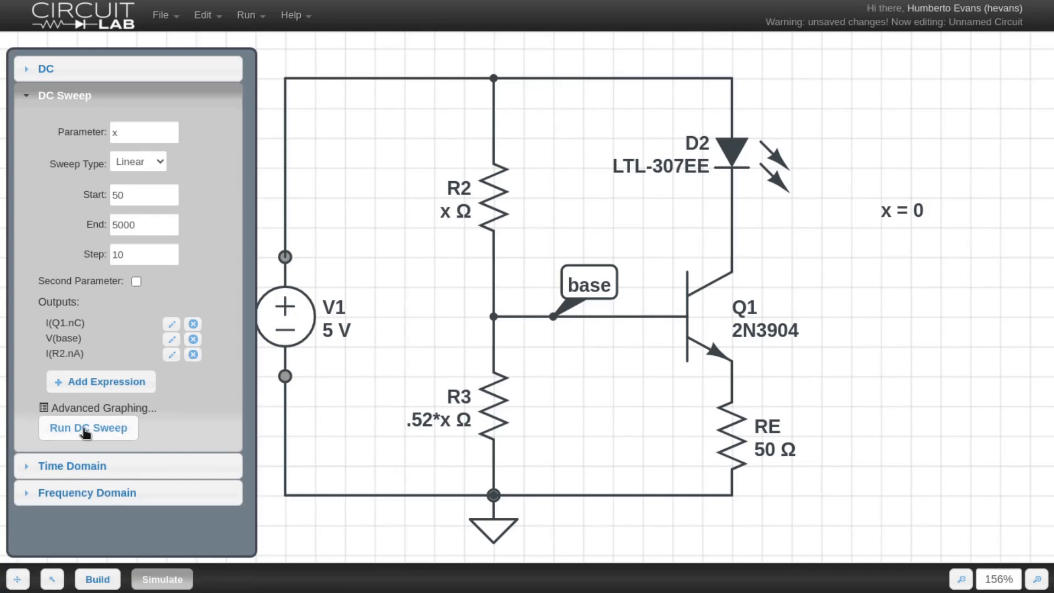
left_click(88, 428)
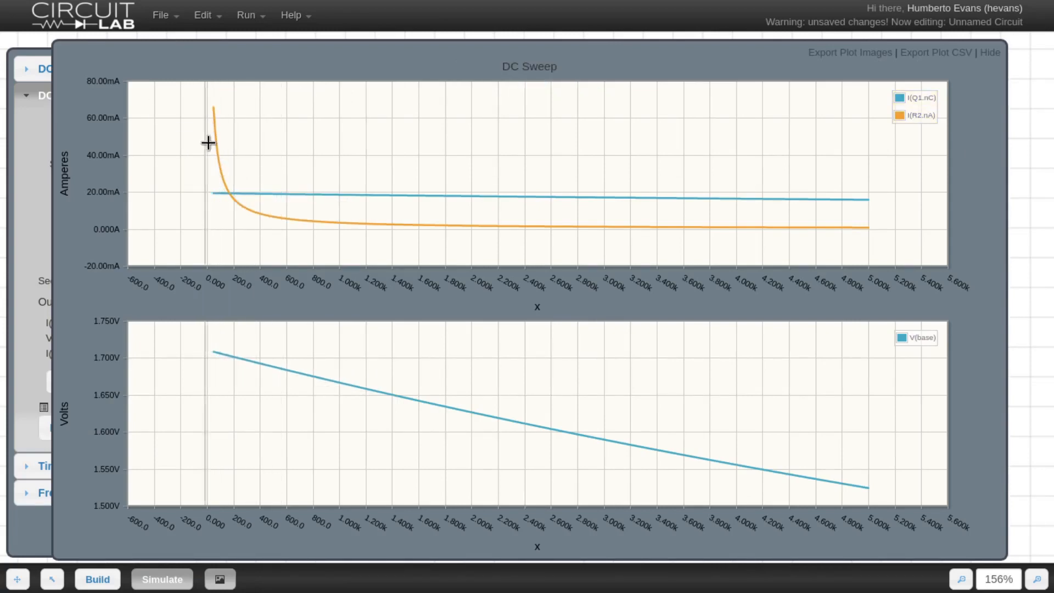
mouse_move(222, 168)
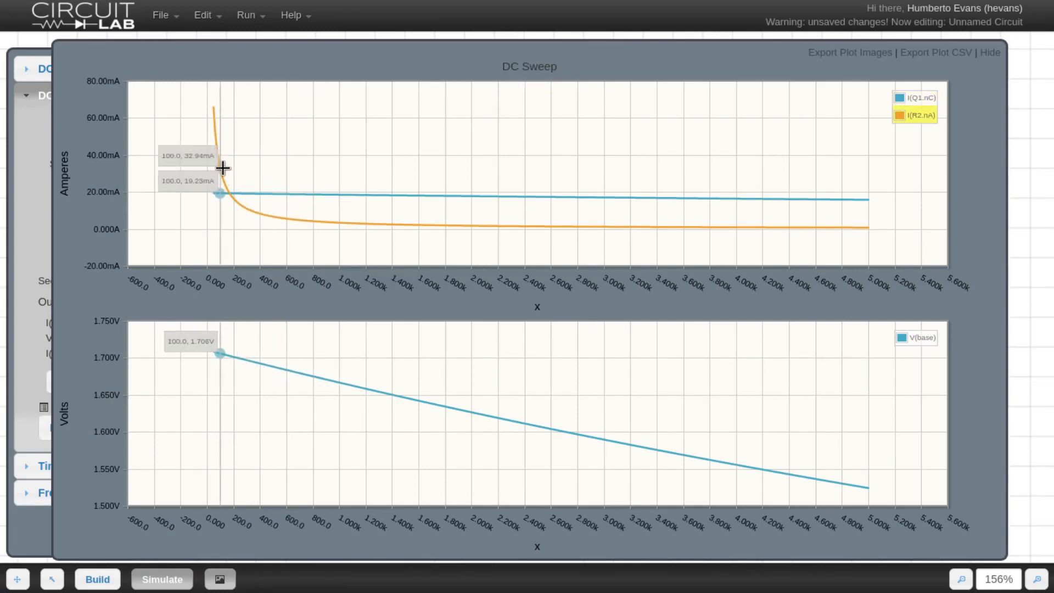
mouse_move(153, 168)
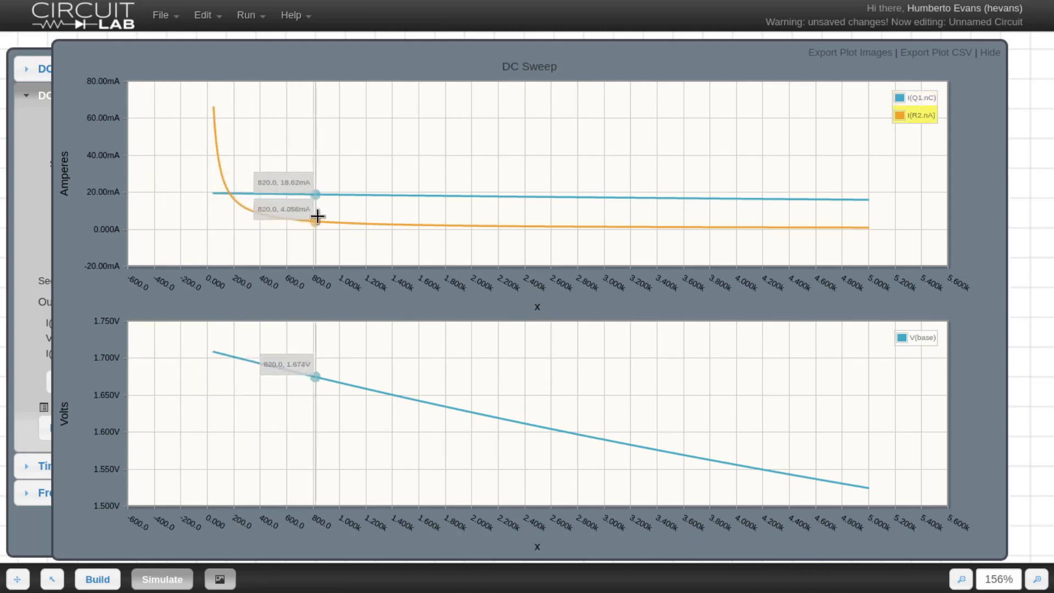
mouse_move(486, 229)
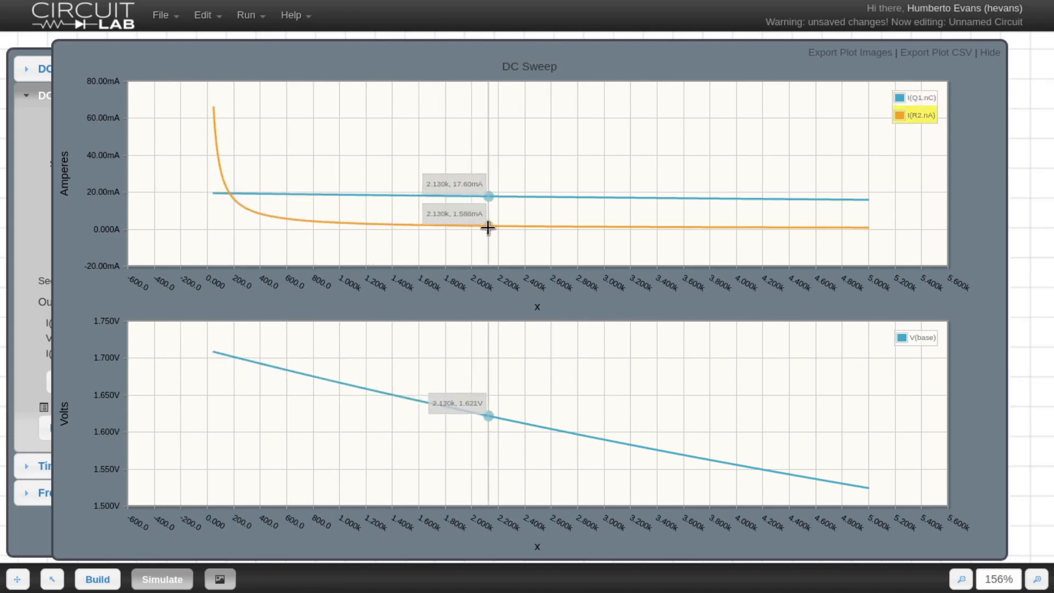
mouse_move(403, 222)
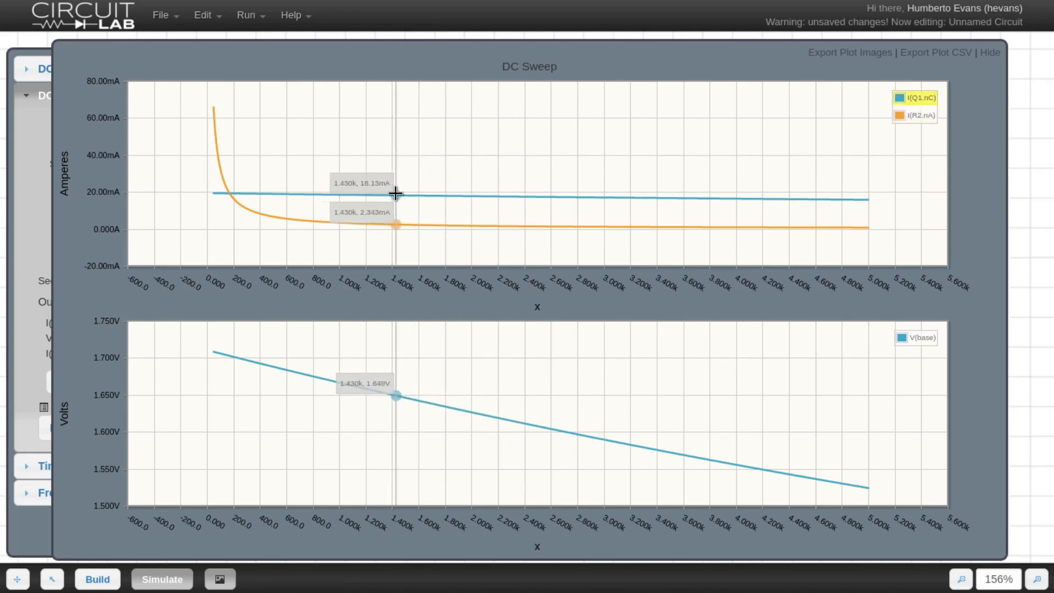
mouse_move(396, 215)
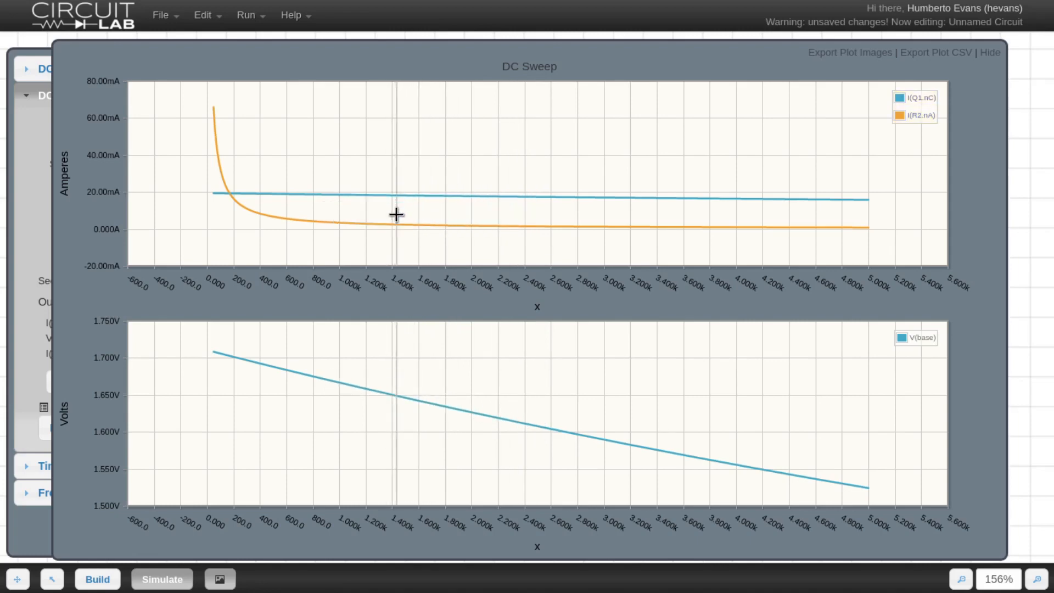
mouse_move(393, 225)
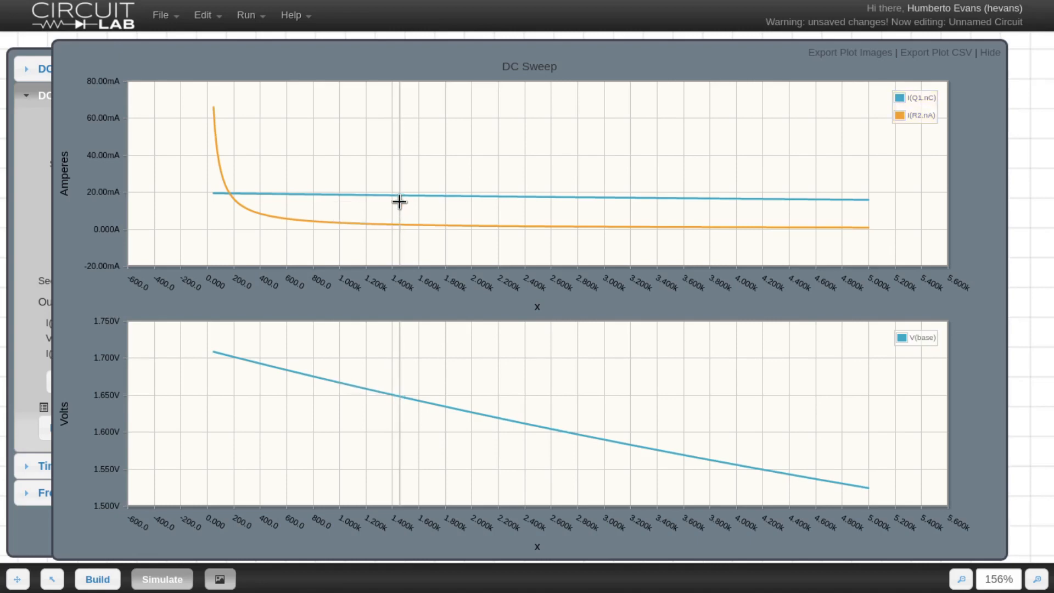
mouse_move(398, 201)
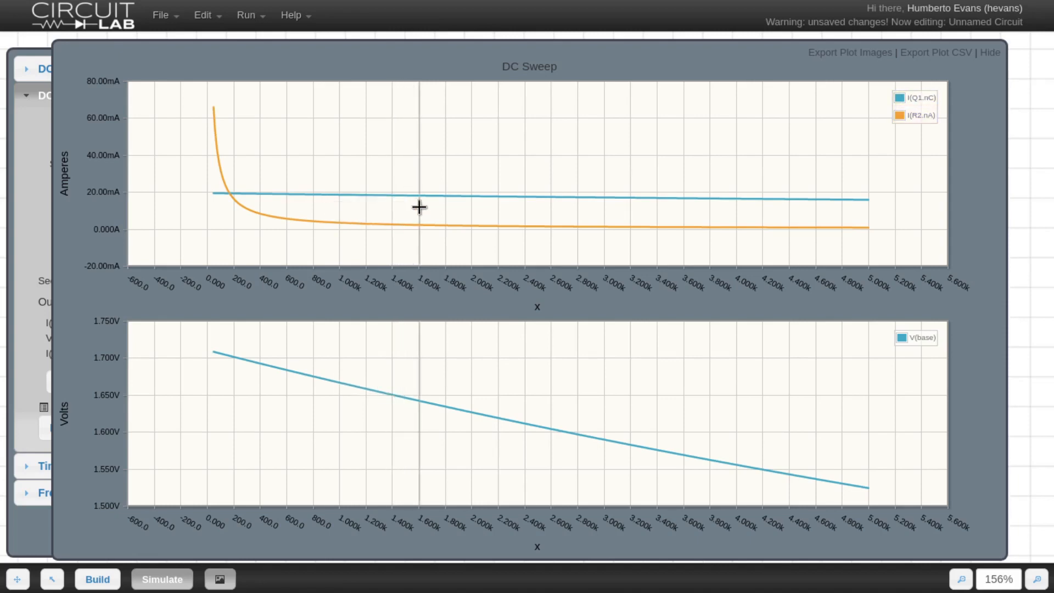
mouse_move(396, 278)
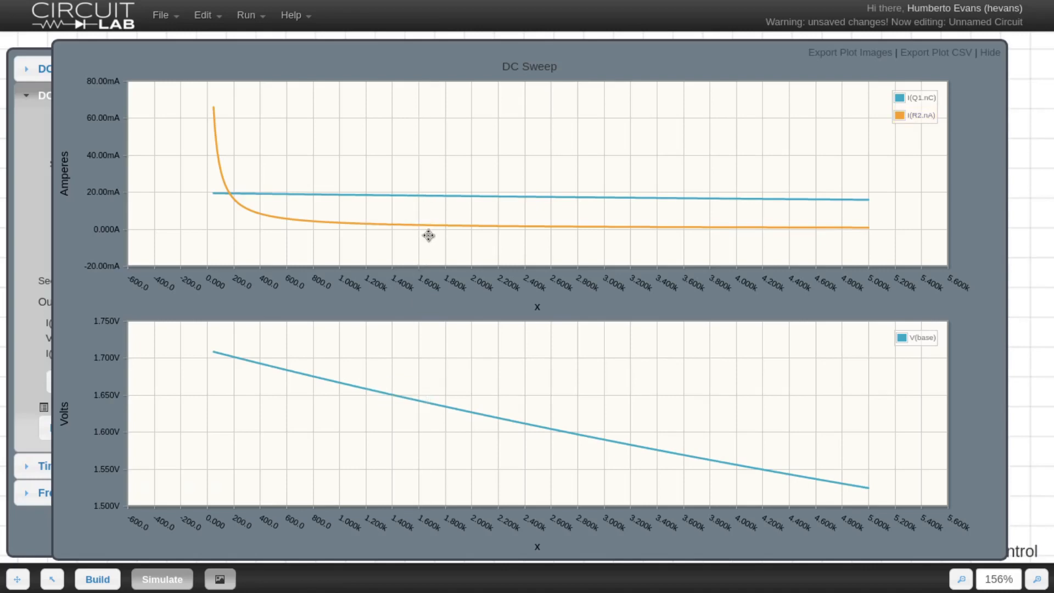
Read the traces near x = 2130 (17.60 mA collector, 1.586 mA R2), then close the plot.
left_click(989, 52)
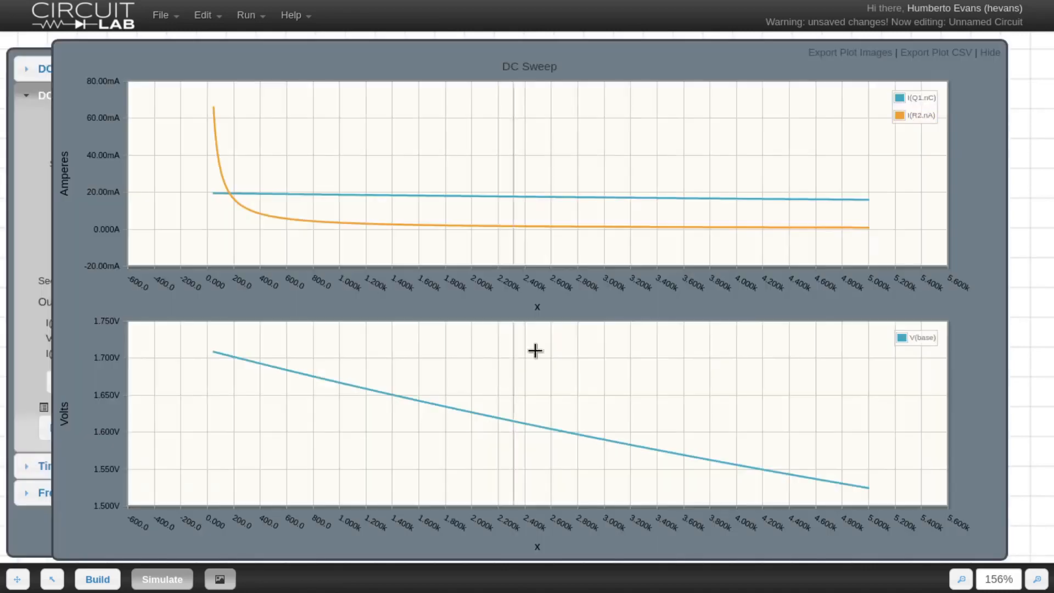
left_click(988, 53)
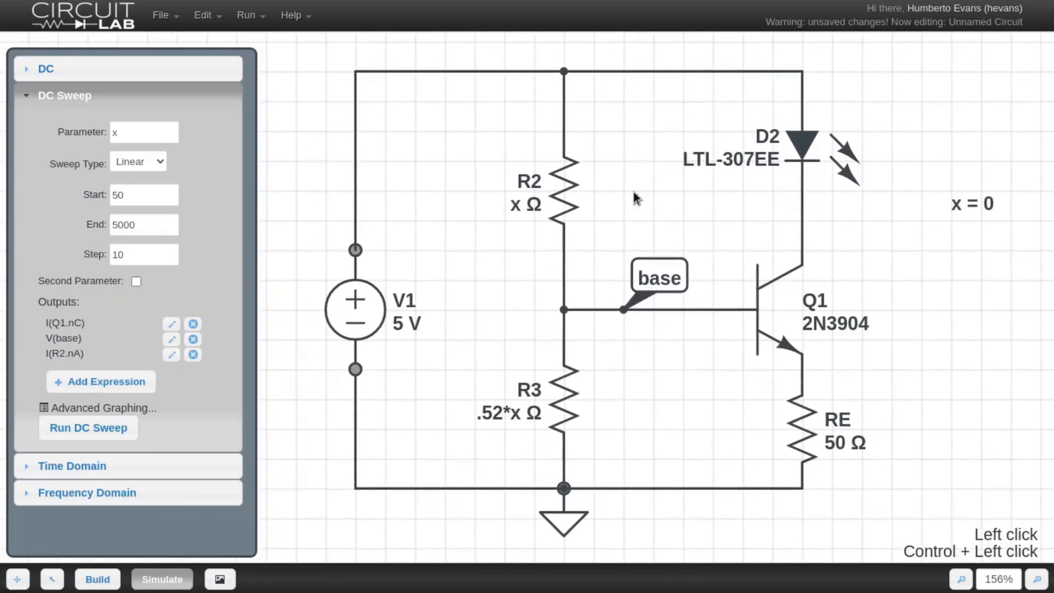
mouse_move(635, 215)
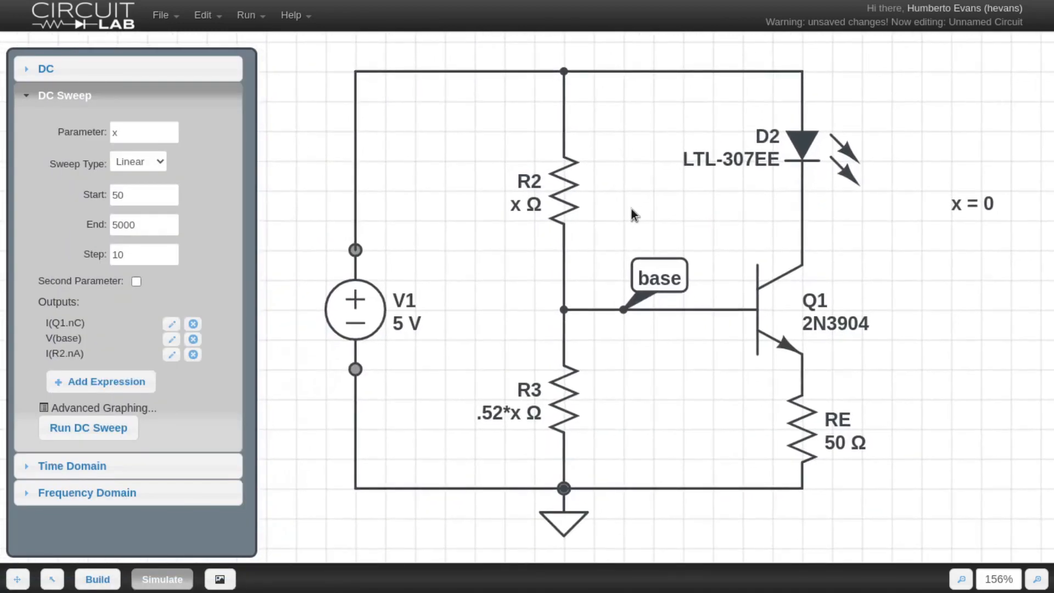